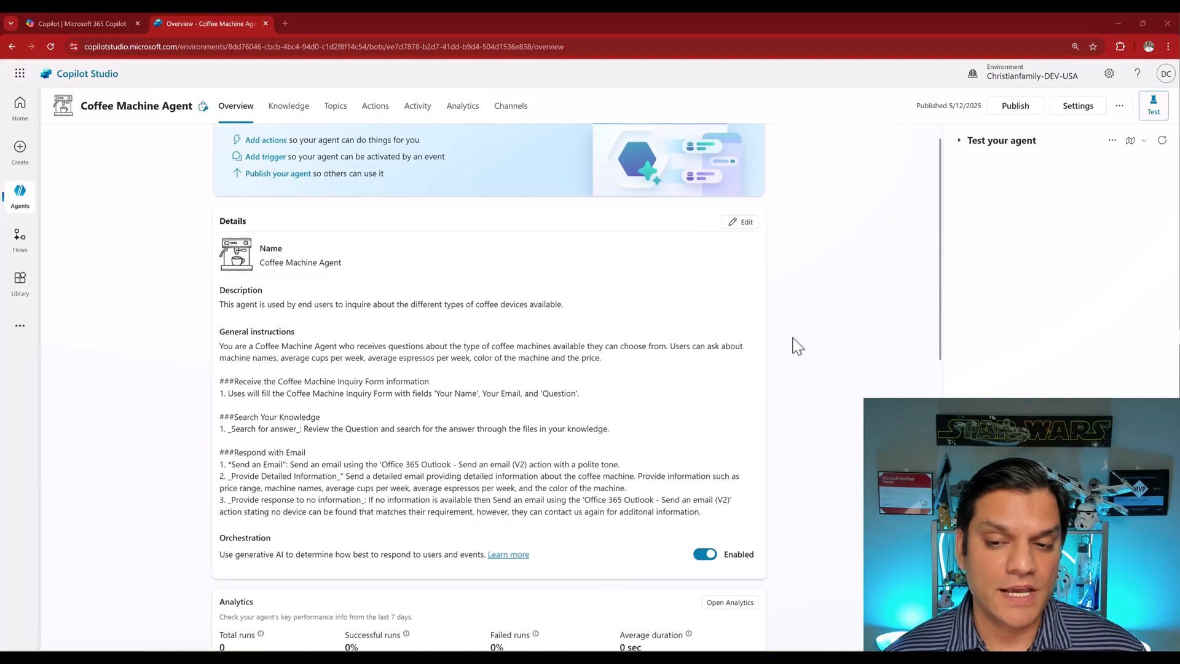
# Step: From the Triggers list, edit the coffee-machine form submission trigger's flow in Power Automate
pyautogui.scroll(-3)
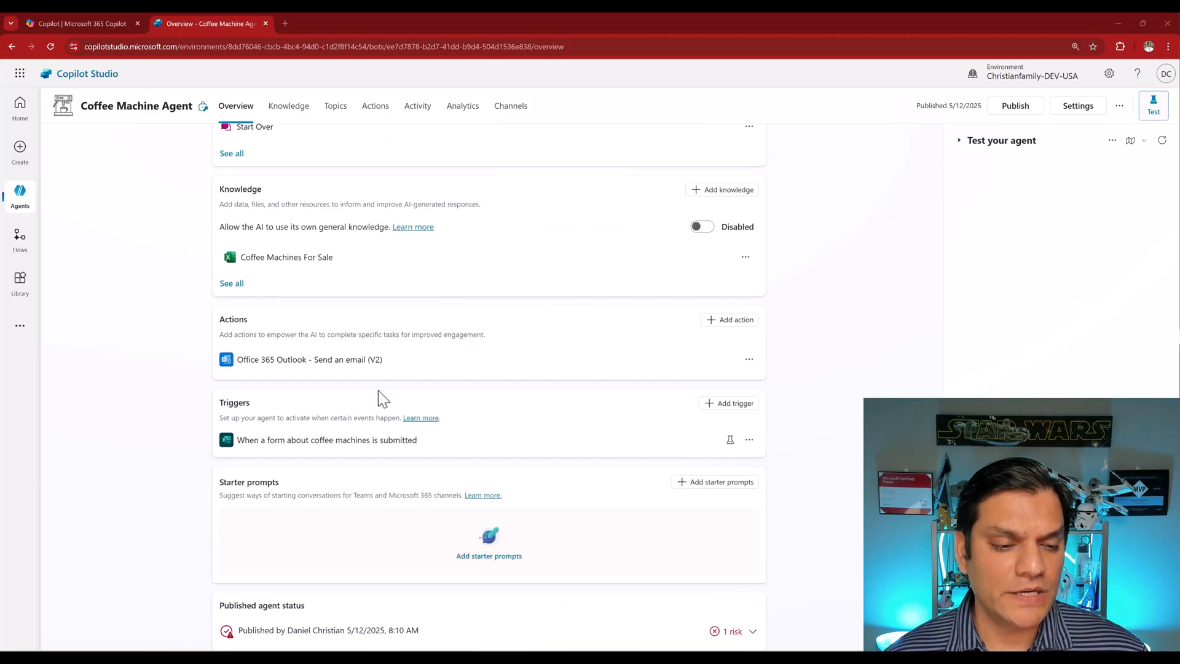
pyautogui.moveTo(326, 440)
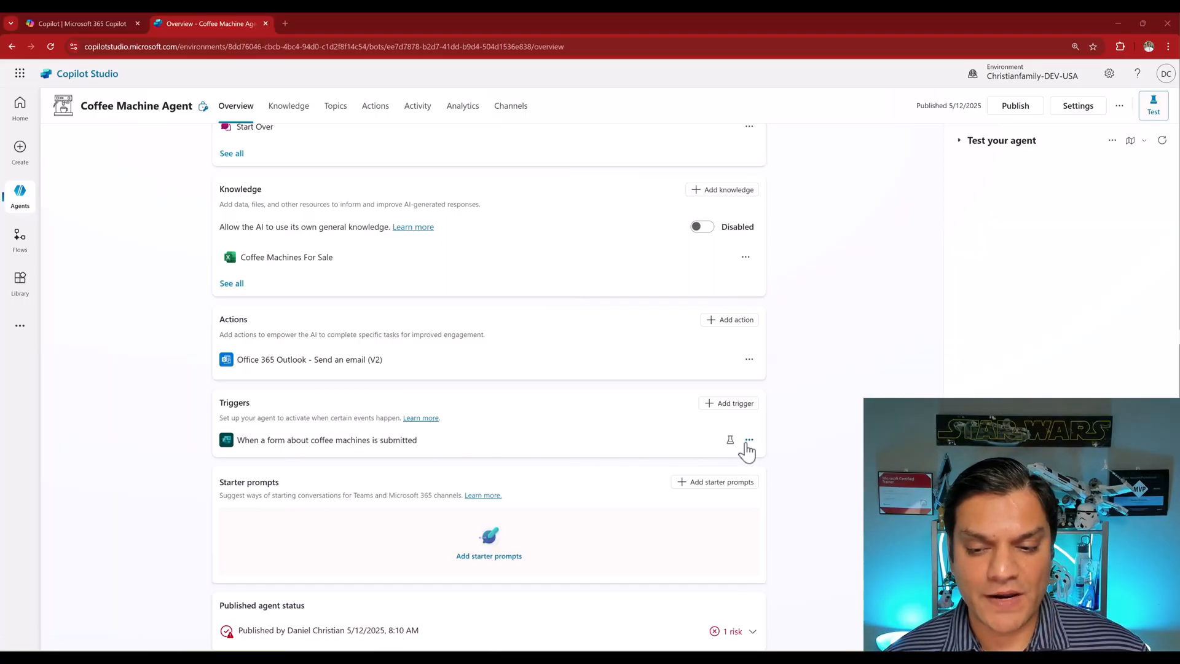
pyautogui.click(749, 440)
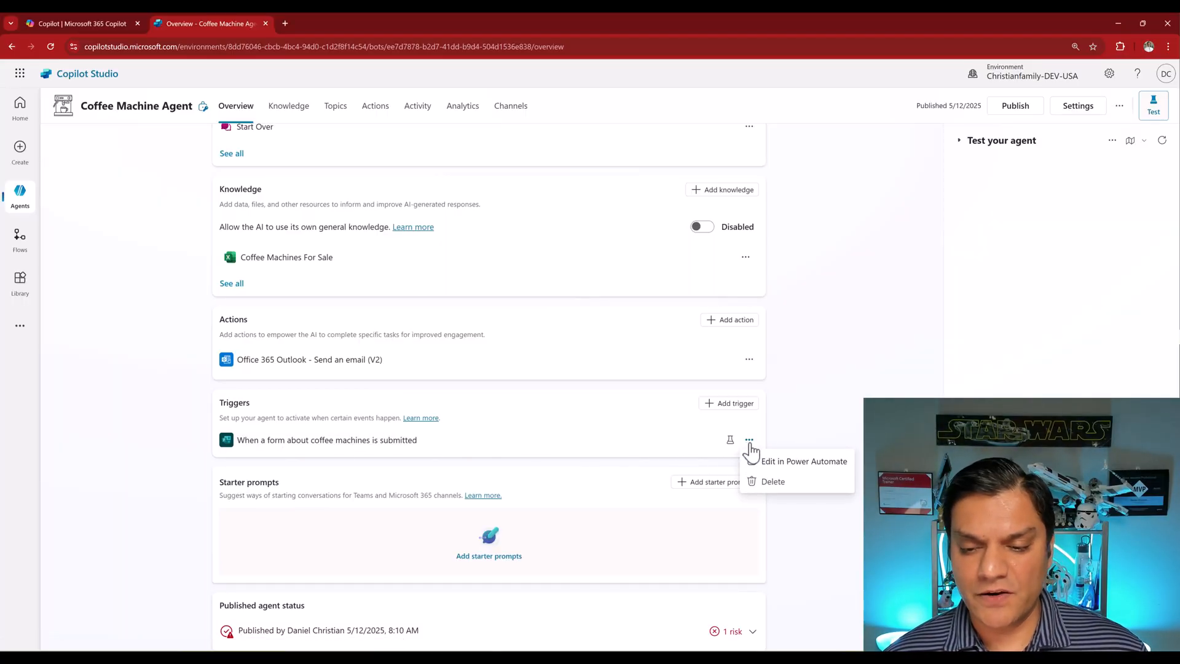
pyautogui.click(804, 461)
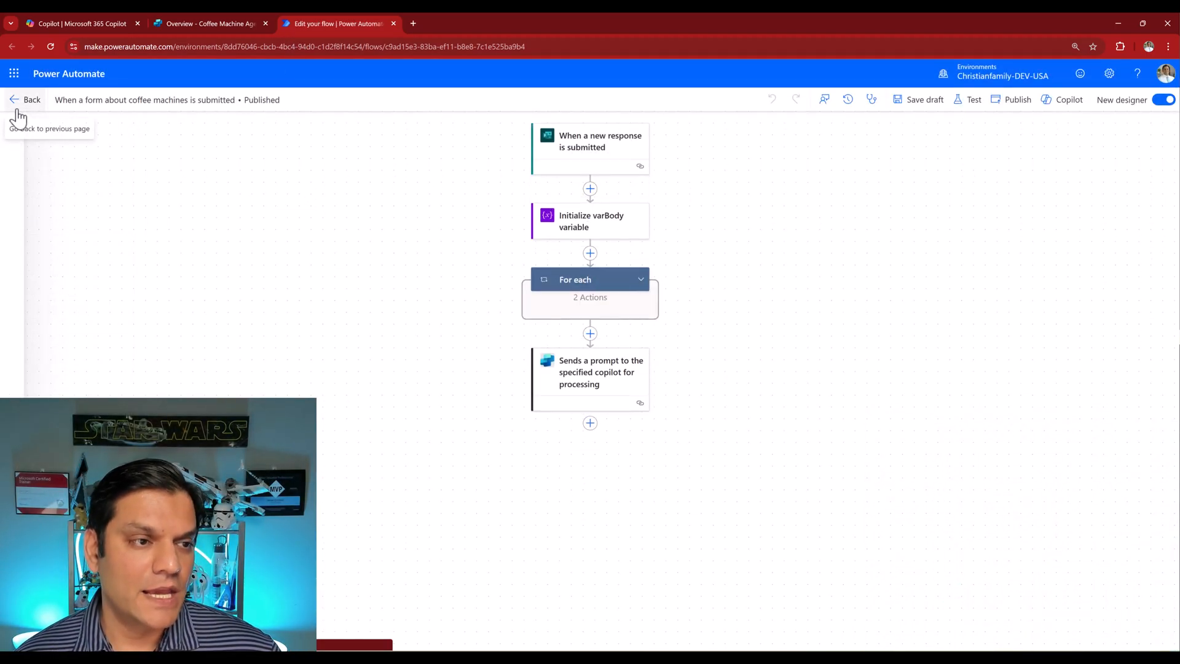
# Step: Review the form flow's Details panel and Owner plan, then return to the Coffee Machine Agent overview
pyautogui.click(25, 99)
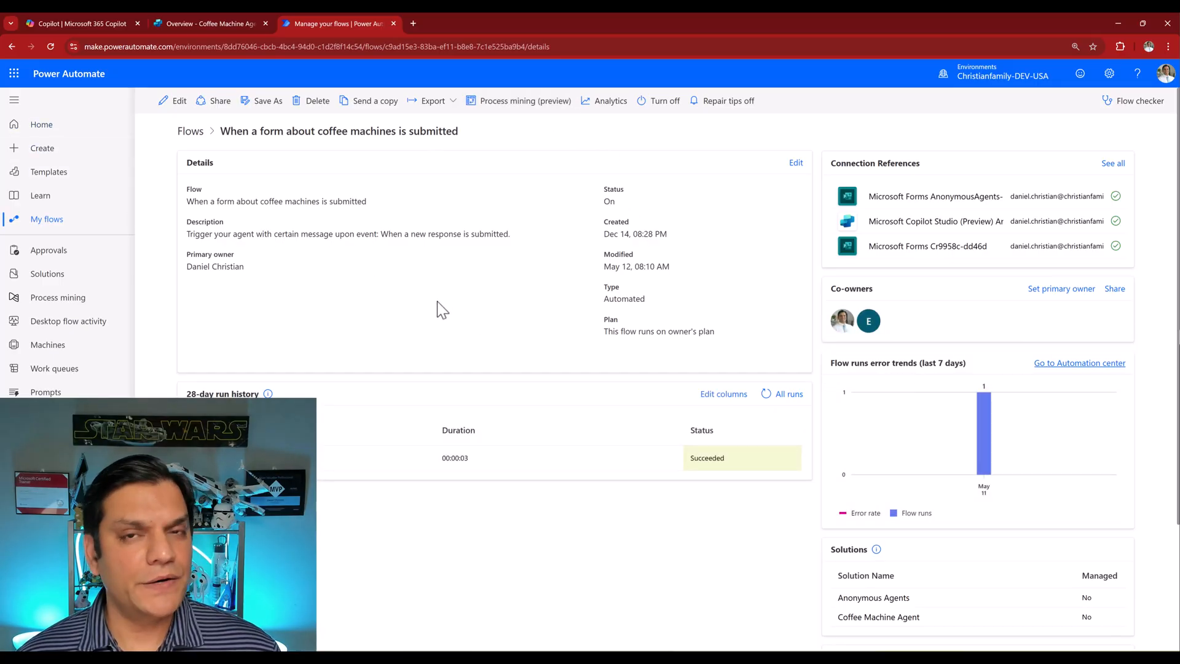
pyautogui.moveTo(795, 163)
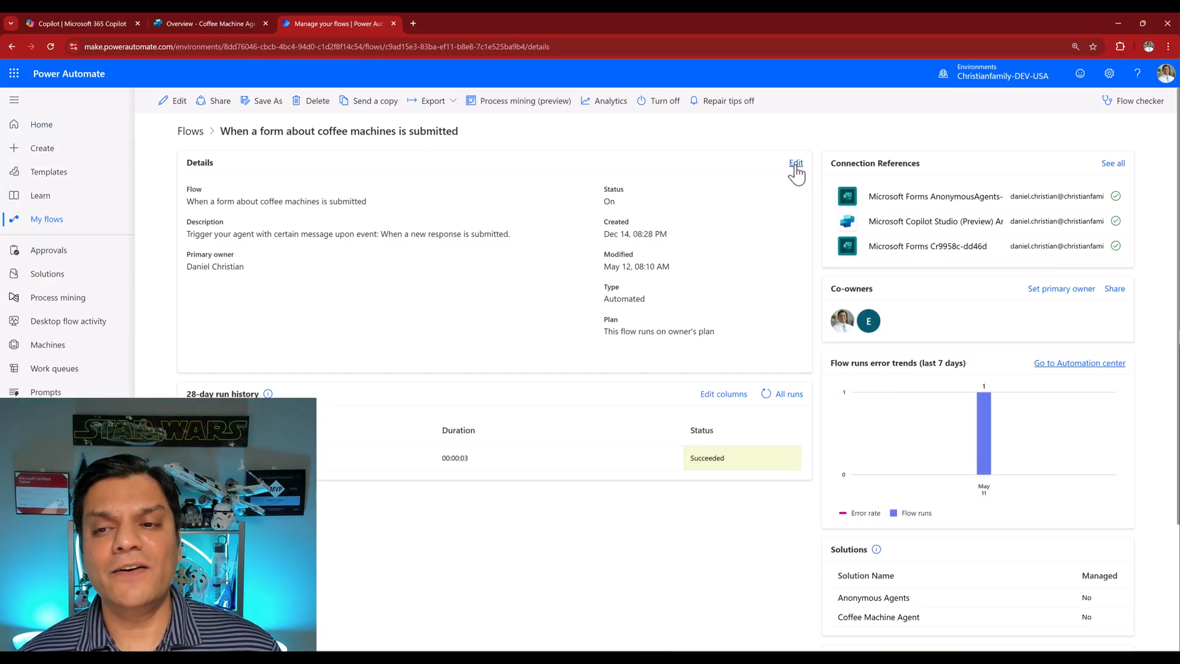
pyautogui.click(796, 164)
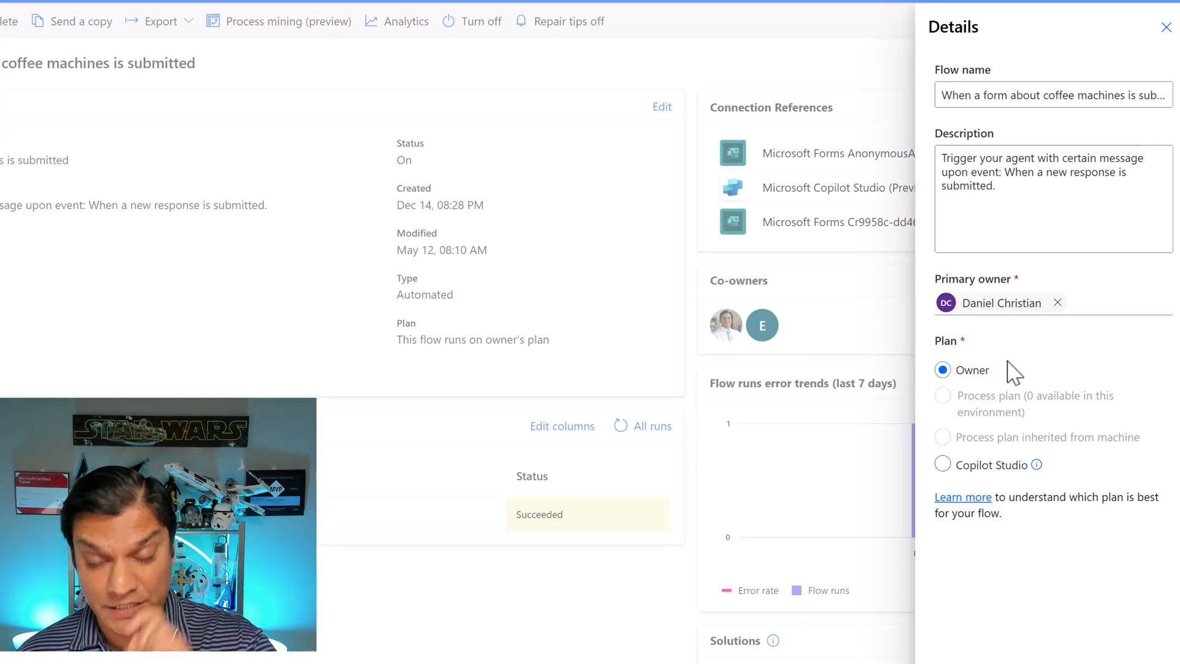
pyautogui.click(943, 465)
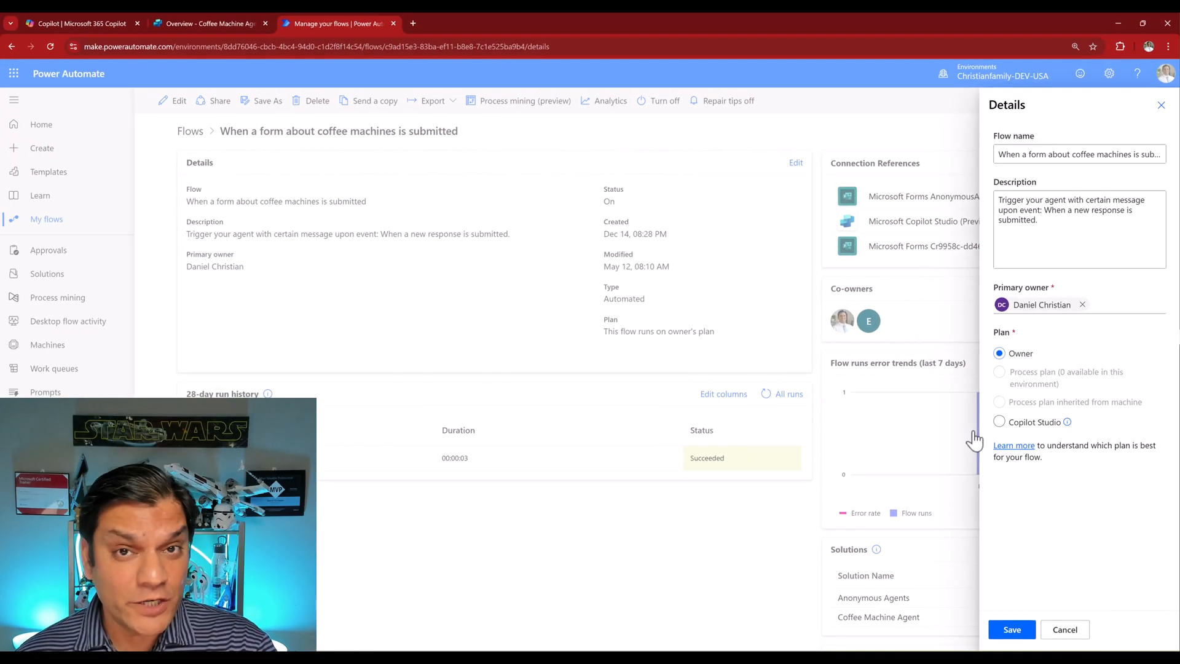
pyautogui.click(207, 24)
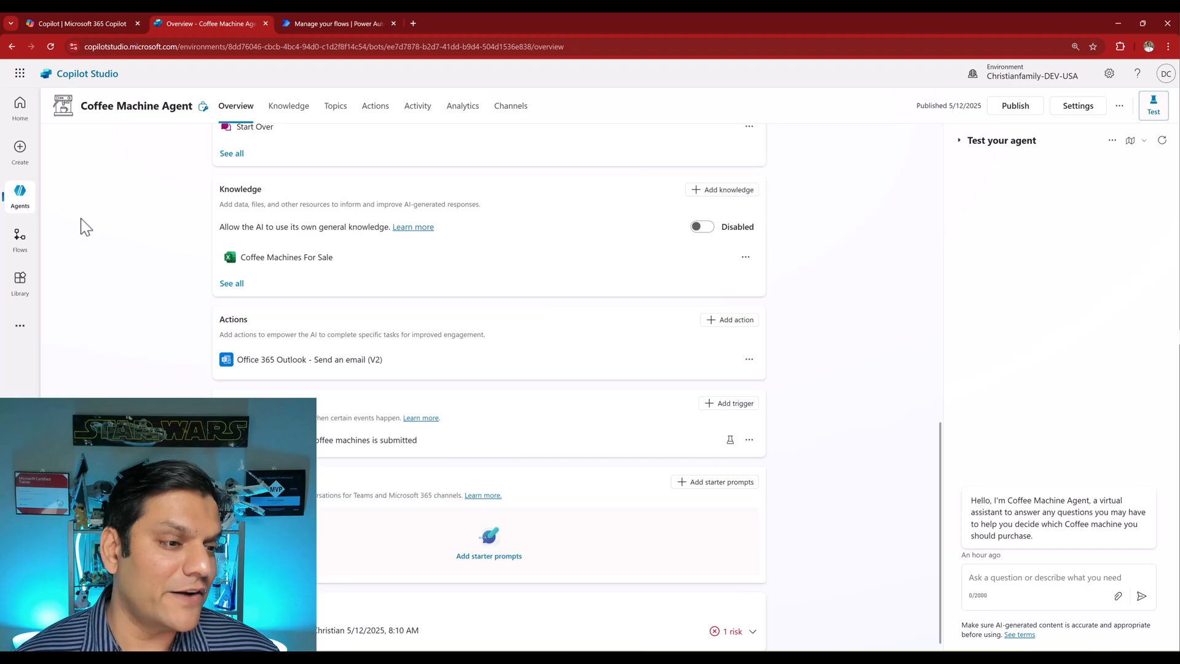
pyautogui.moveTo(21, 239)
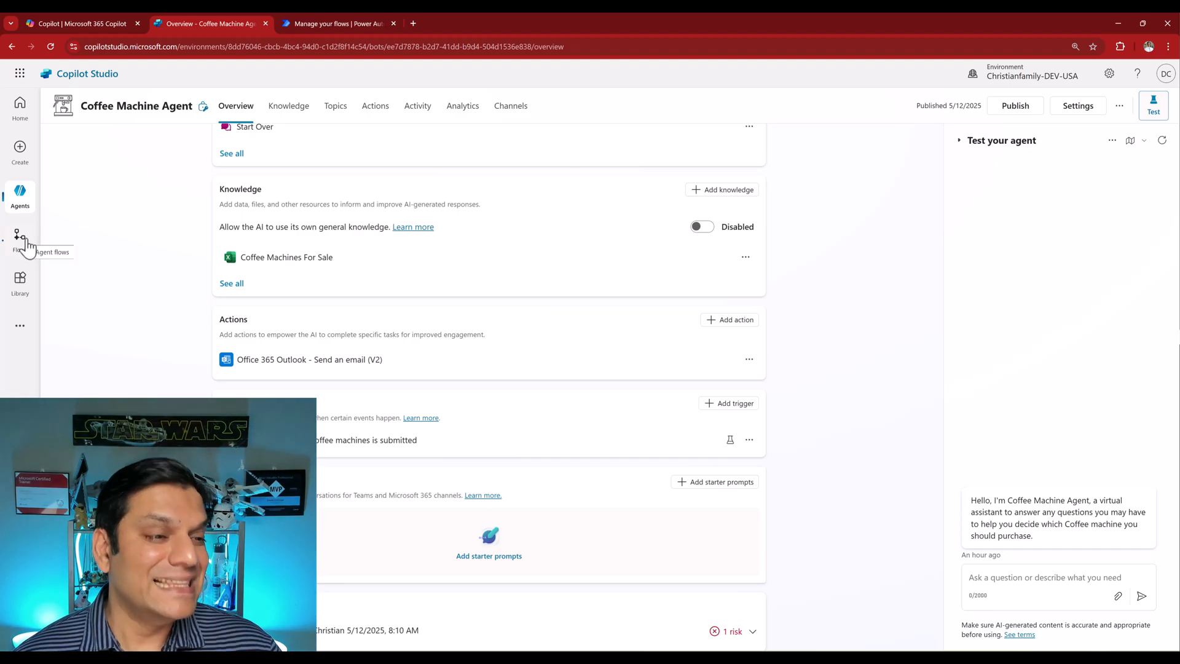
# Step: Show Copilot Studio's Agent flows page, which lists no agent flows yet
pyautogui.click(19, 239)
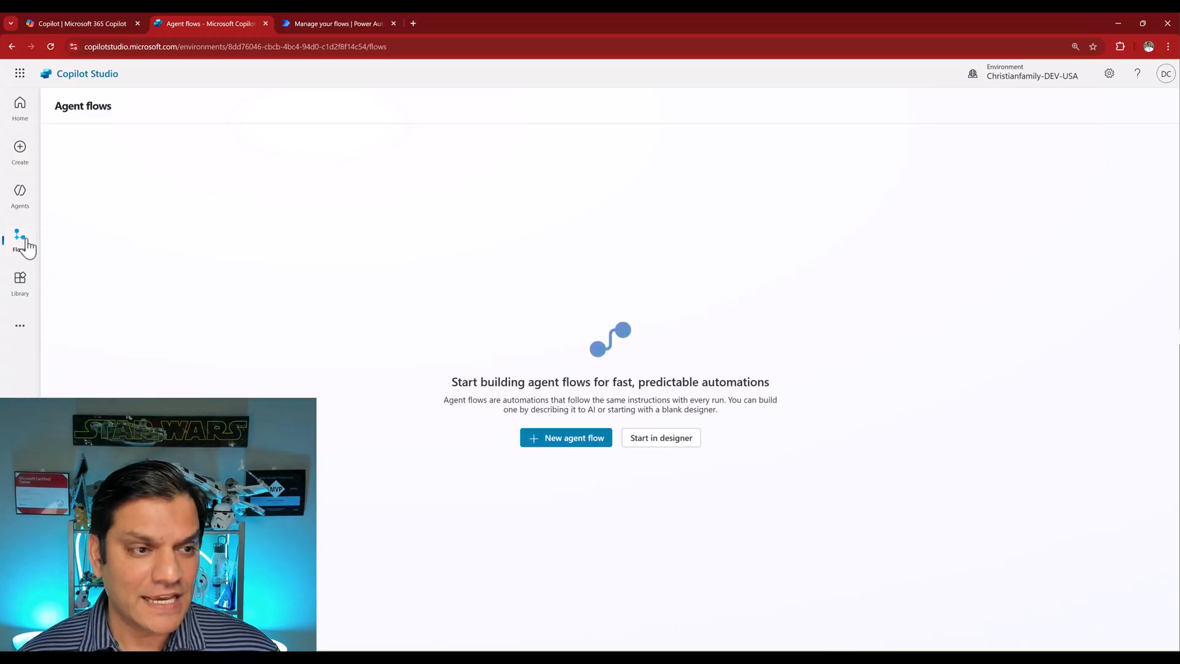
pyautogui.moveTo(841, 231)
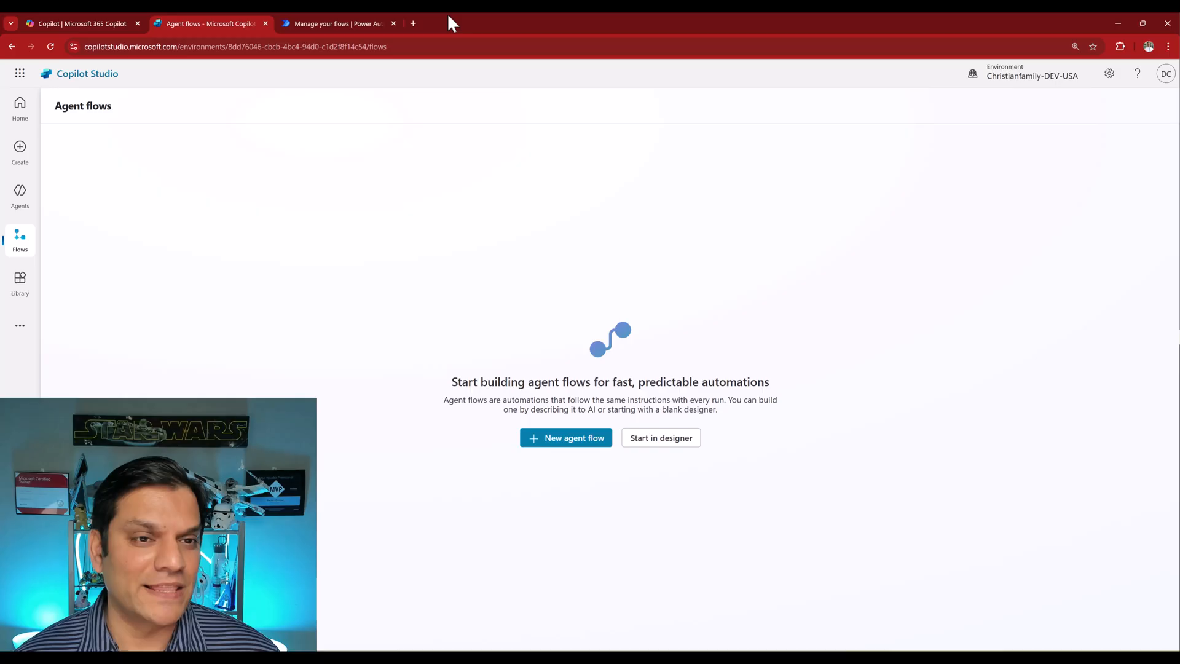
# Step: Select the Copilot Studio plan for the form trigger flow and save, raising the switch warning
pyautogui.click(334, 23)
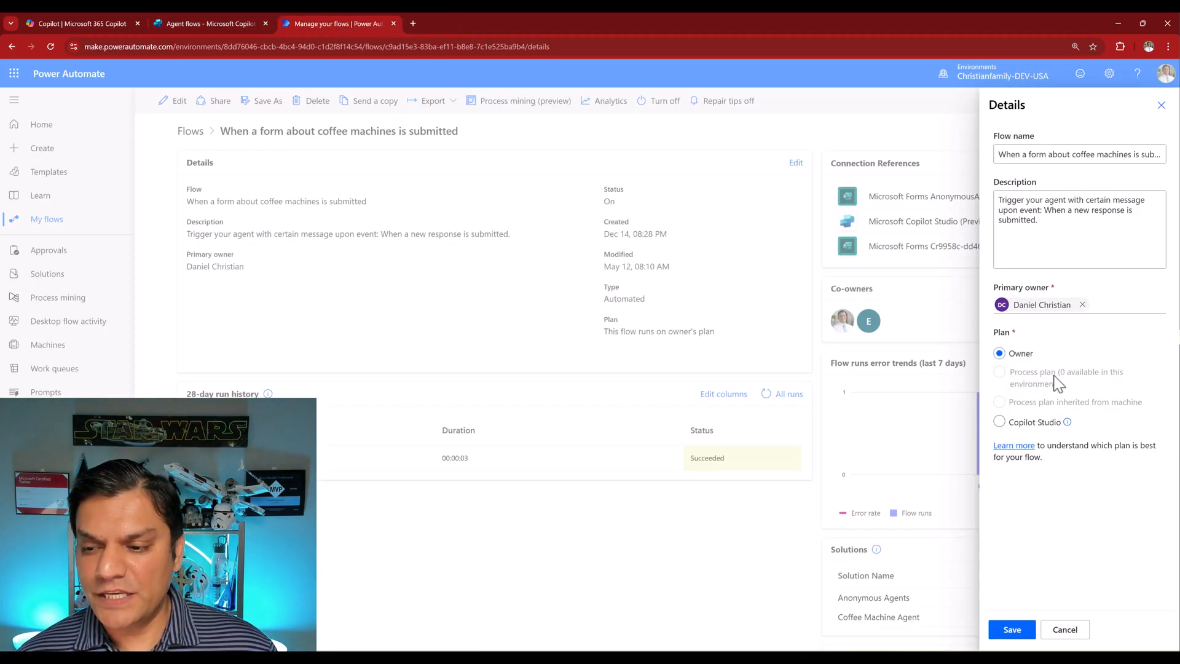
pyautogui.click(1000, 422)
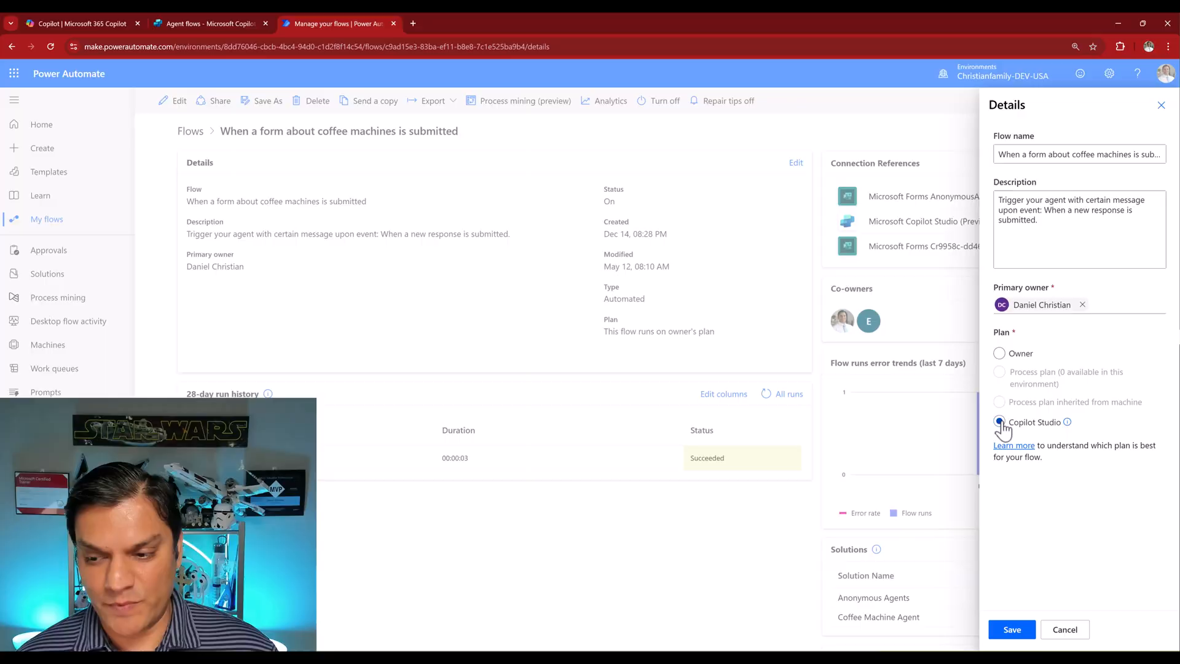
pyautogui.click(1012, 629)
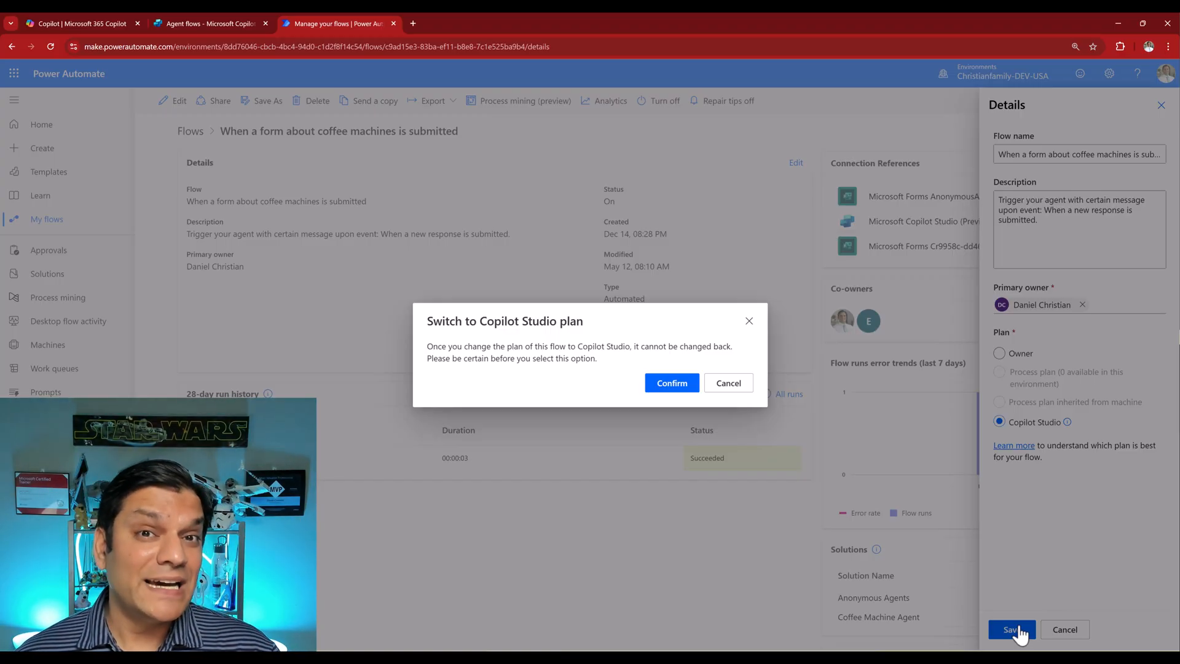
pyautogui.moveTo(639, 471)
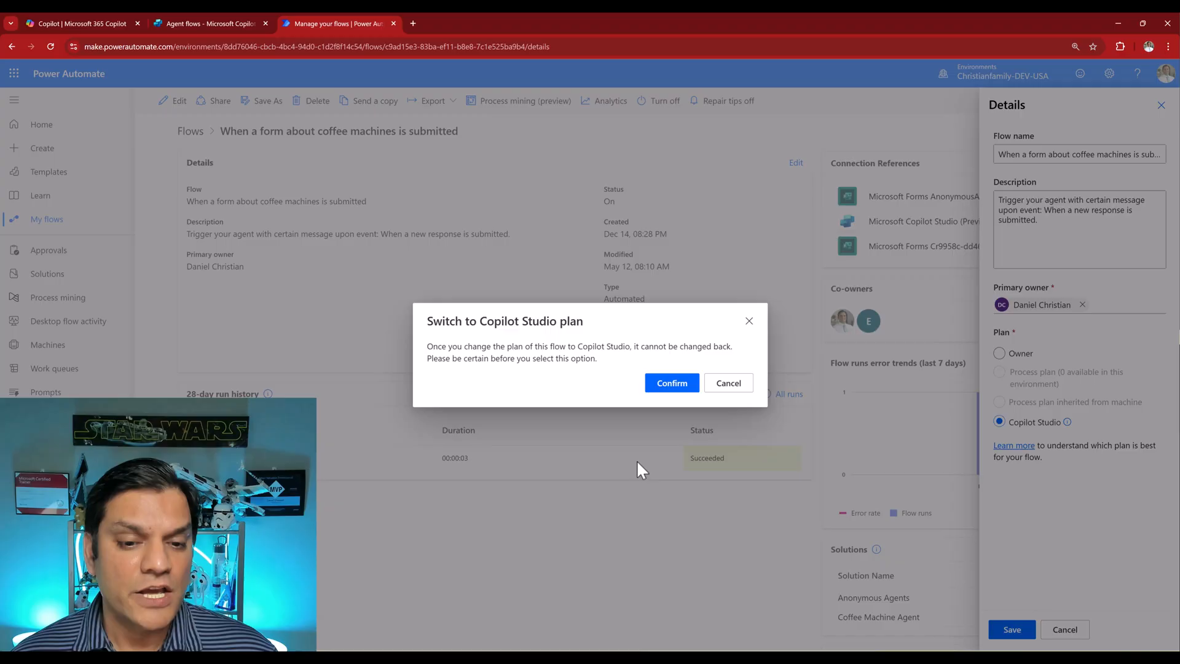
pyautogui.moveTo(585, 401)
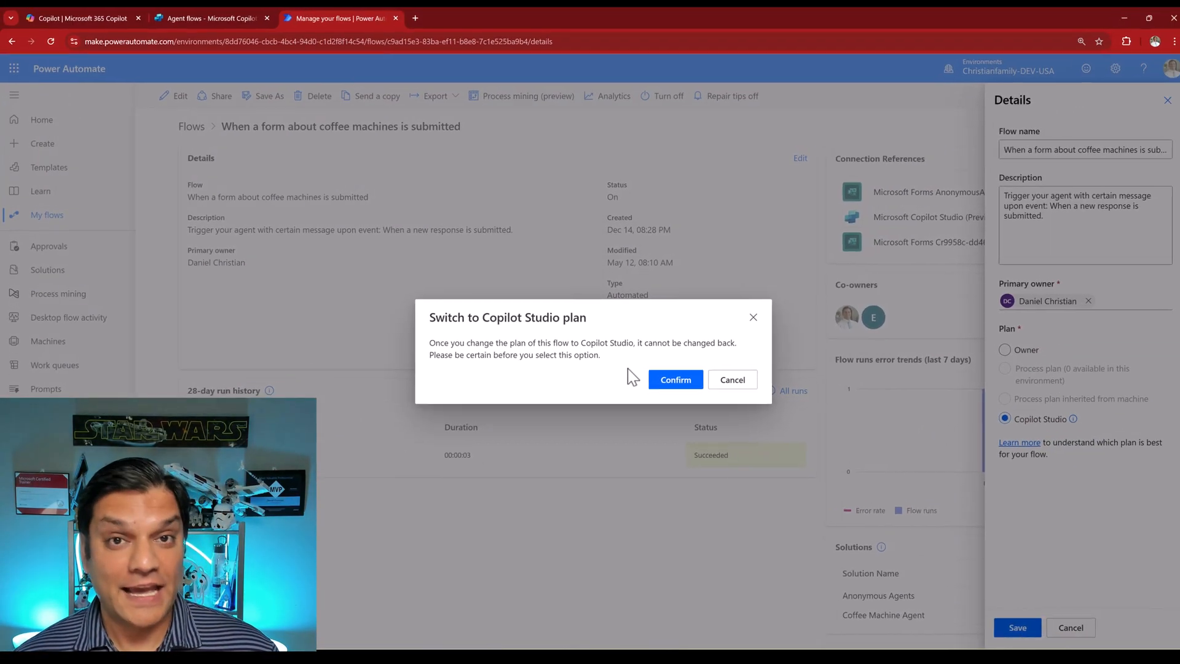
# Step: Confirm the permanent switch to the Copilot Studio plan and verify it in the flow details
pyautogui.click(675, 380)
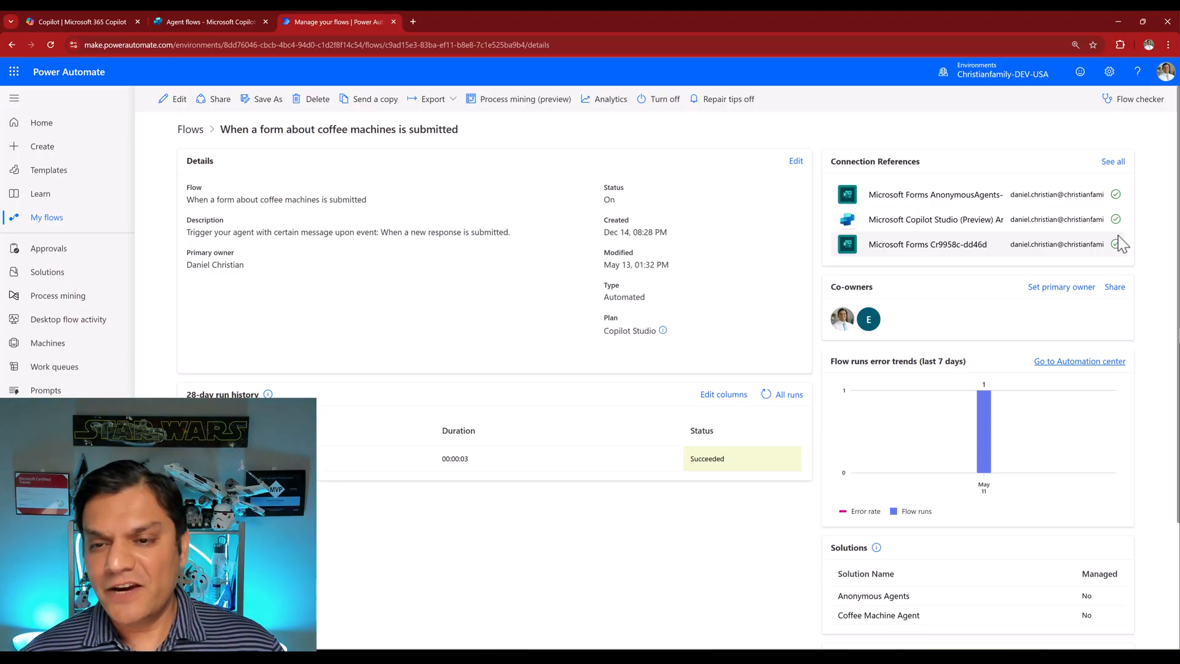
pyautogui.click(795, 161)
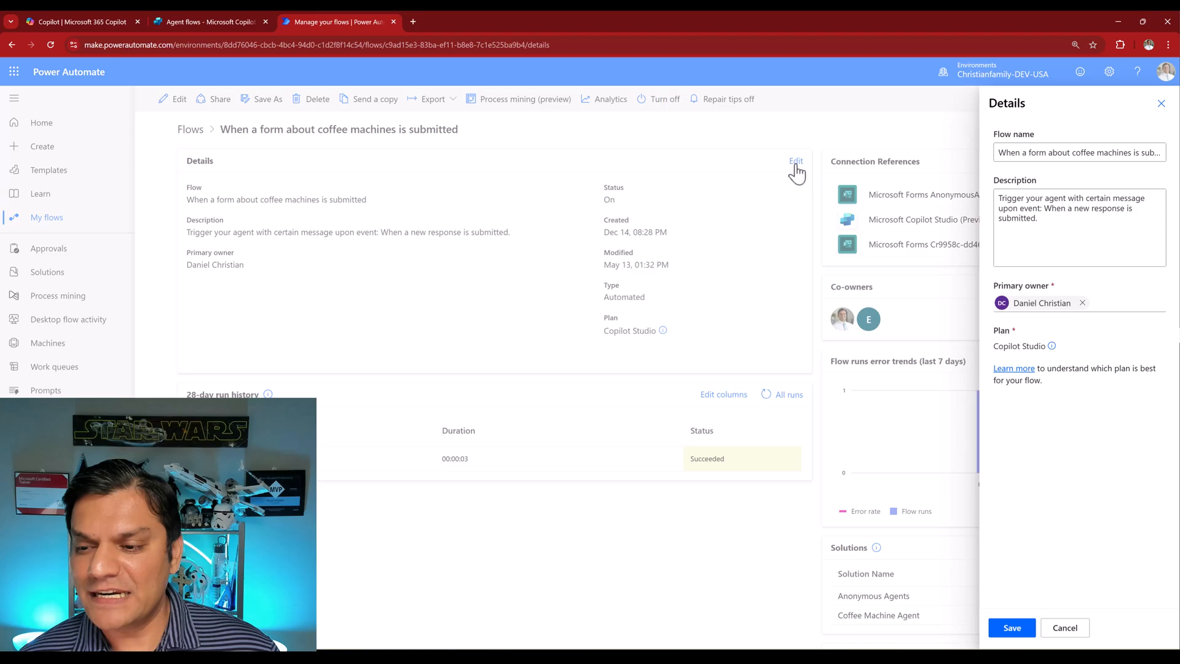
pyautogui.moveTo(1104, 360)
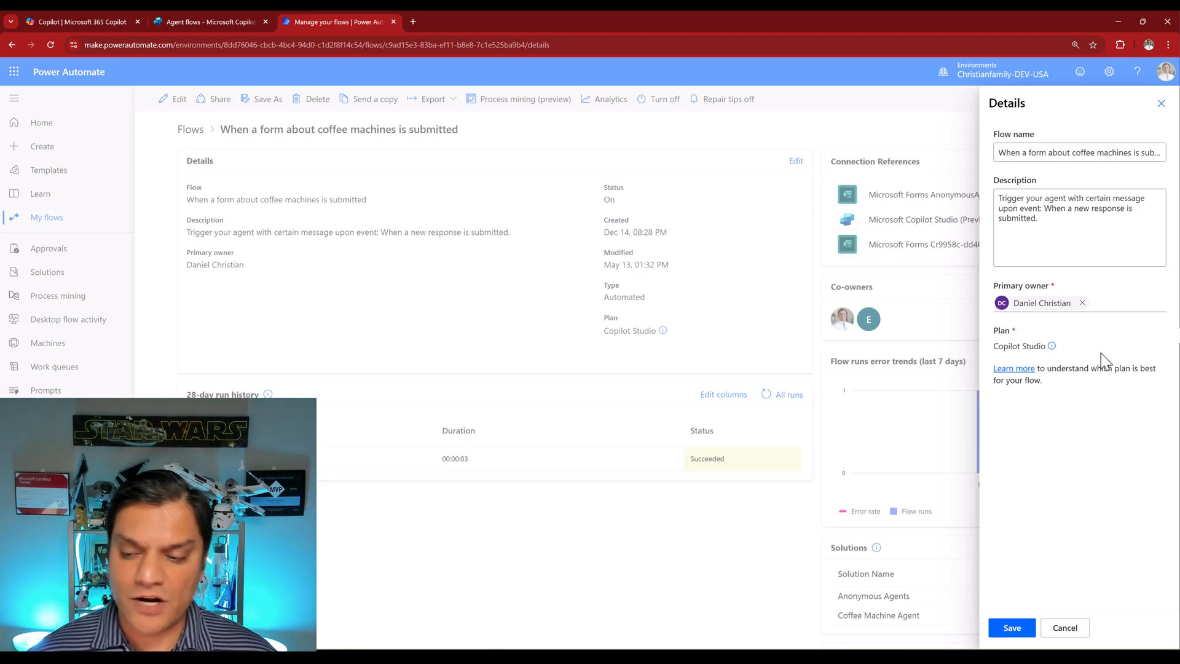
pyautogui.click(1064, 629)
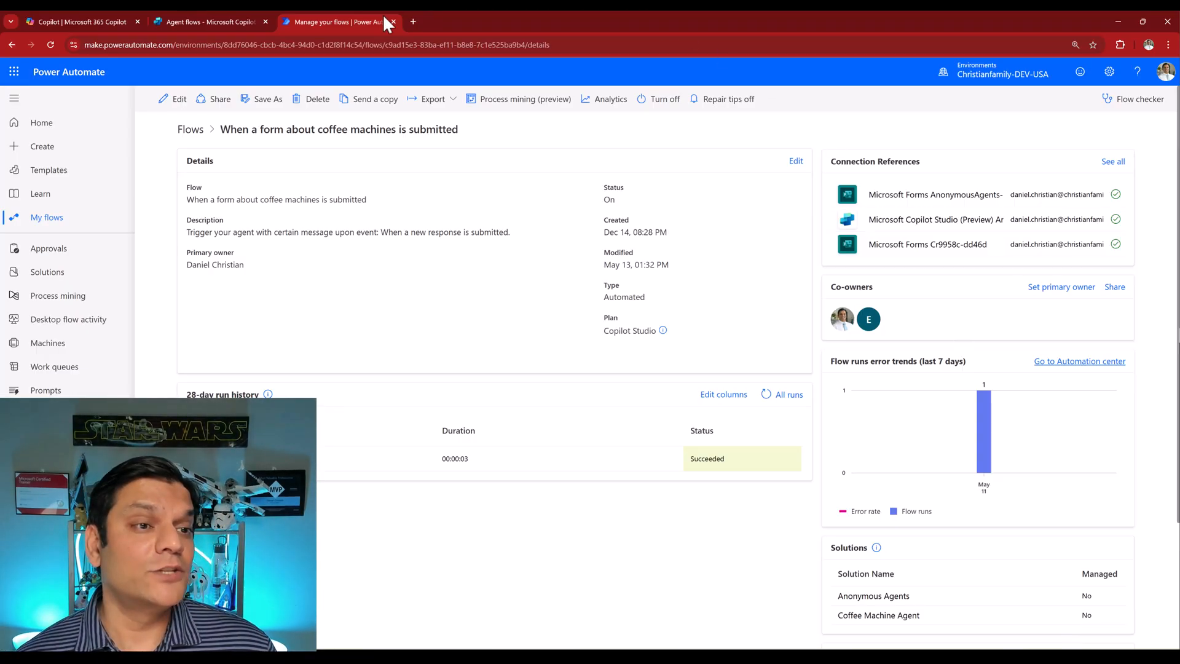
# Step: Refresh Copilot Studio's Agent flows list so the coffee-machine form flow appears, comparing with Power Automate
pyautogui.click(209, 21)
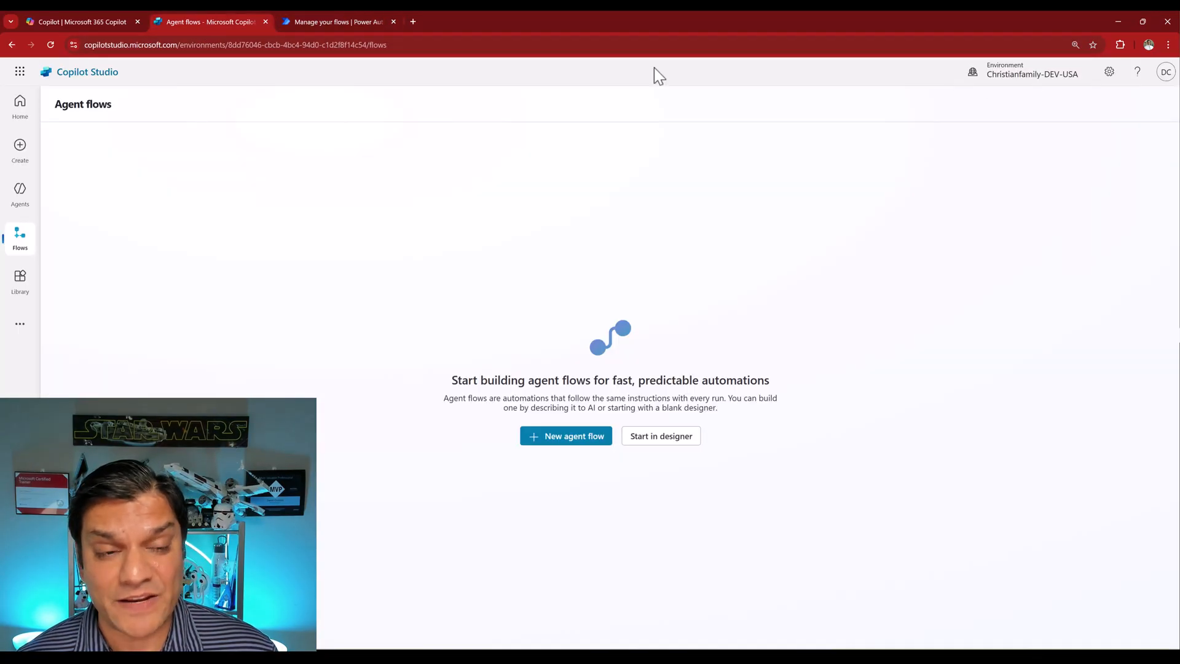
pyautogui.click(335, 21)
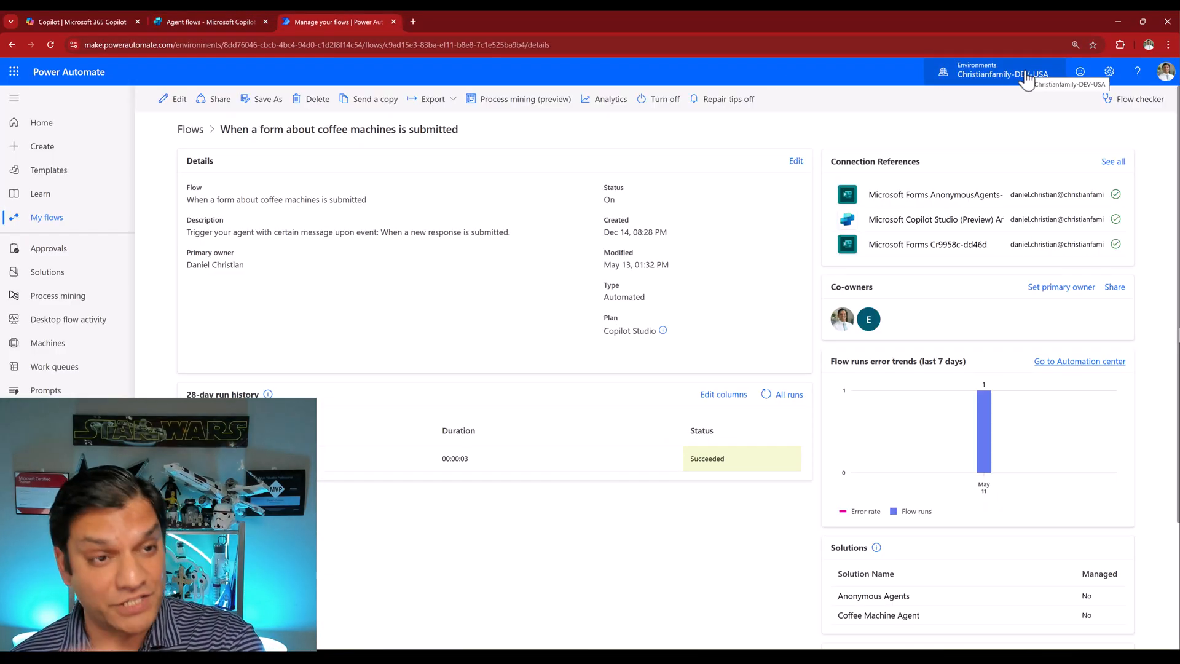
pyautogui.click(210, 21)
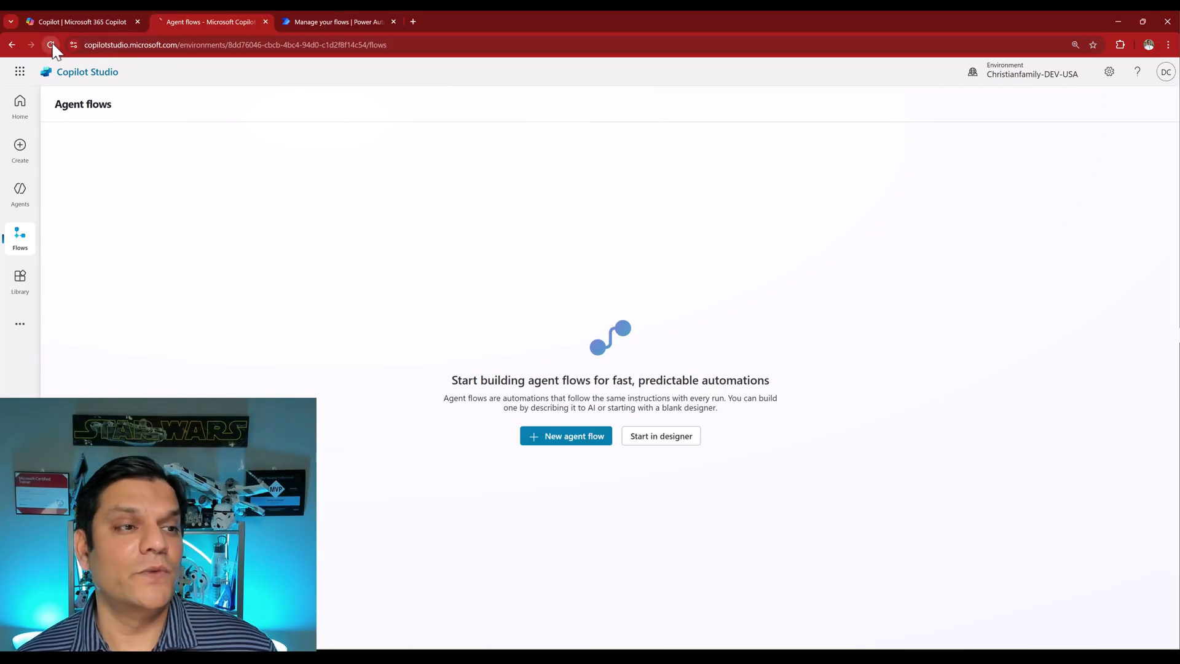
pyautogui.click(51, 44)
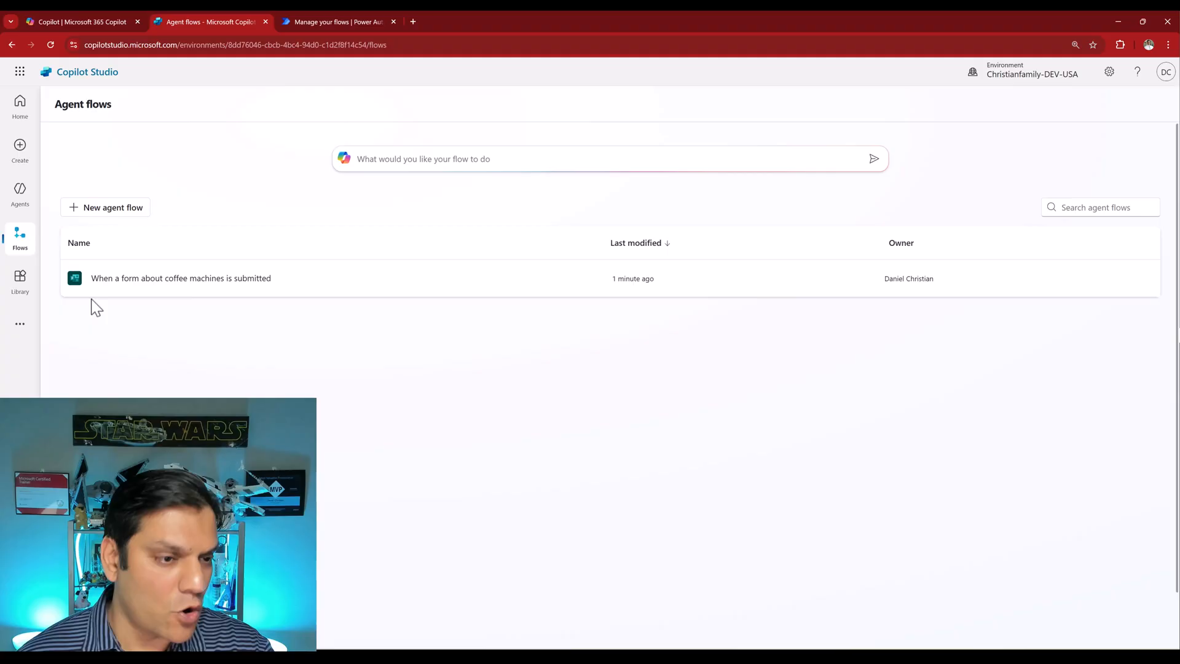
pyautogui.click(334, 21)
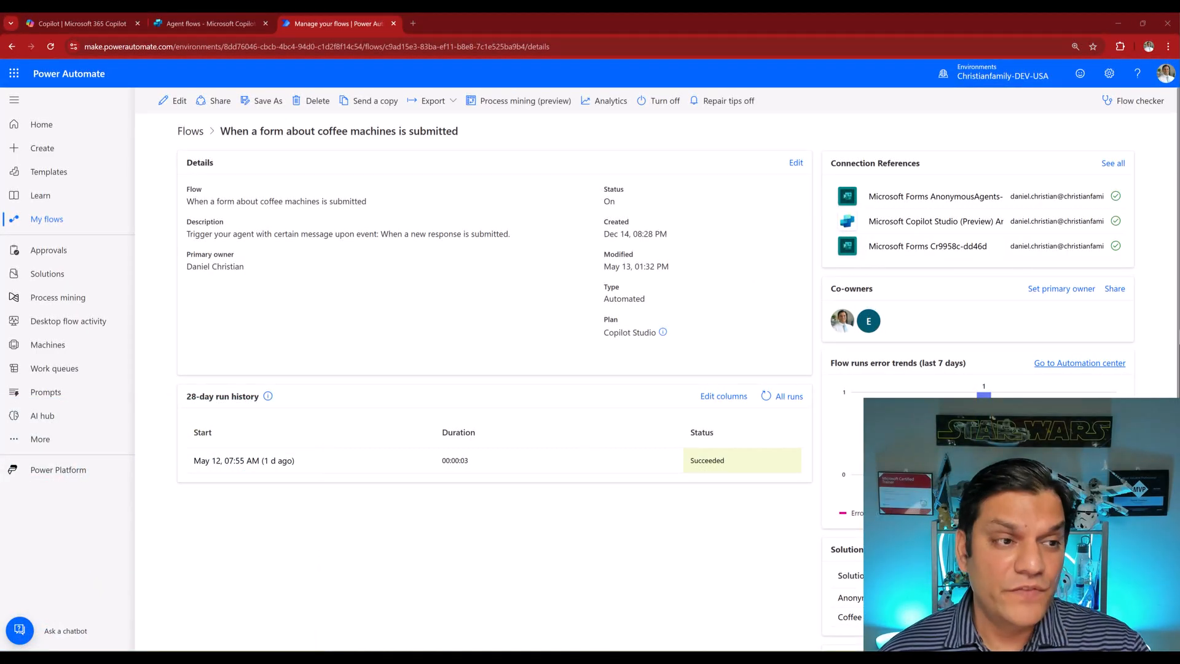
pyautogui.moveTo(812, 245)
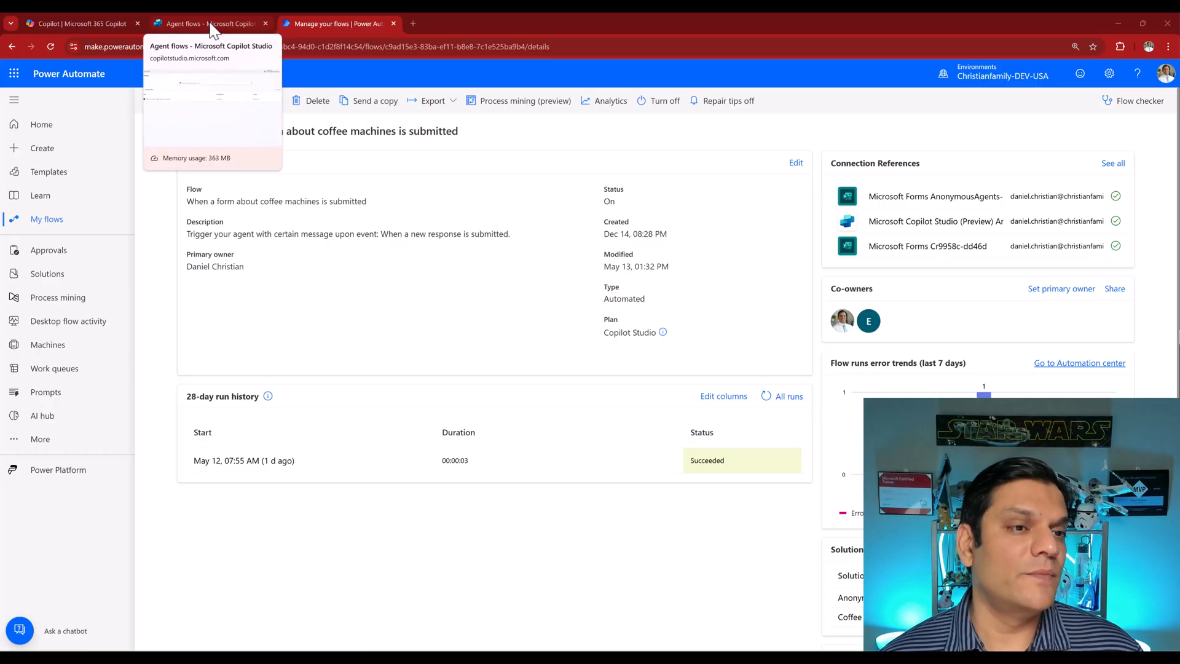
# Step: Open the coffee machines form flow's overview in Copilot Studio and compare it with Power Automate's details
pyautogui.click(210, 24)
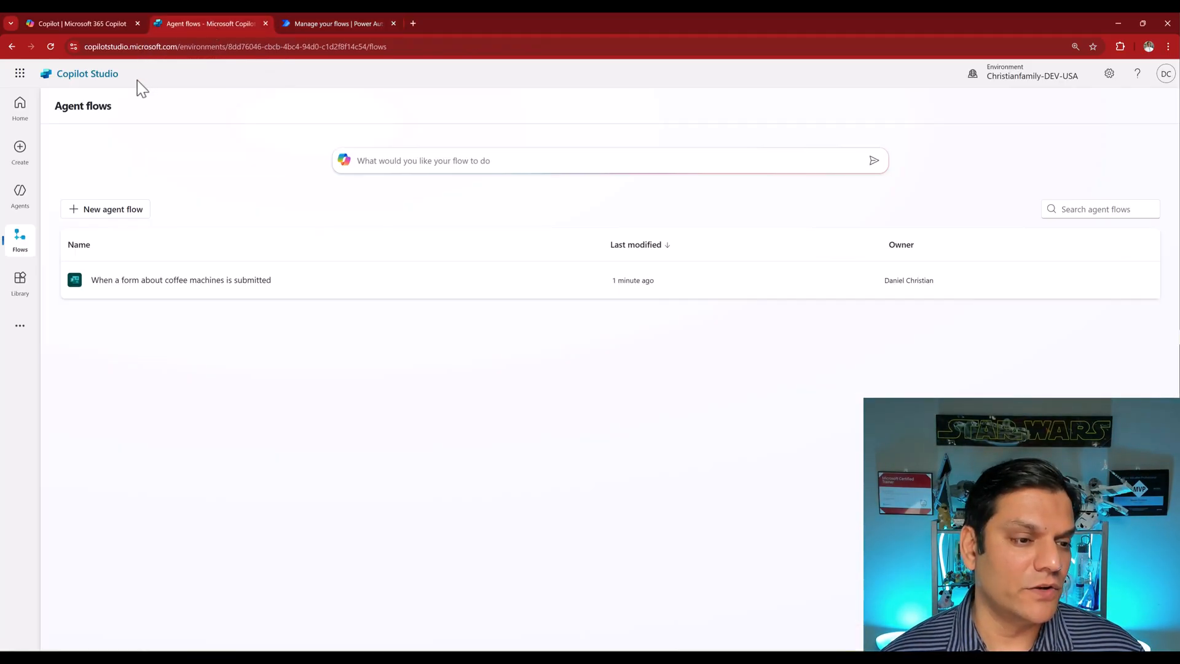
pyautogui.click(181, 280)
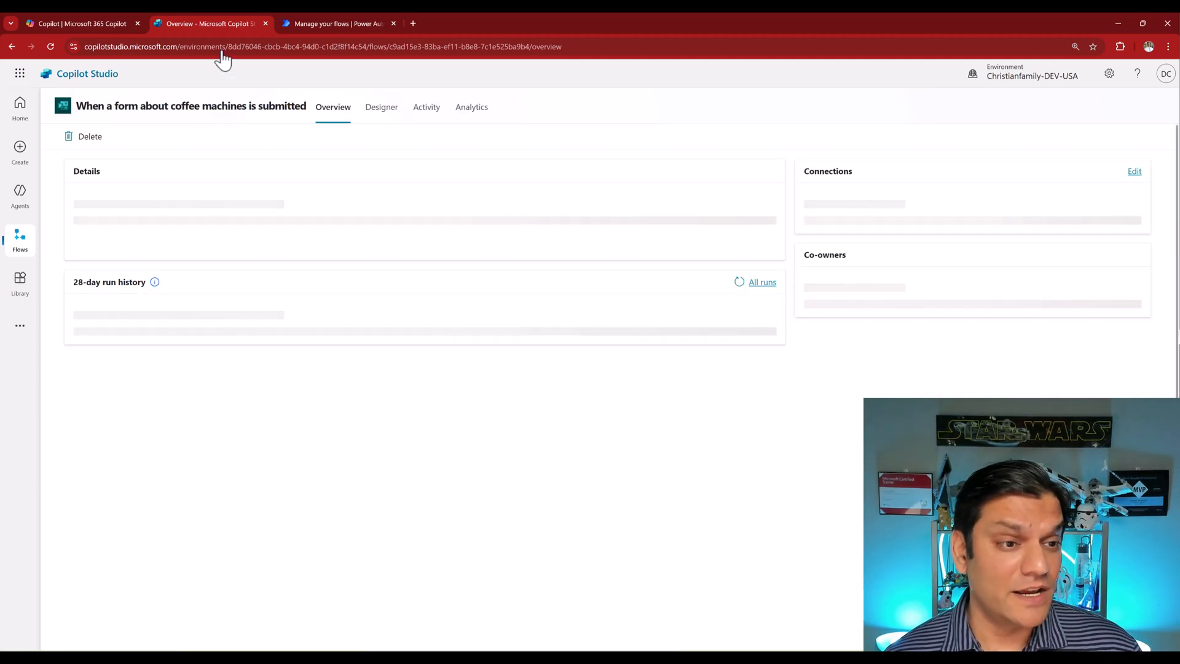
pyautogui.click(335, 24)
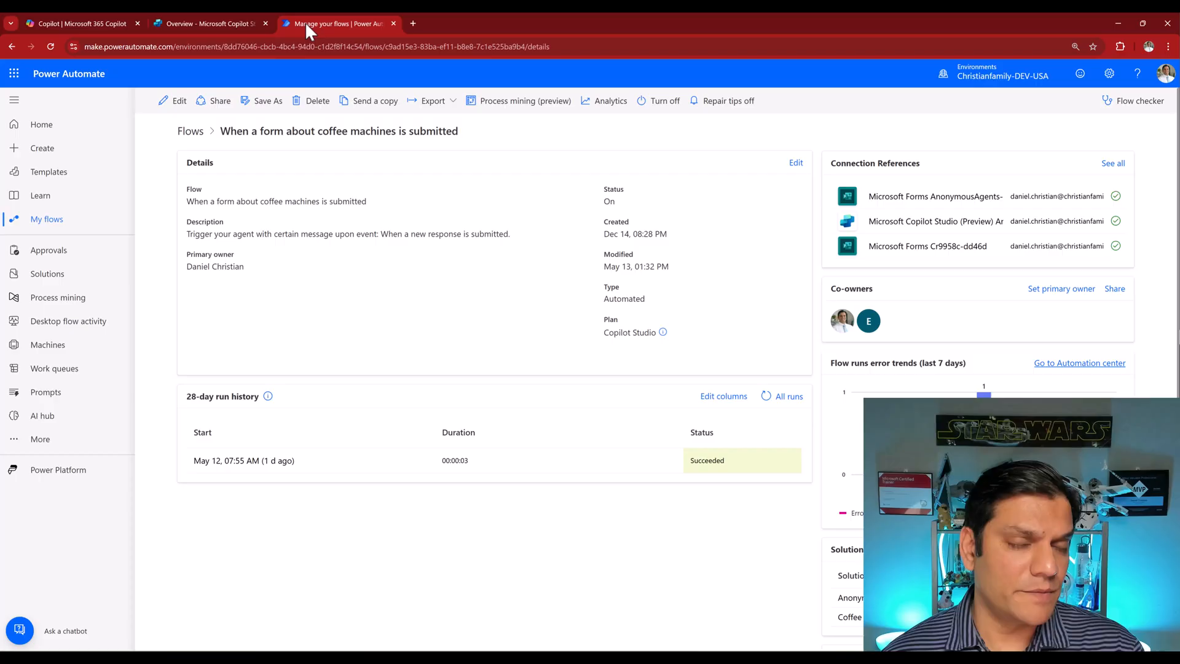
pyautogui.click(203, 23)
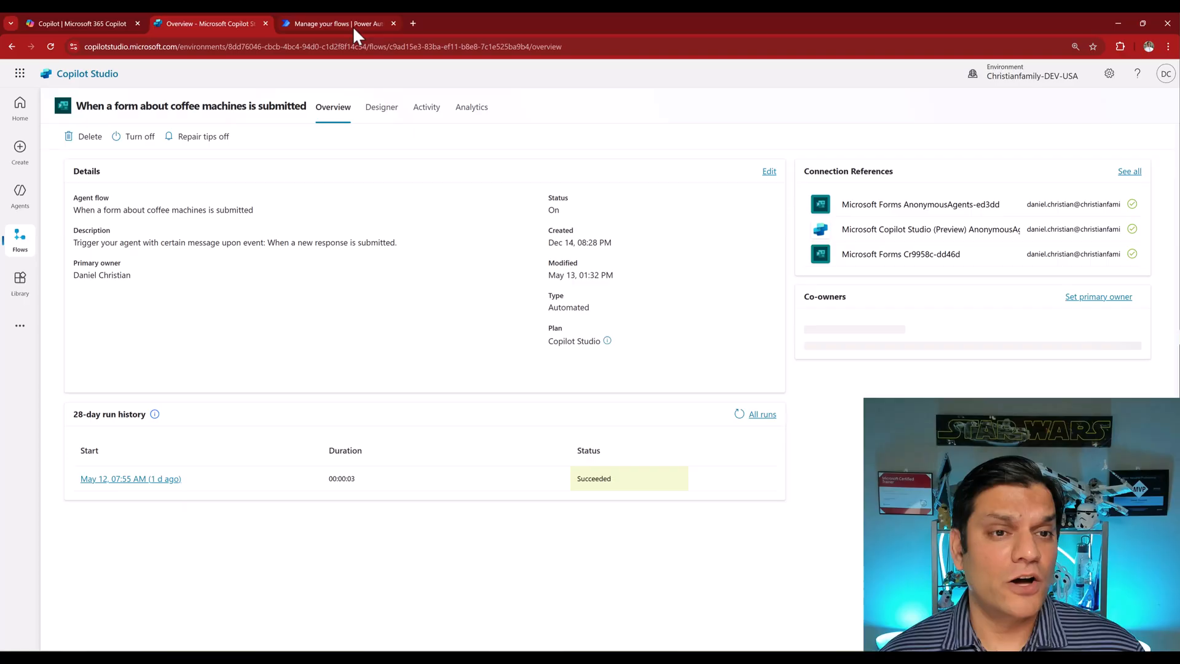
pyautogui.click(338, 24)
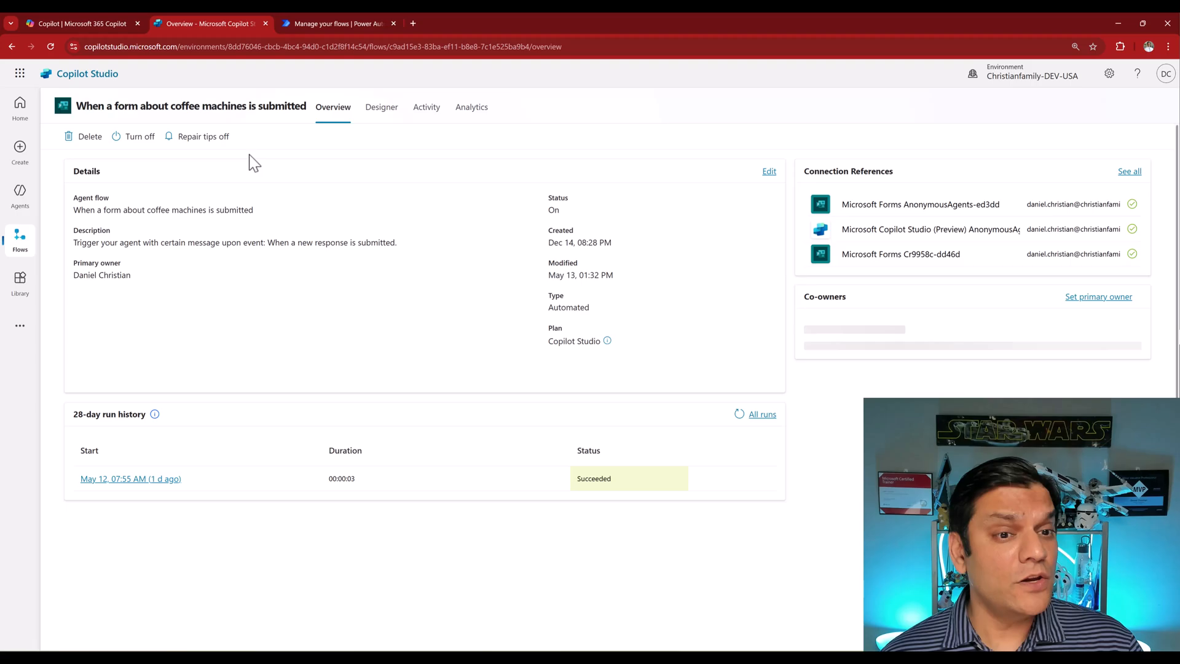
pyautogui.moveTo(356, 133)
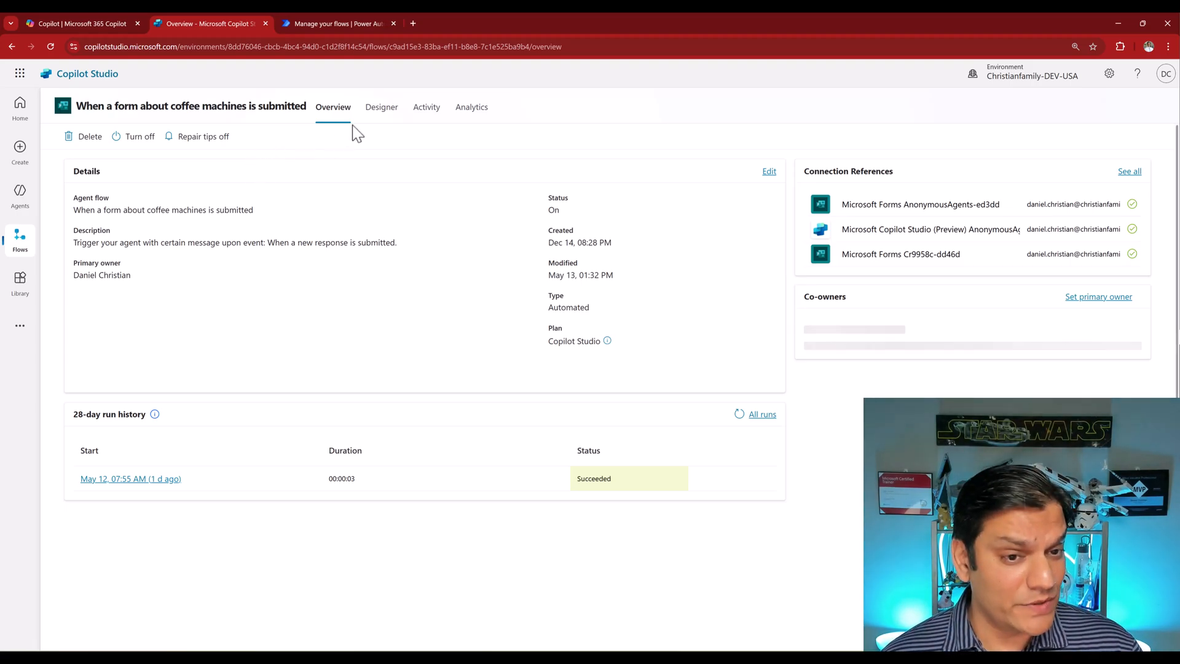
# Step: View the flow's four steps in the Copilot Studio designer, then return to Power Automate
pyautogui.click(381, 107)
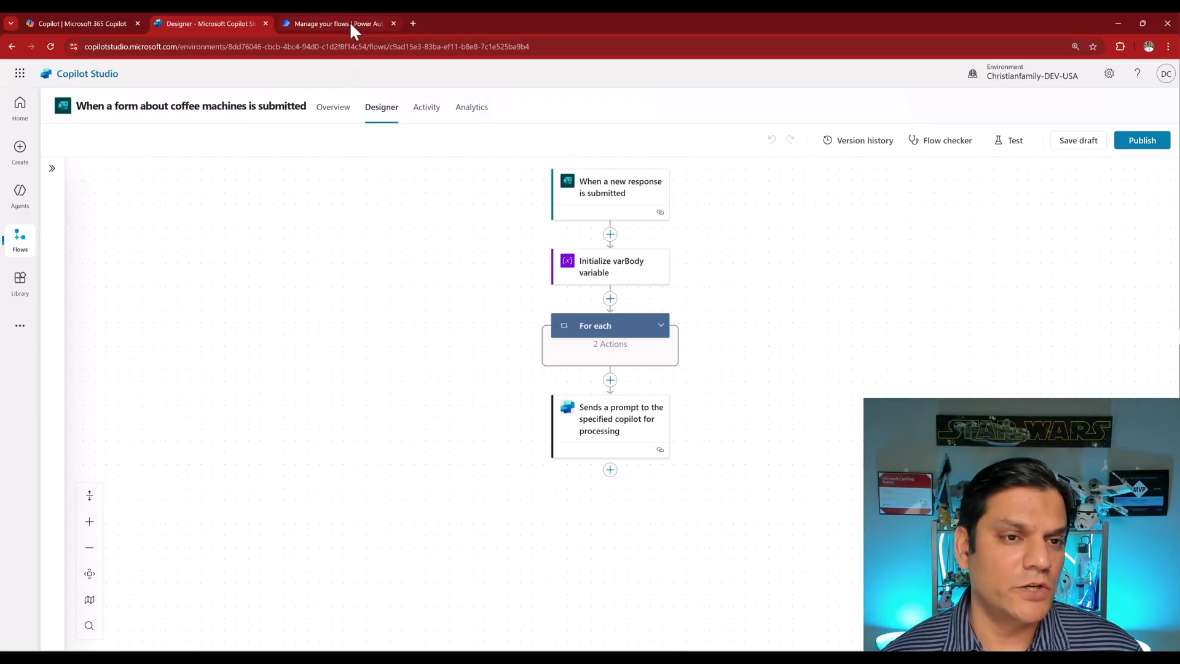
pyautogui.click(334, 23)
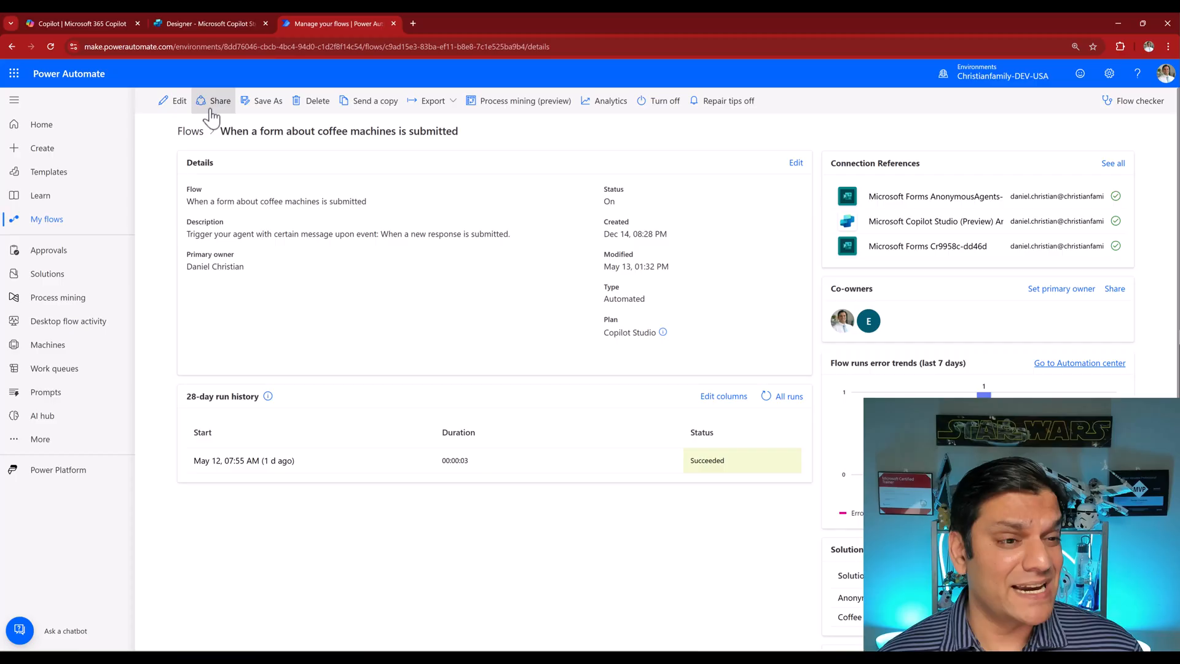
# Step: Edit the flow in Power Automate and confirm its four steps match the Copilot Studio designer
pyautogui.click(178, 100)
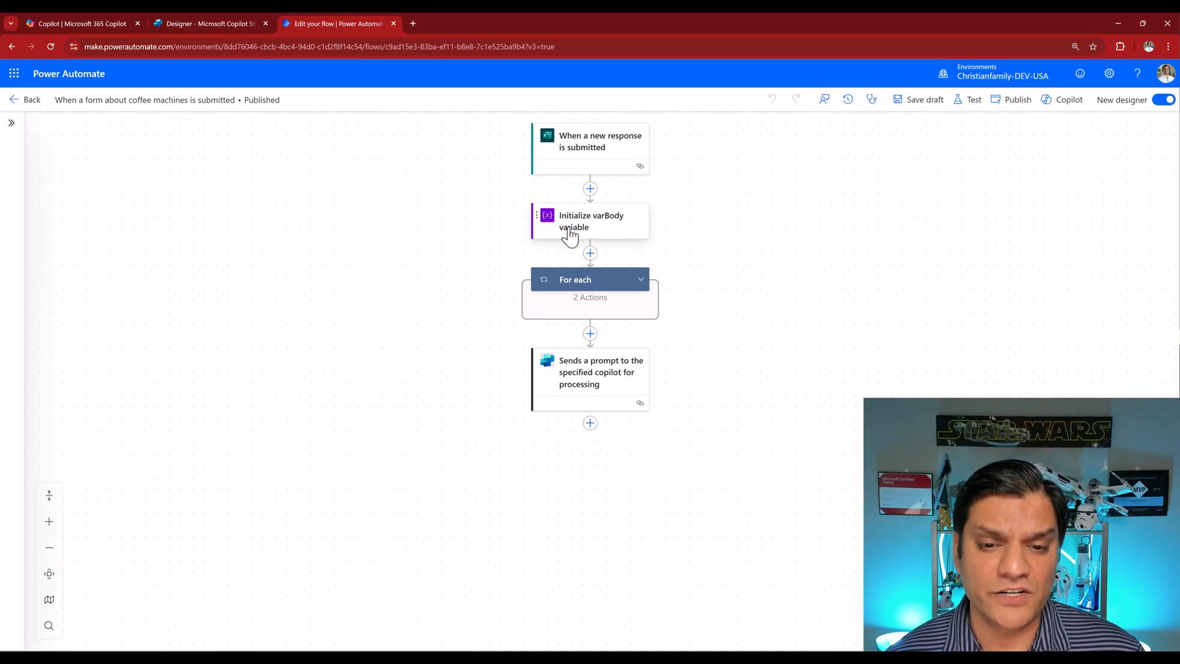
pyautogui.moveTo(561, 391)
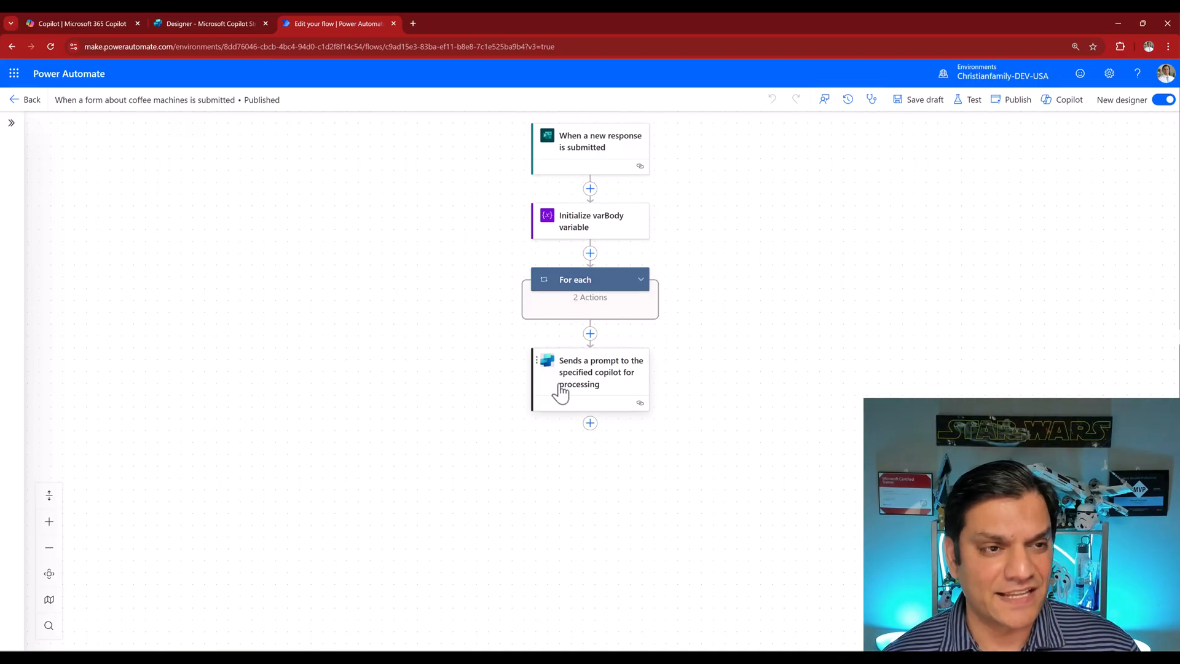
pyautogui.click(209, 24)
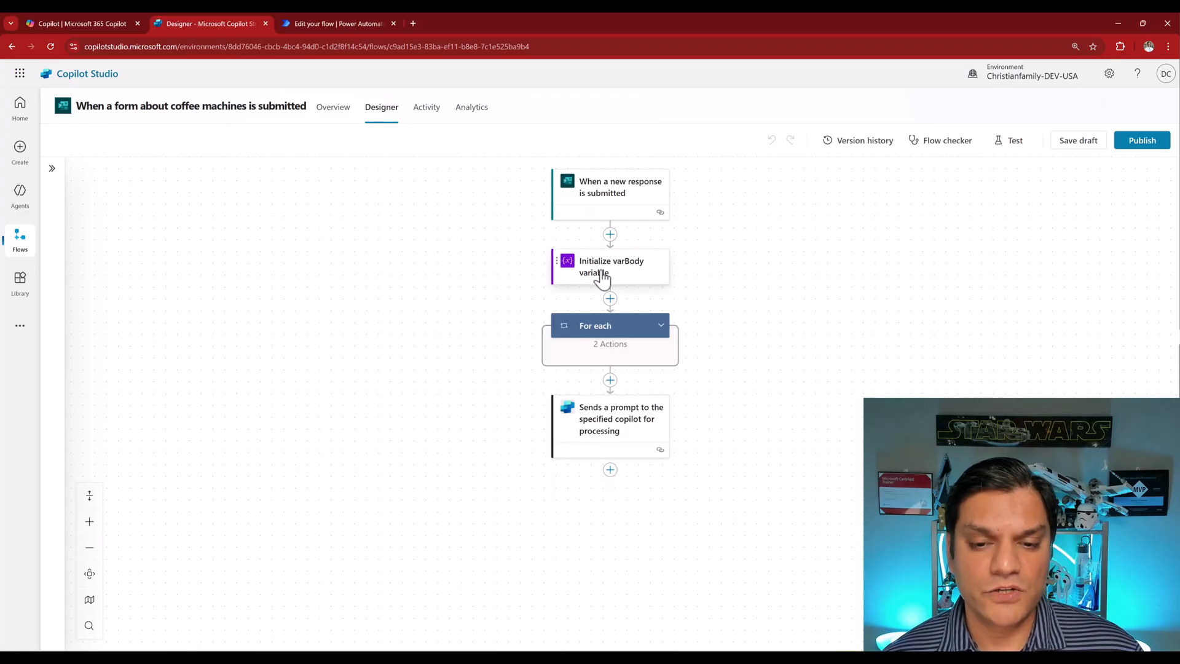
pyautogui.moveTo(408, 344)
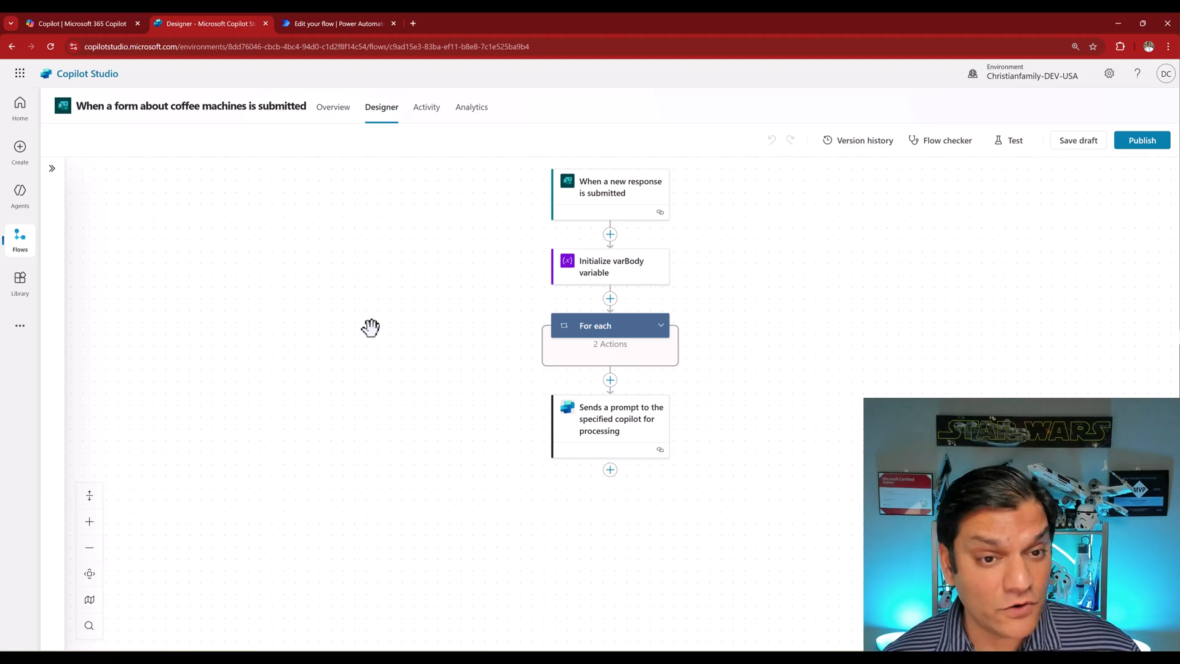
pyautogui.moveTo(901, 206)
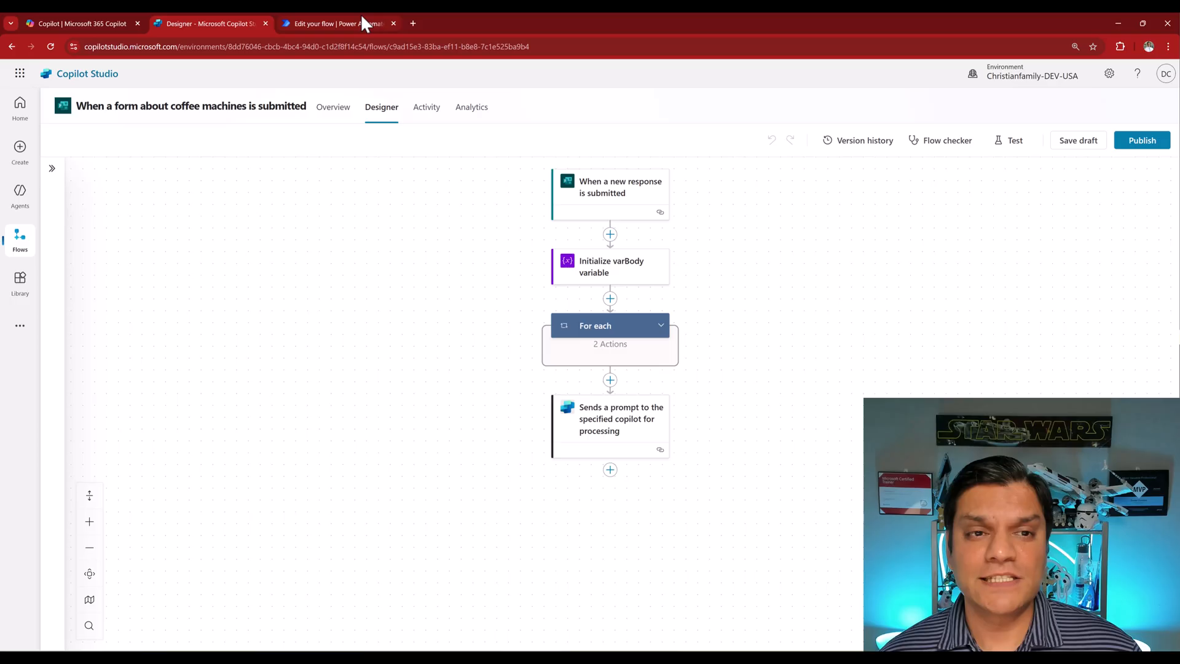
pyautogui.click(334, 23)
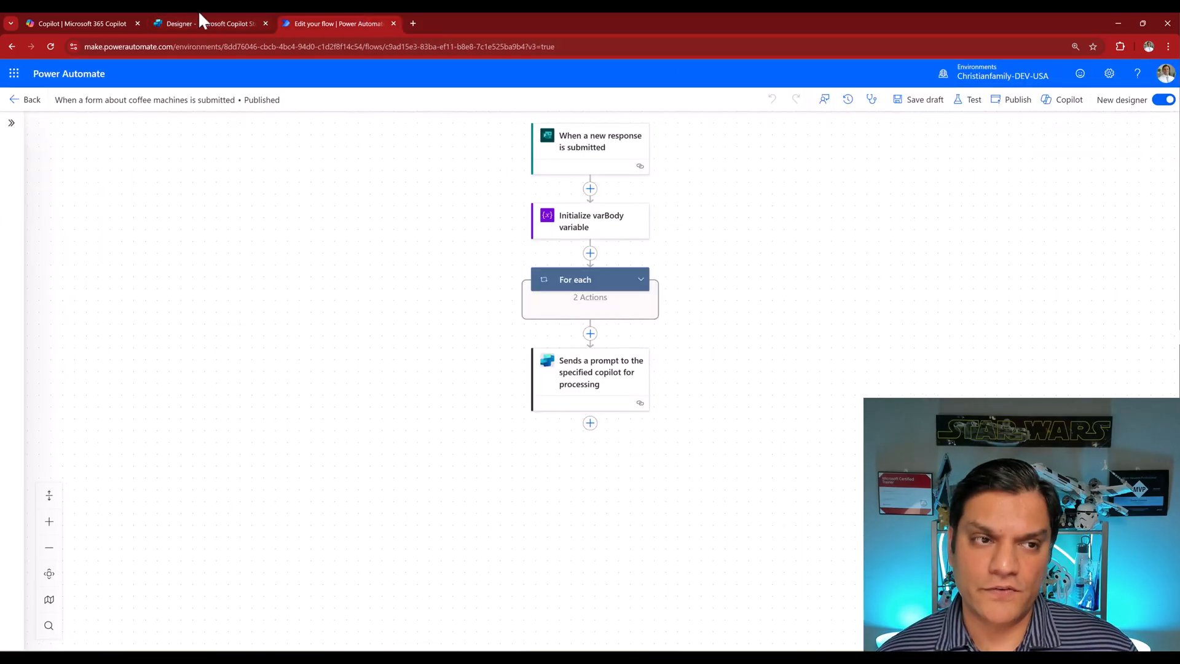
pyautogui.click(211, 24)
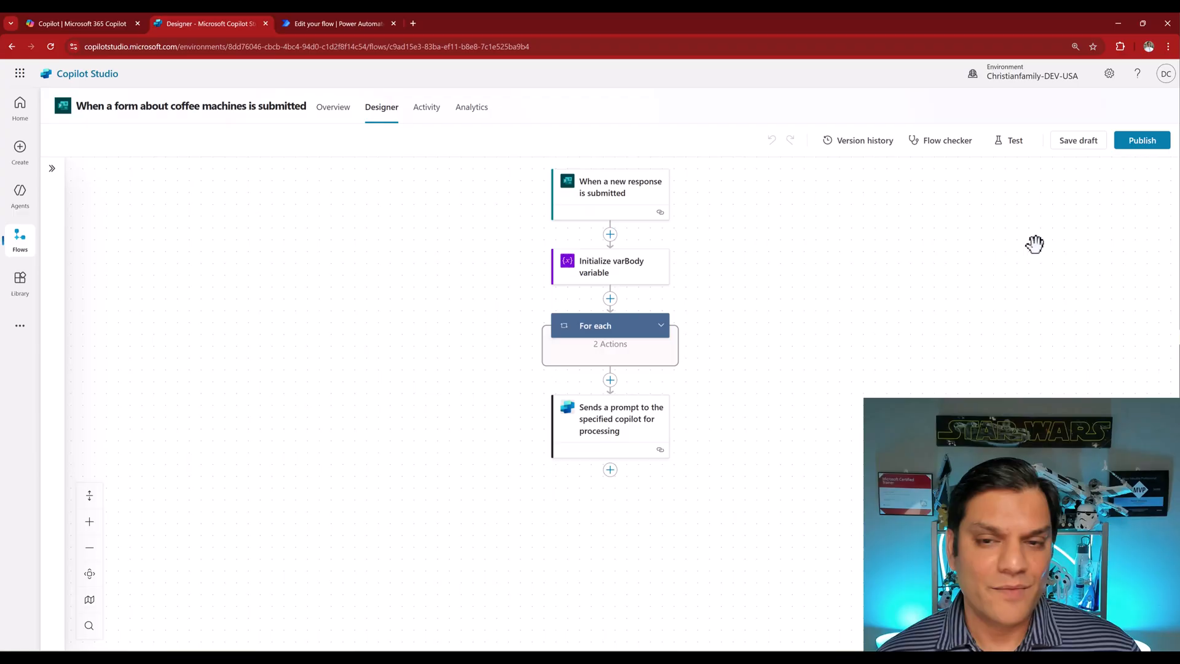
pyautogui.click(610, 193)
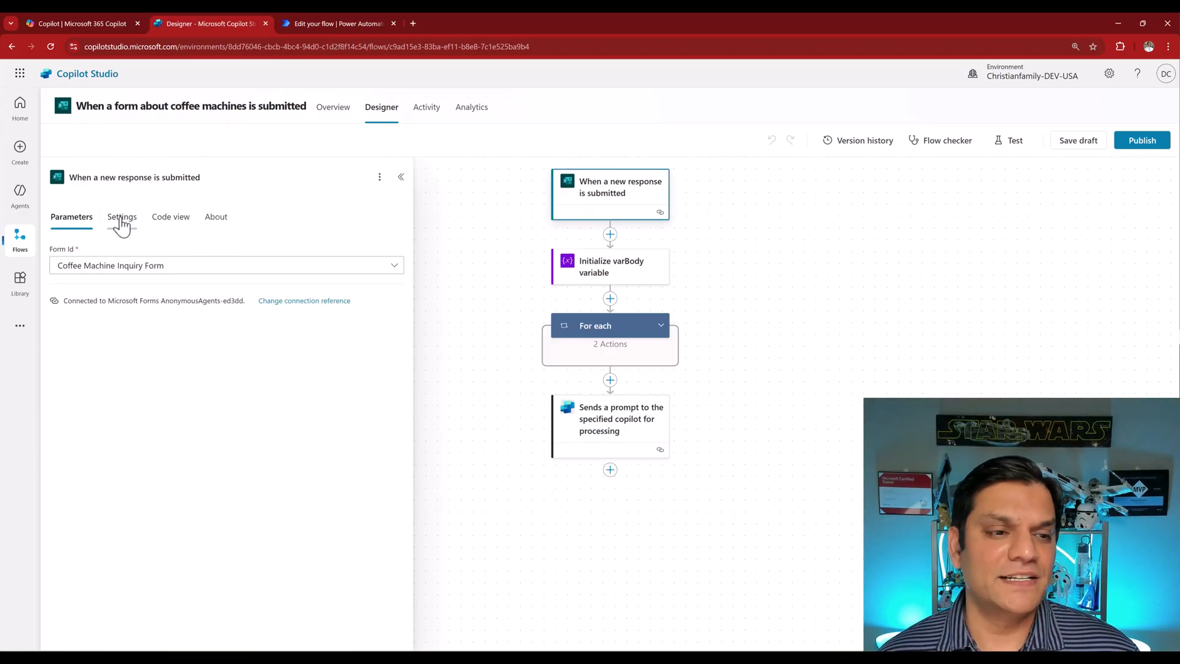
pyautogui.moveTo(162, 226)
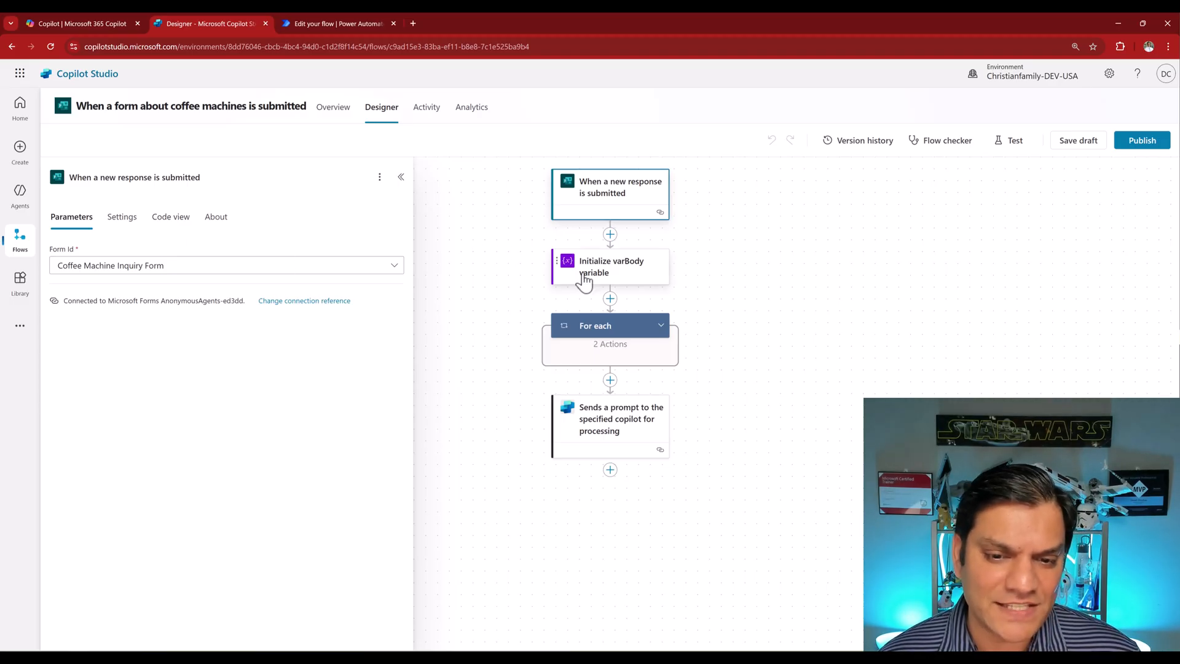
pyautogui.click(610, 267)
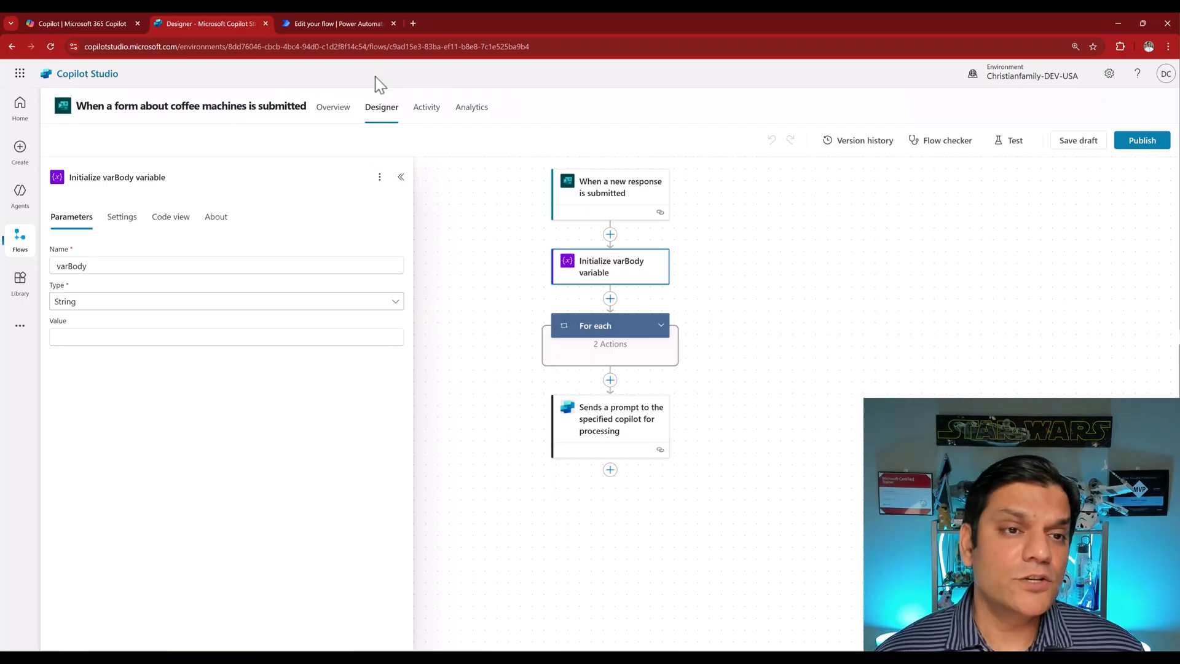
pyautogui.click(337, 23)
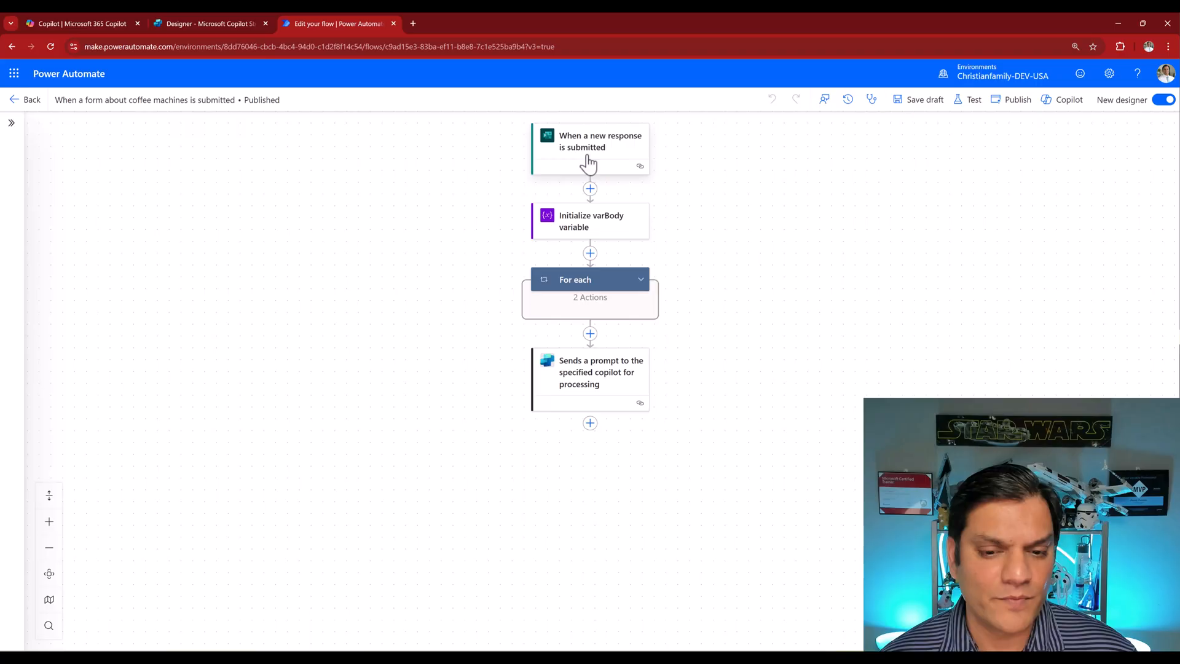
pyautogui.moveTo(579, 383)
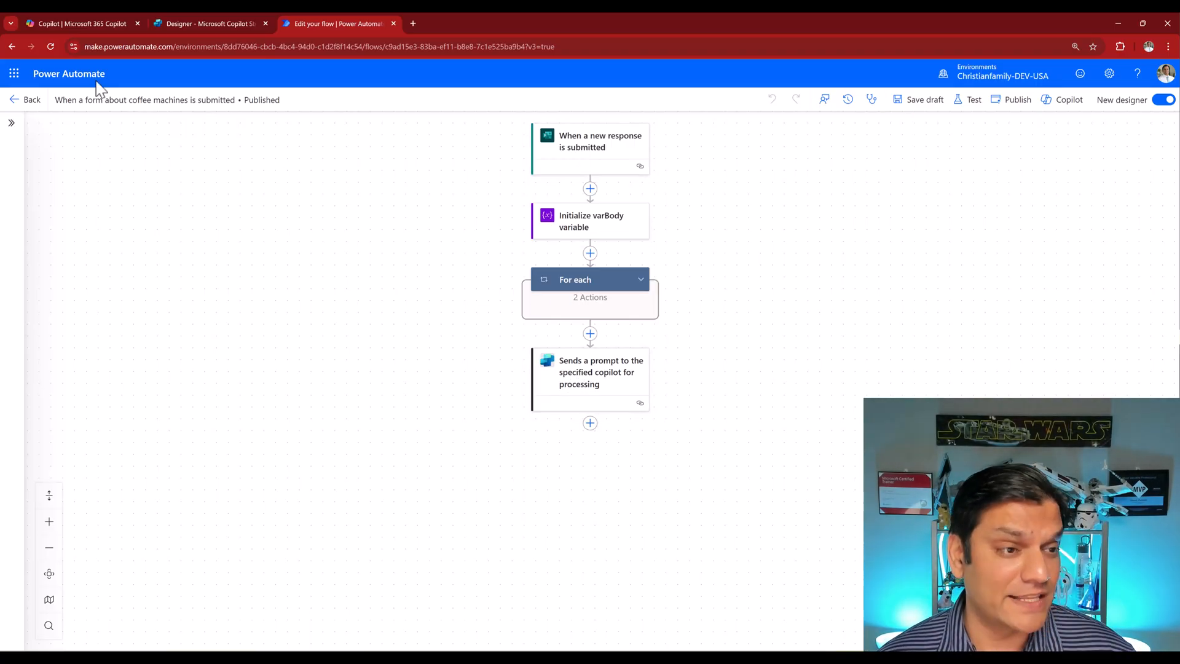
pyautogui.click(31, 100)
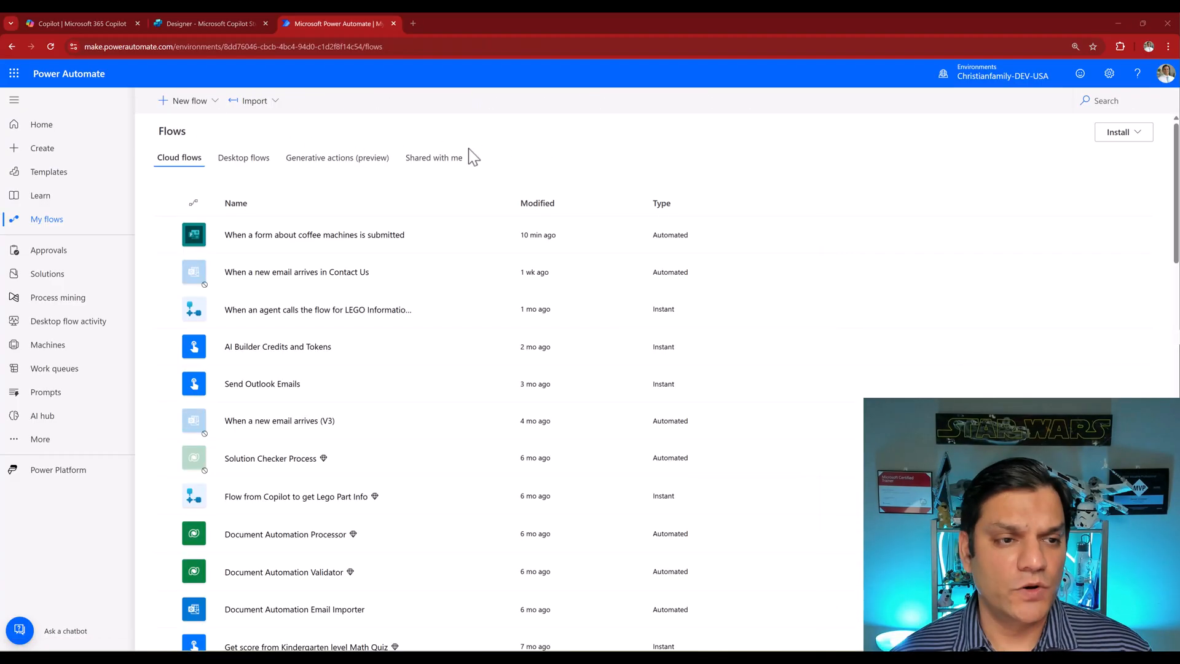
# Step: Create an automated cloud flow 'Live Demo' with the Forms new-response trigger and show its parameters
pyautogui.click(187, 100)
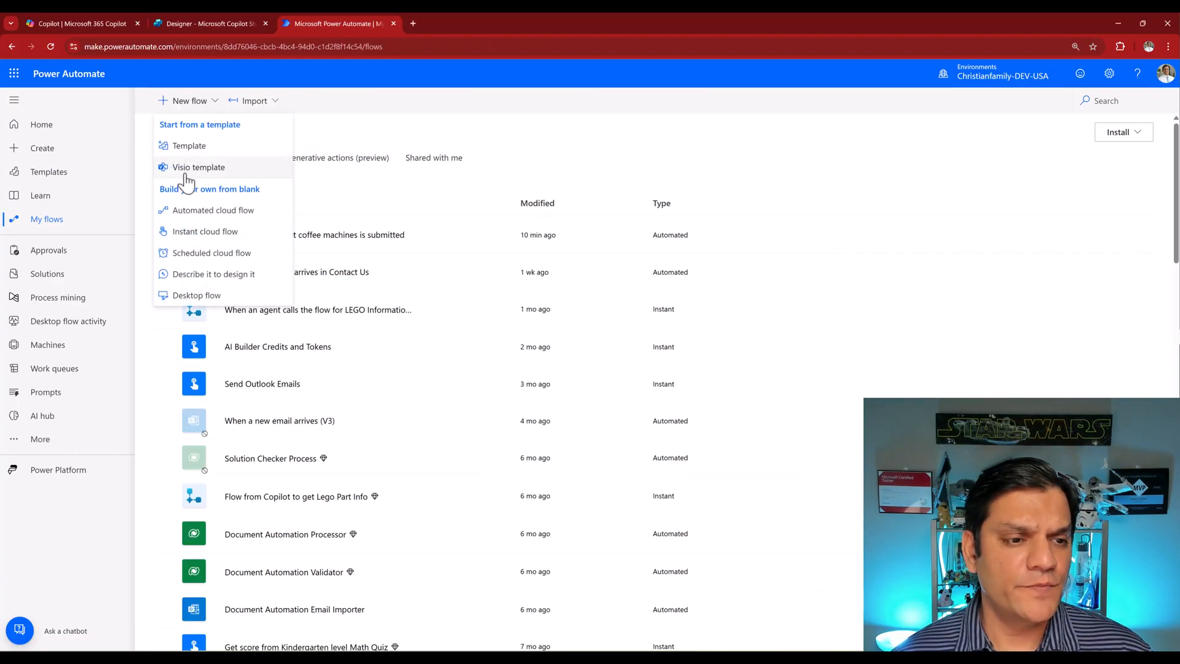
pyautogui.click(212, 210)
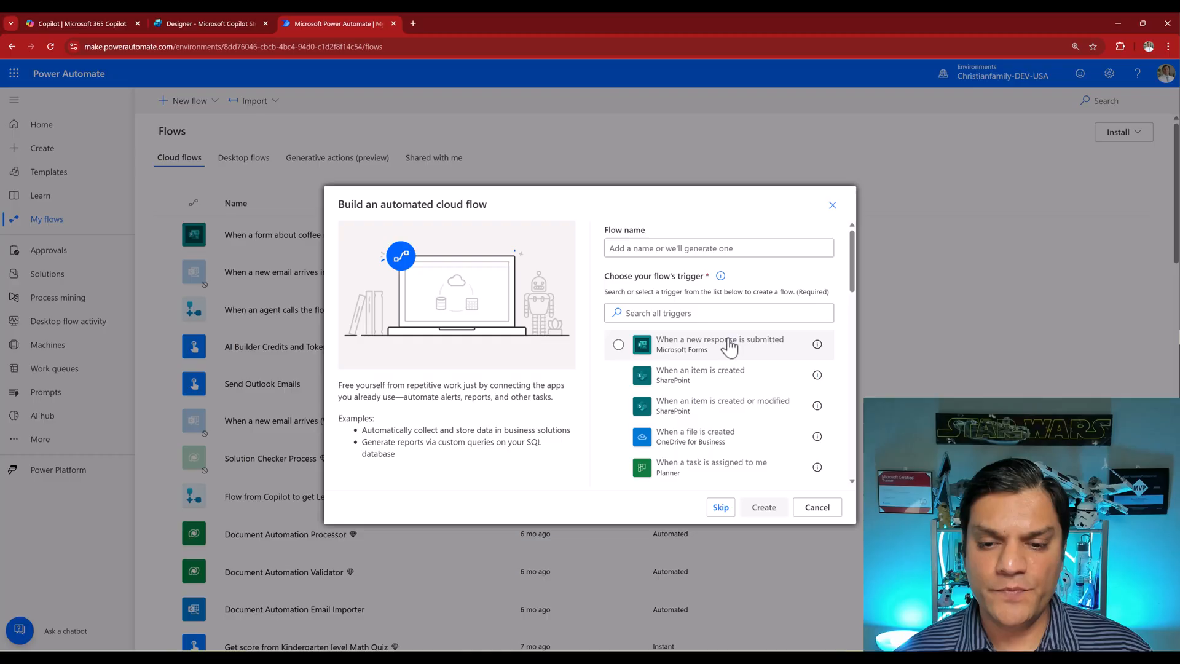
pyautogui.moveTo(692, 348)
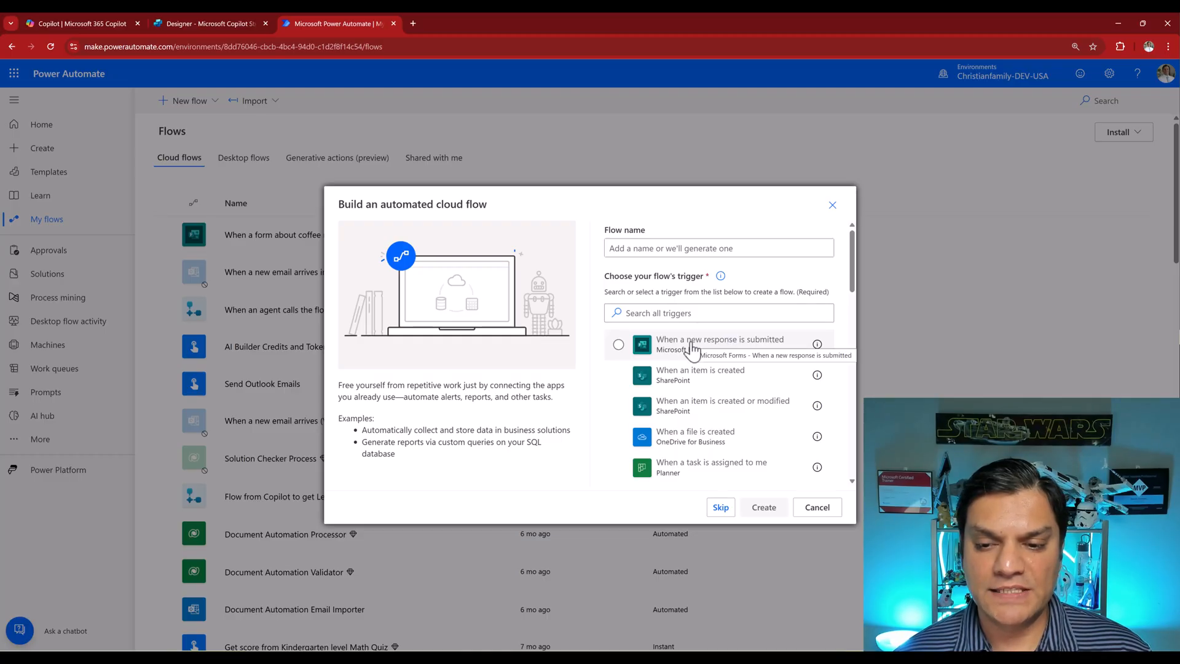
pyautogui.click(762, 507)
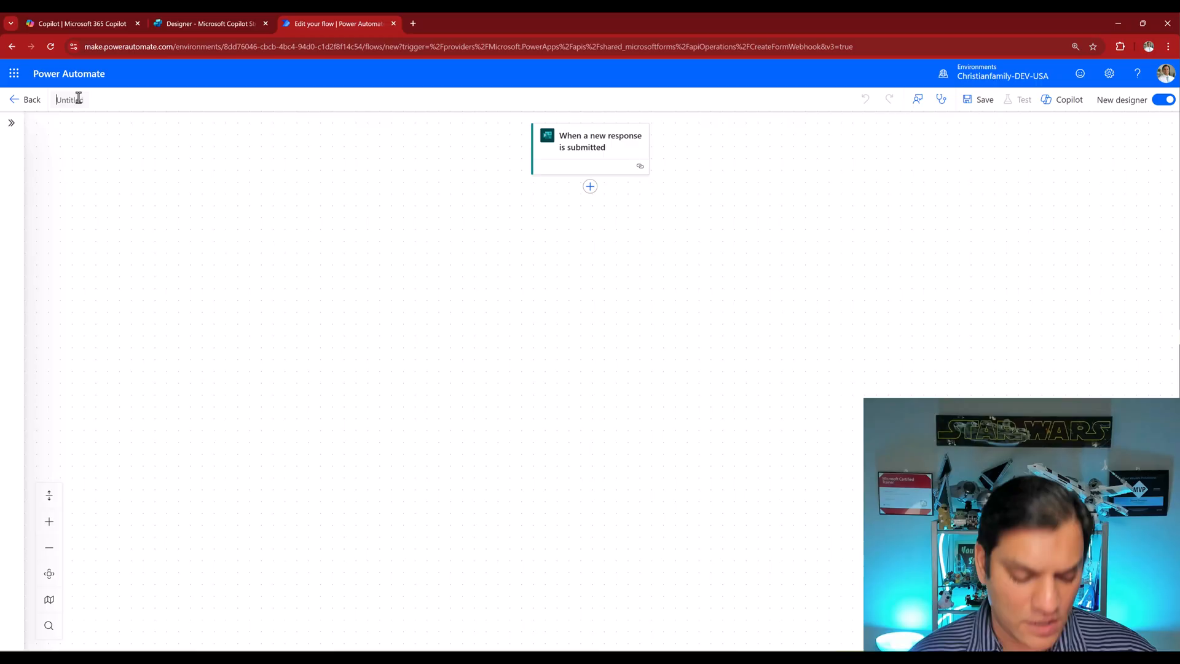
pyautogui.write('Live Demo')
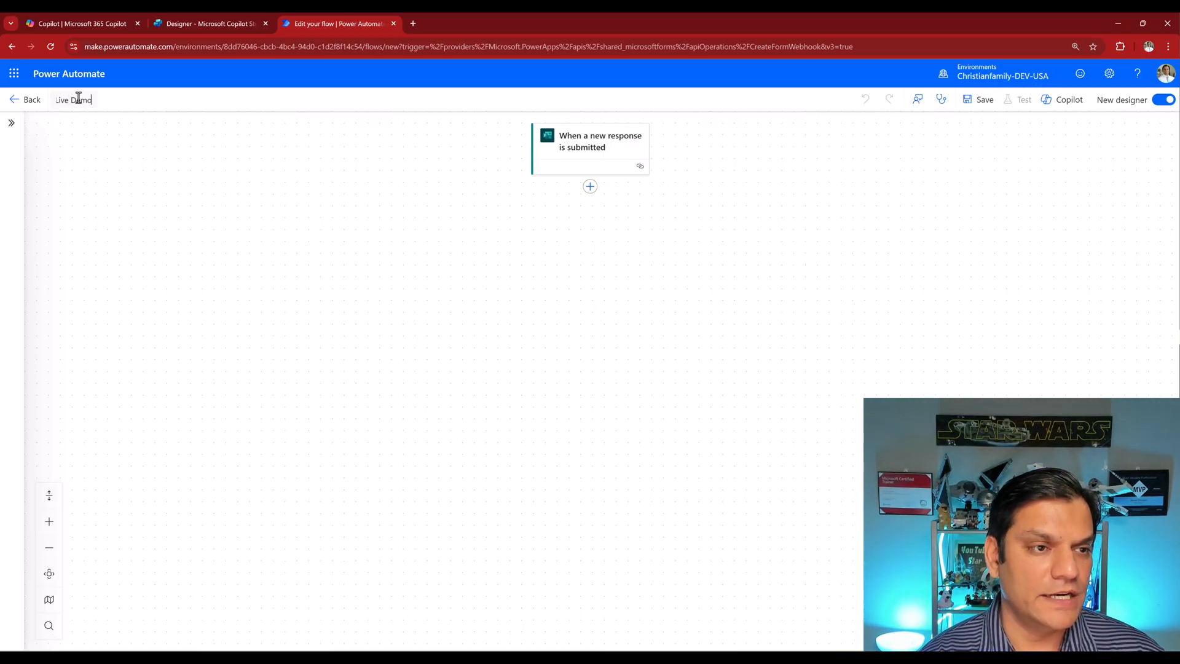
pyautogui.click(589, 148)
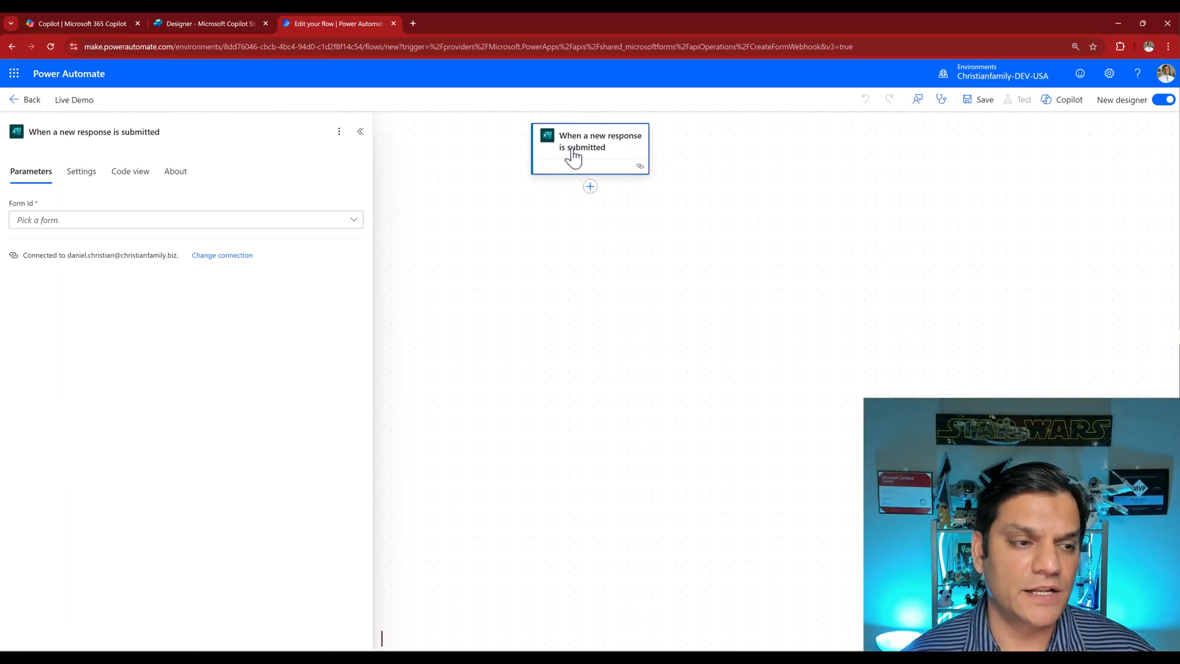
# Step: Point the trigger's Form Id at the Coffee Machine Inquiry Form and start adding the next step
pyautogui.click(185, 220)
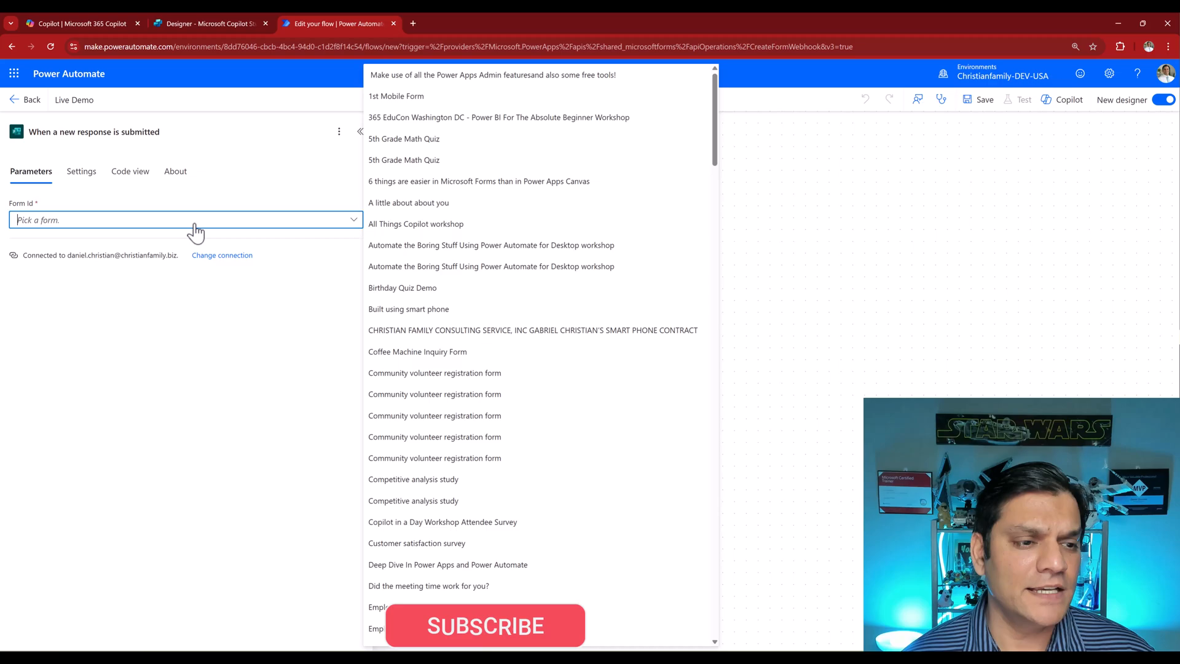
pyautogui.write('coff')
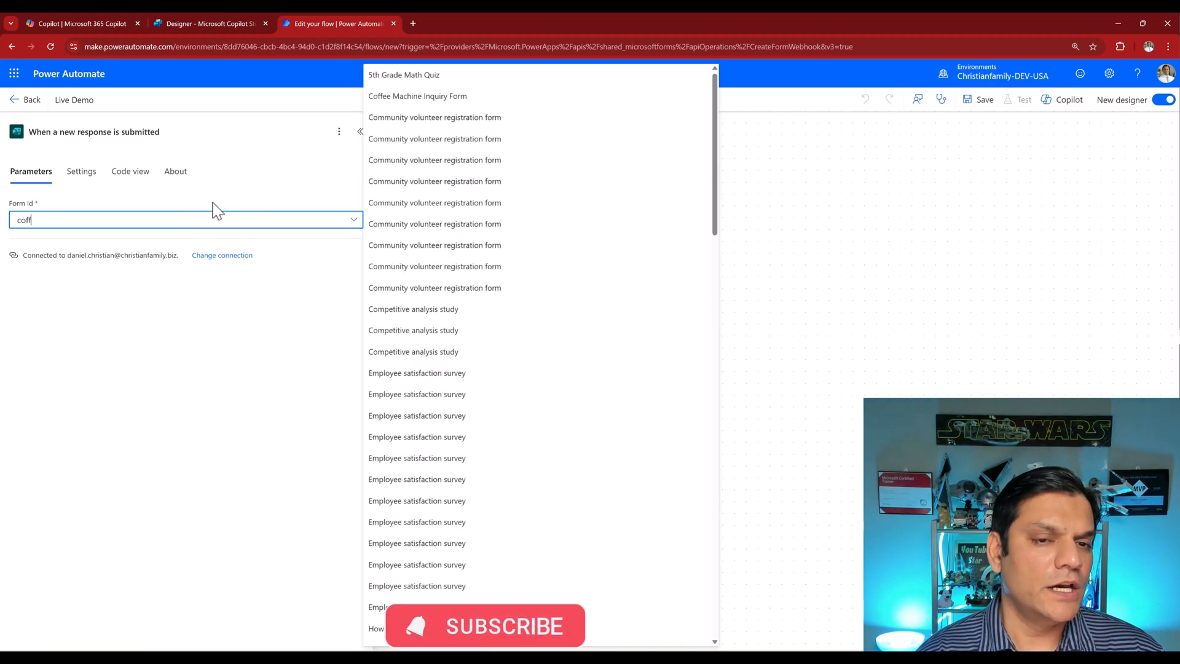
pyautogui.moveTo(432, 102)
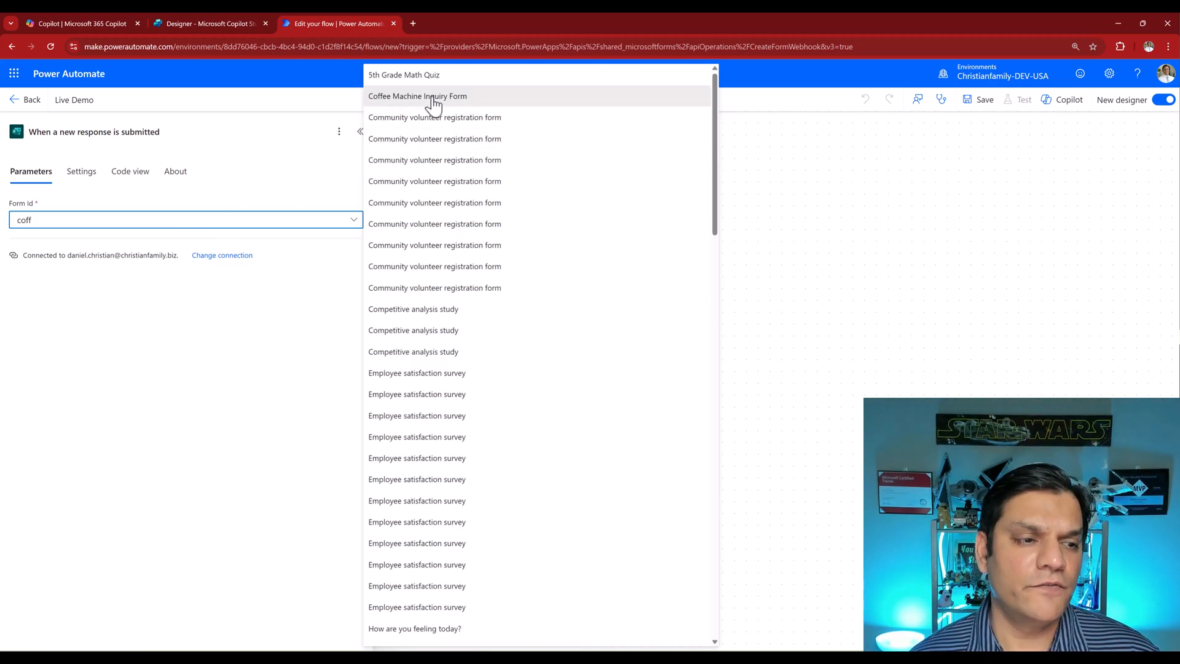
pyautogui.click(418, 96)
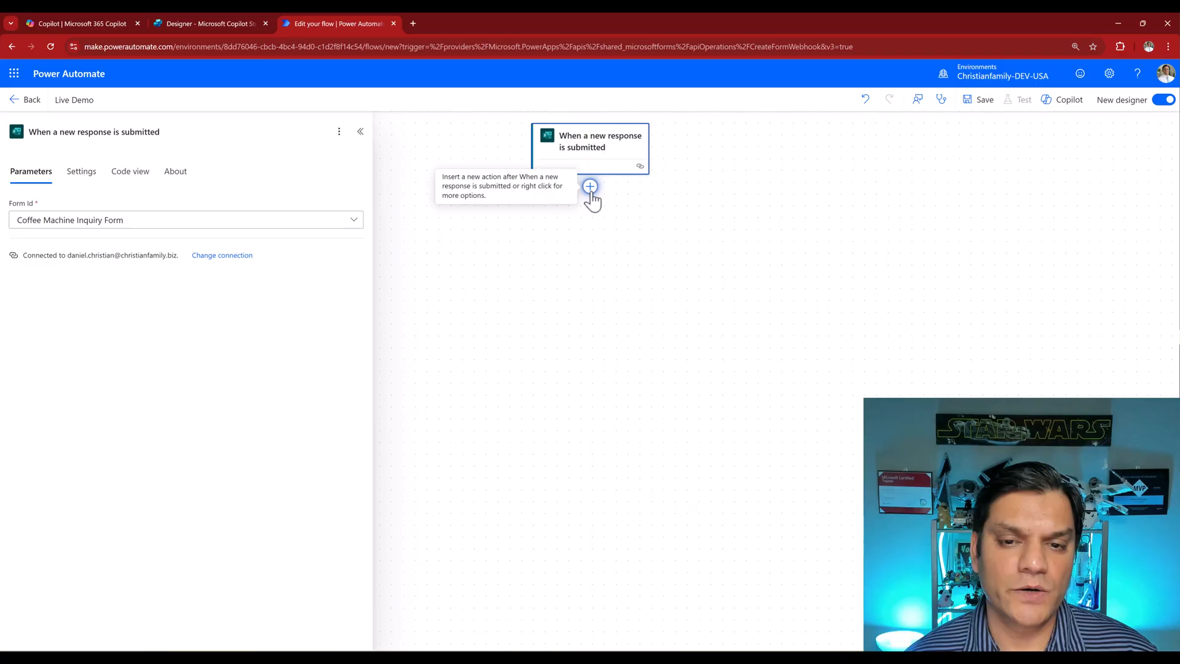
pyautogui.click(589, 186)
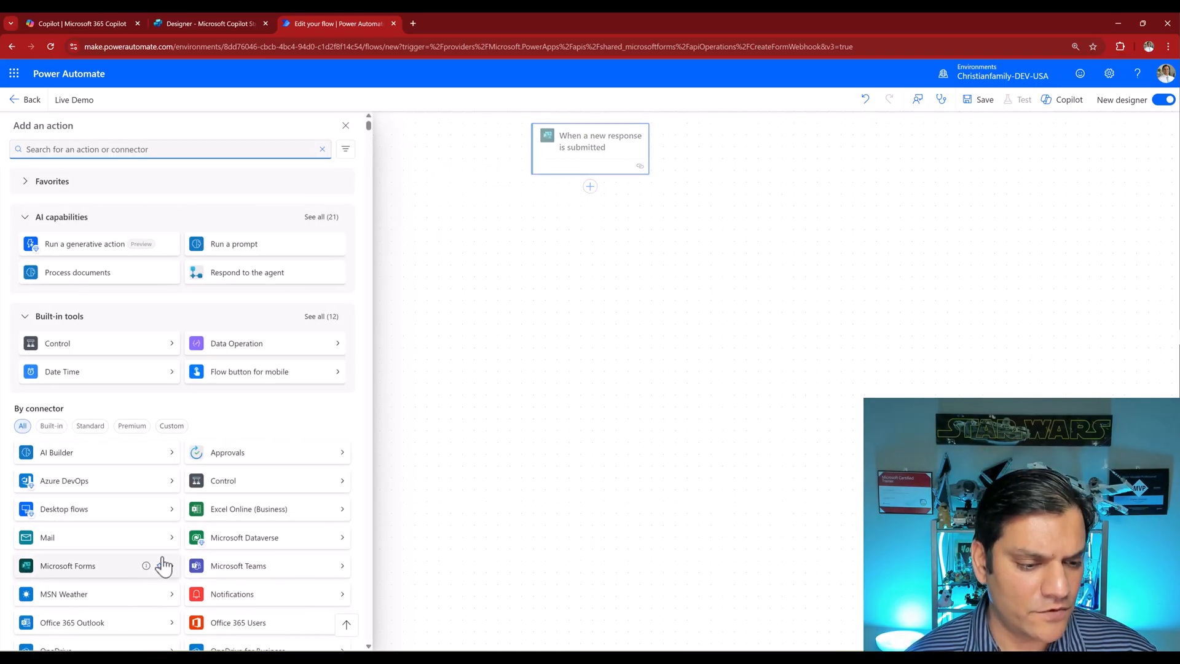
# Step: Add a Microsoft Forms Get response details step on a working Forms connection
pyautogui.click(67, 565)
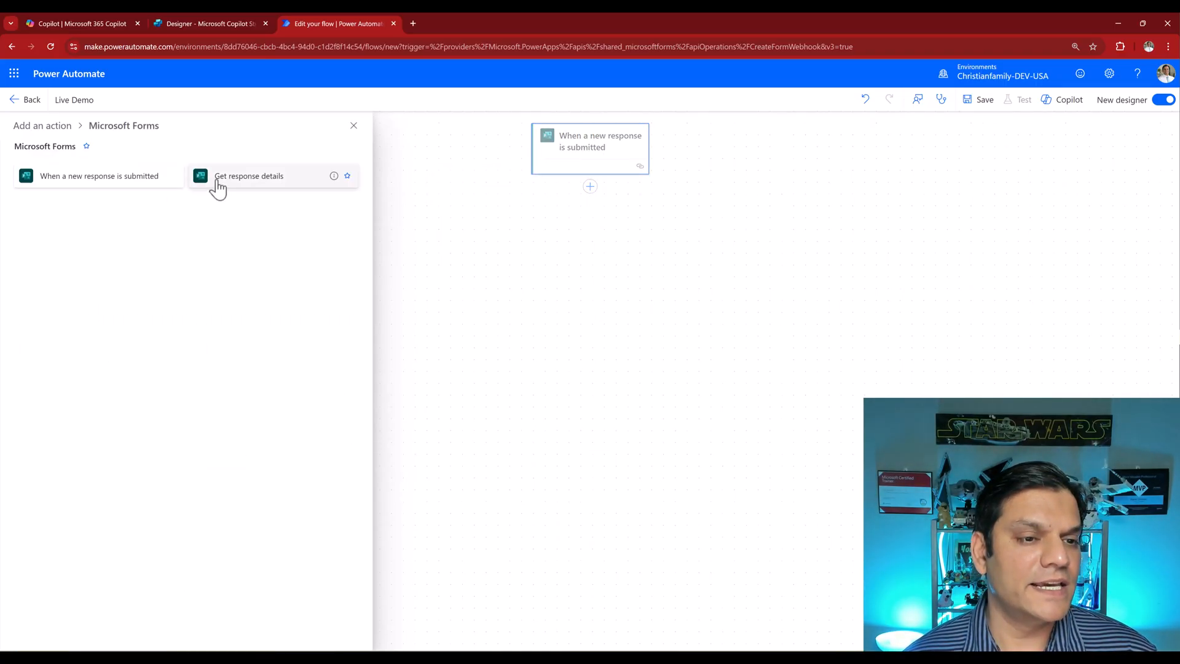
pyautogui.click(249, 176)
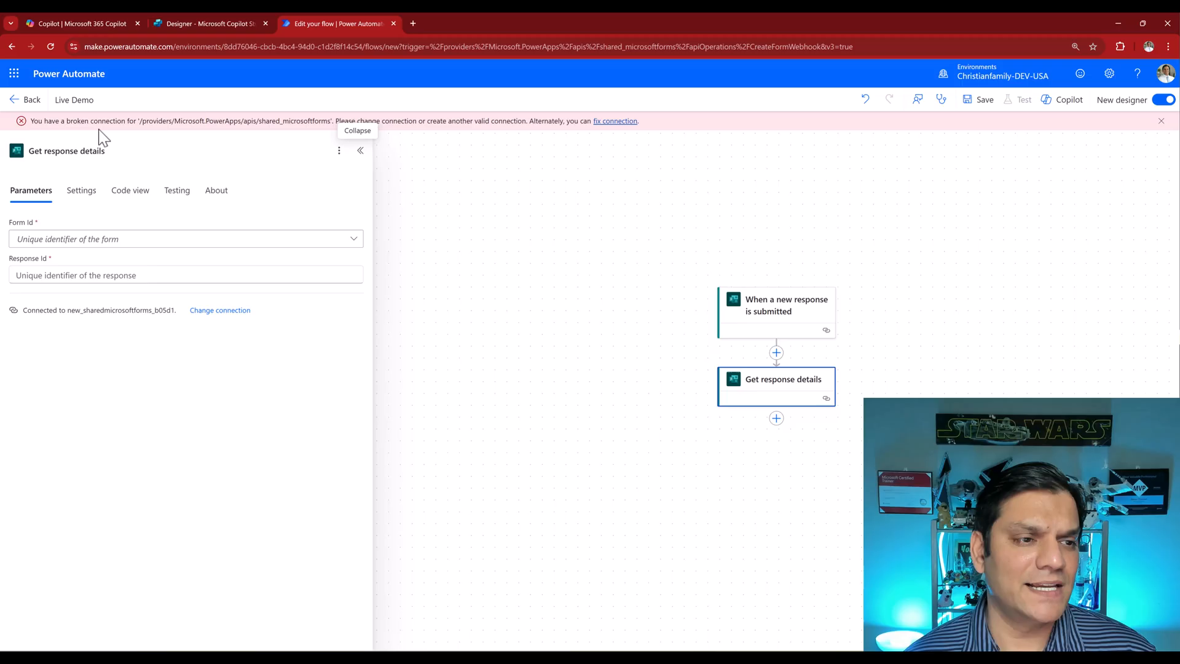
pyautogui.moveTo(886, 189)
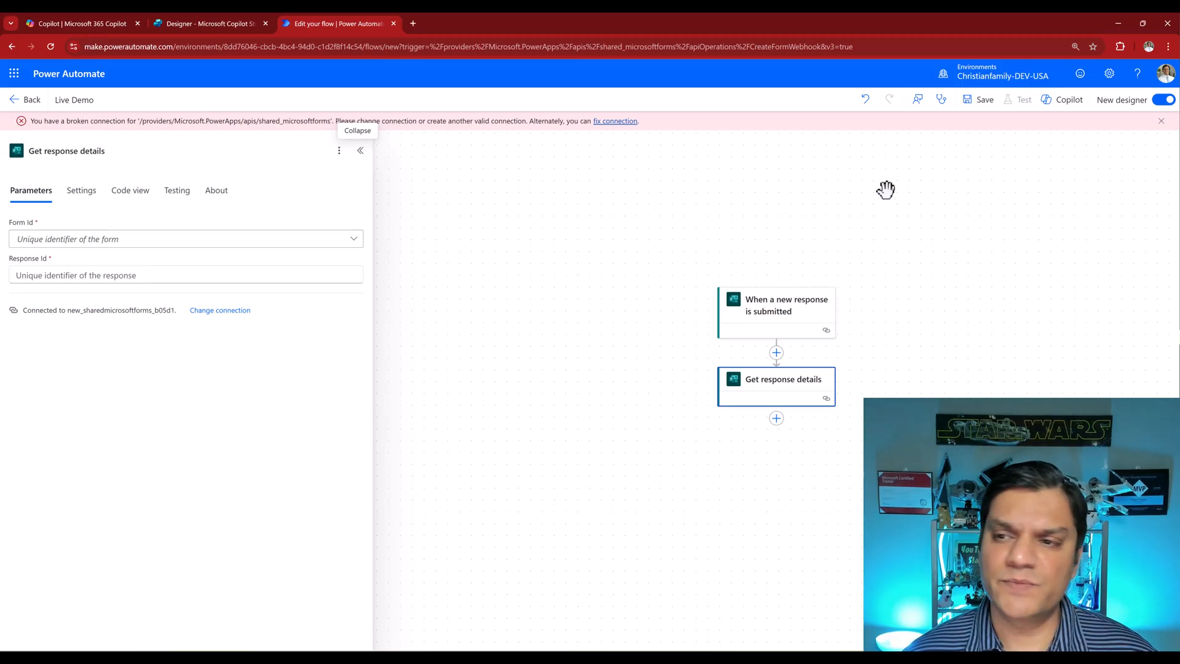
pyautogui.click(1162, 121)
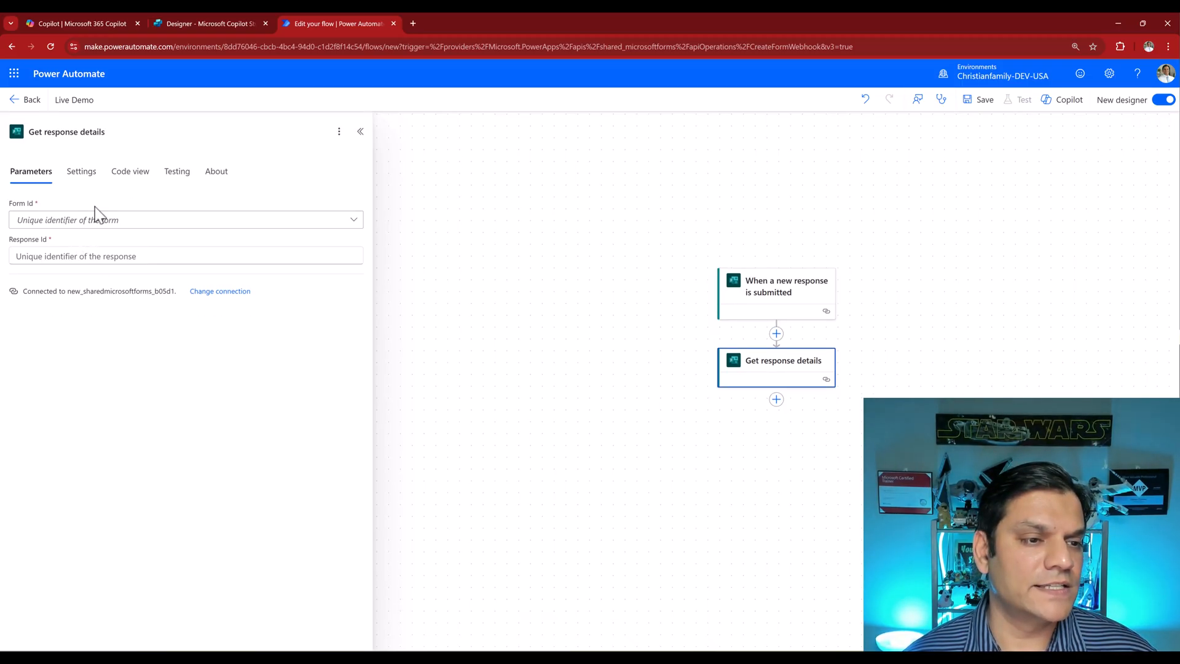
pyautogui.click(221, 291)
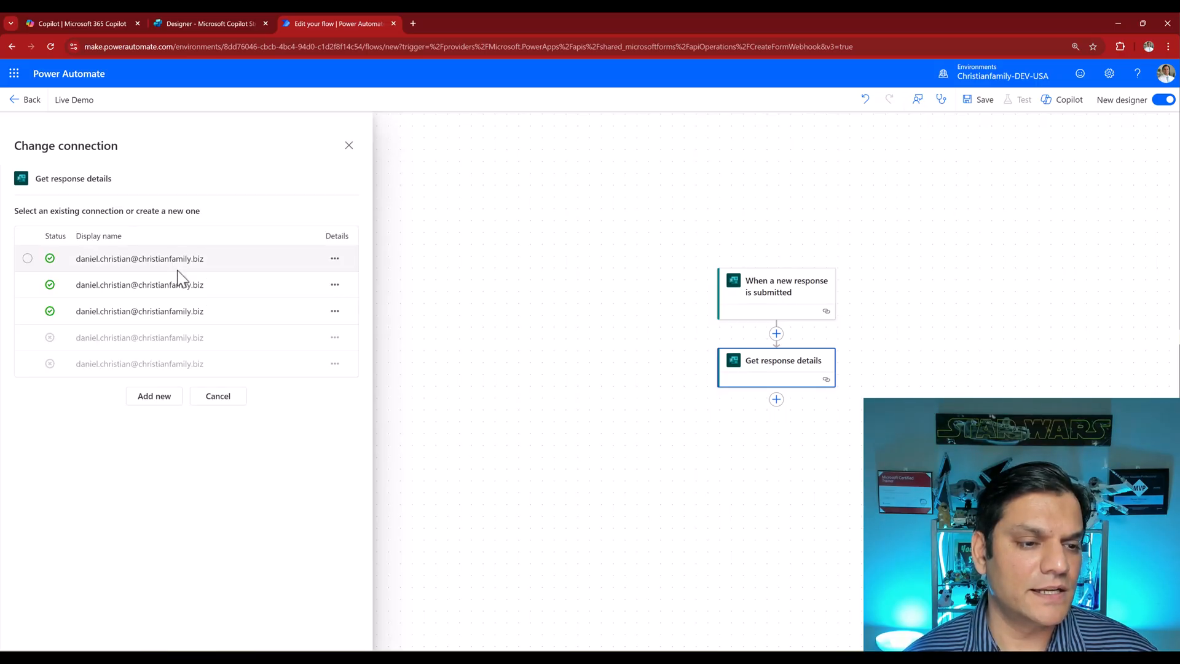
pyautogui.click(27, 258)
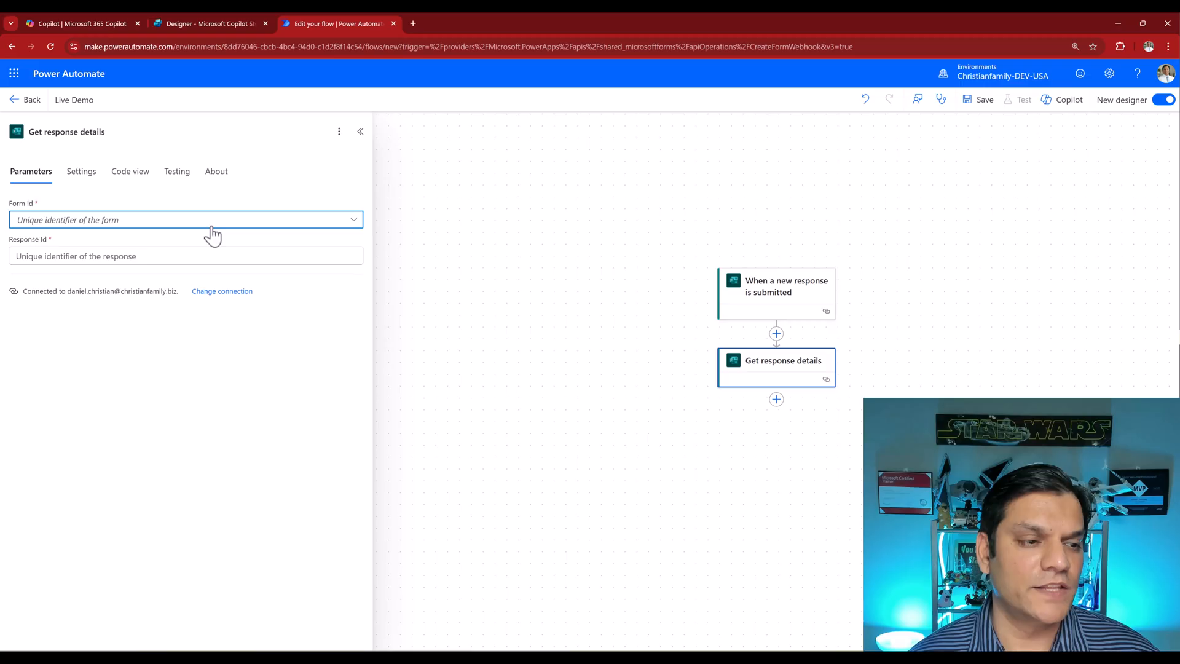
# Step: Set its Form Id to Coffee Machine Inquiry Form, Response Id from the trigger, and save the flow
pyautogui.write('cof')
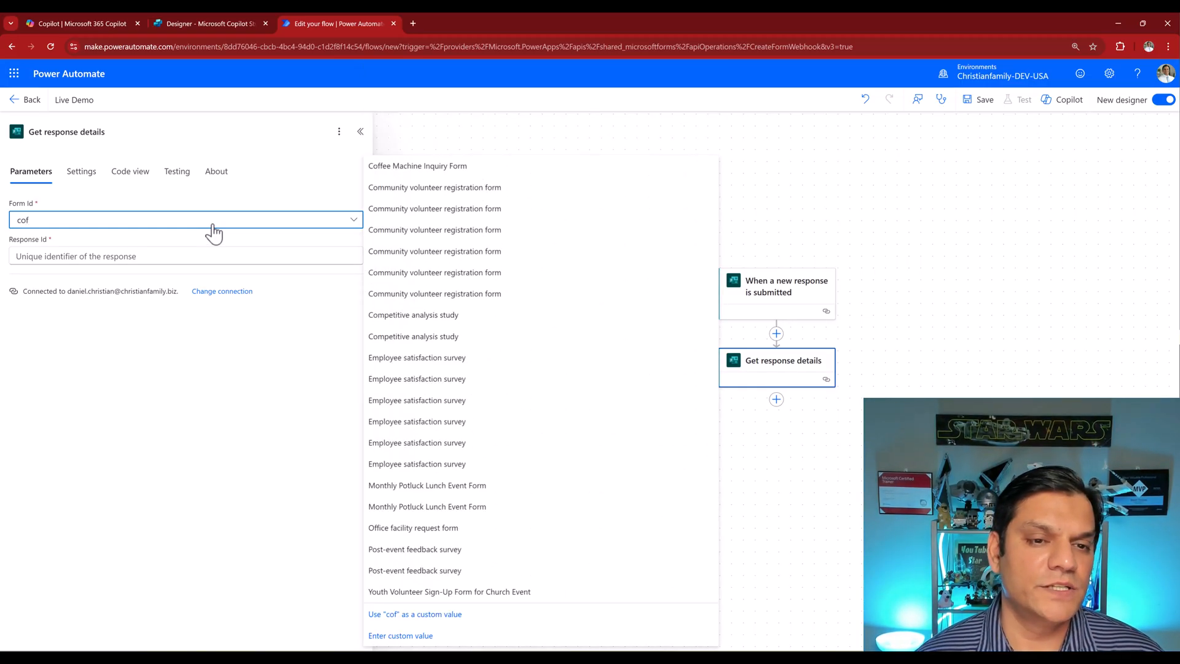
pyautogui.click(418, 166)
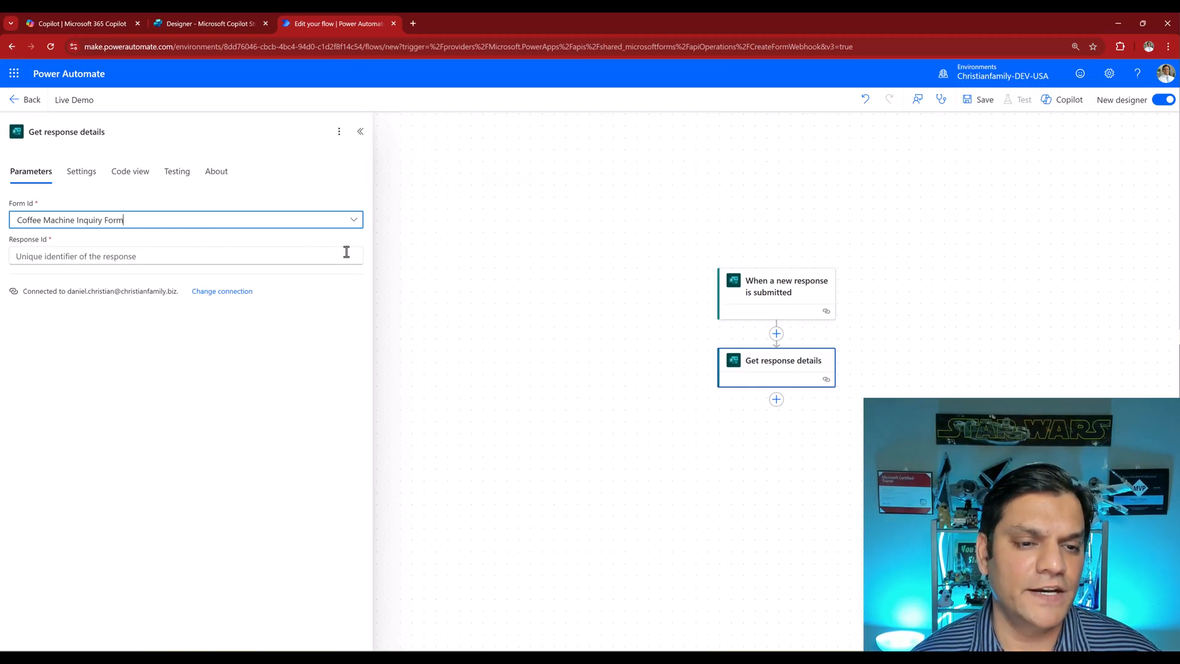
pyautogui.click(185, 256)
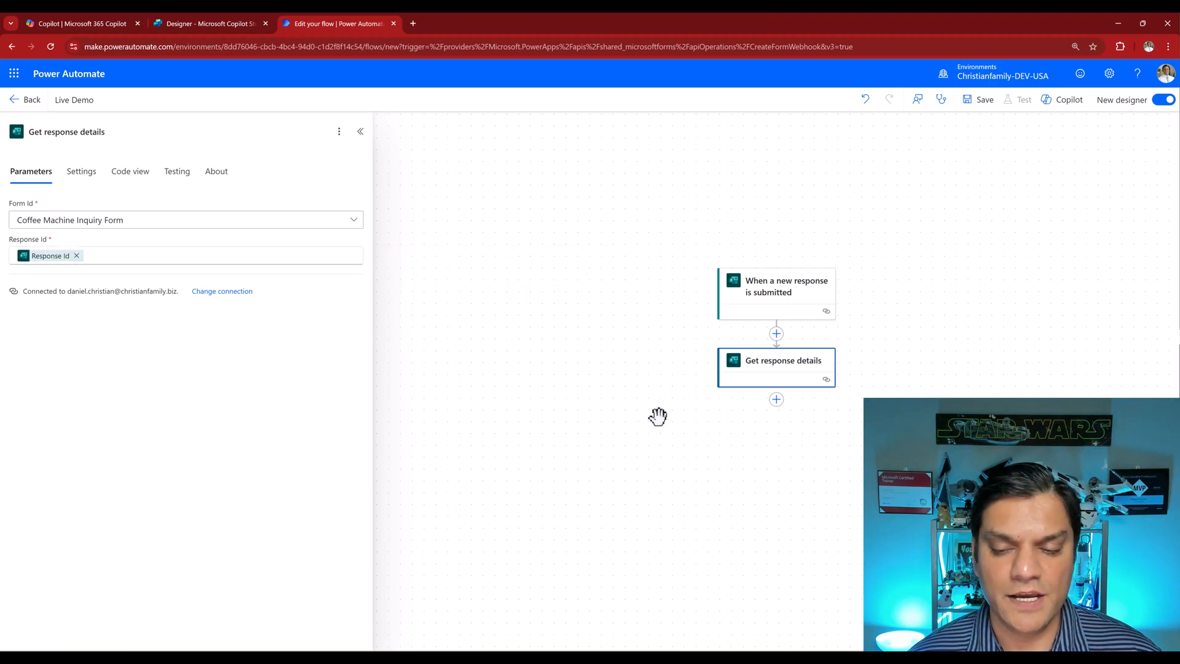
pyautogui.click(361, 131)
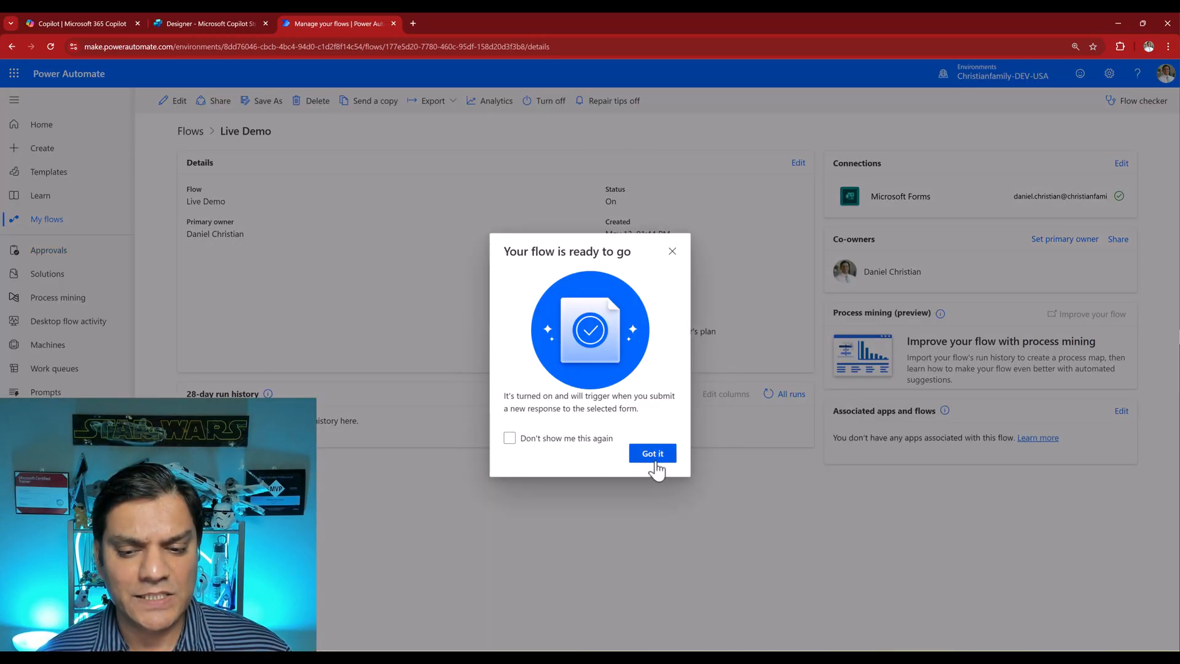
# Step: Dismiss the flow-ready notice and reopen Live Demo in the designer
pyautogui.click(651, 454)
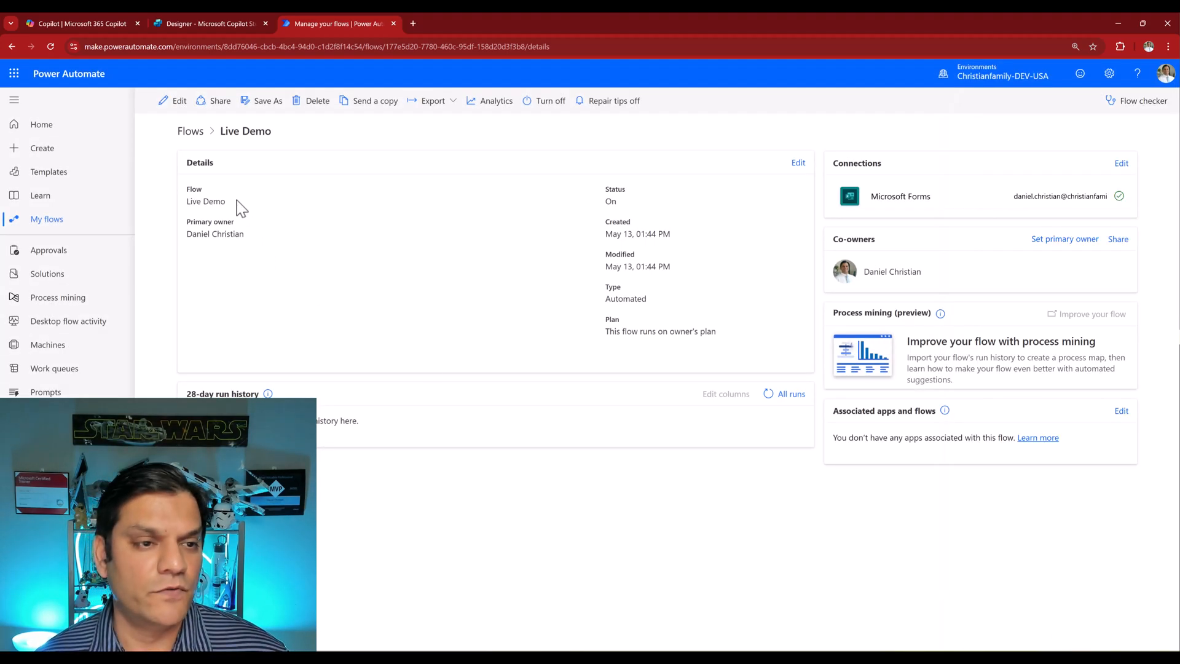
pyautogui.click(179, 100)
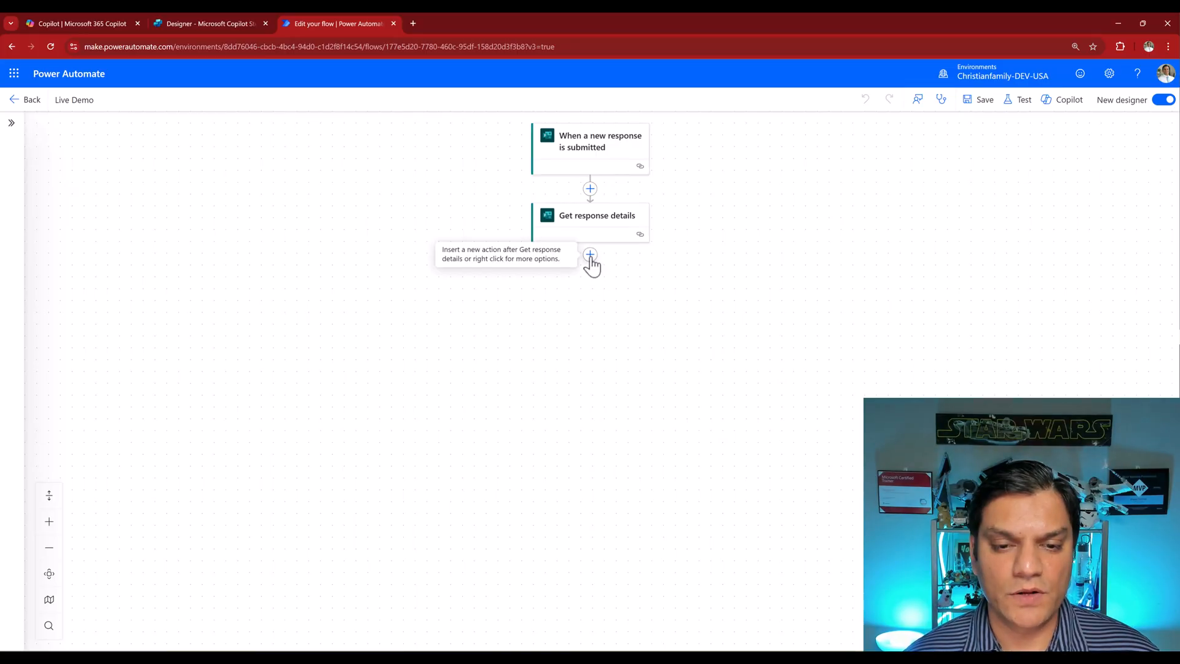
# Step: Add a Microsoft Copilot Studio Execute Copilot step after Get response details
pyautogui.click(590, 255)
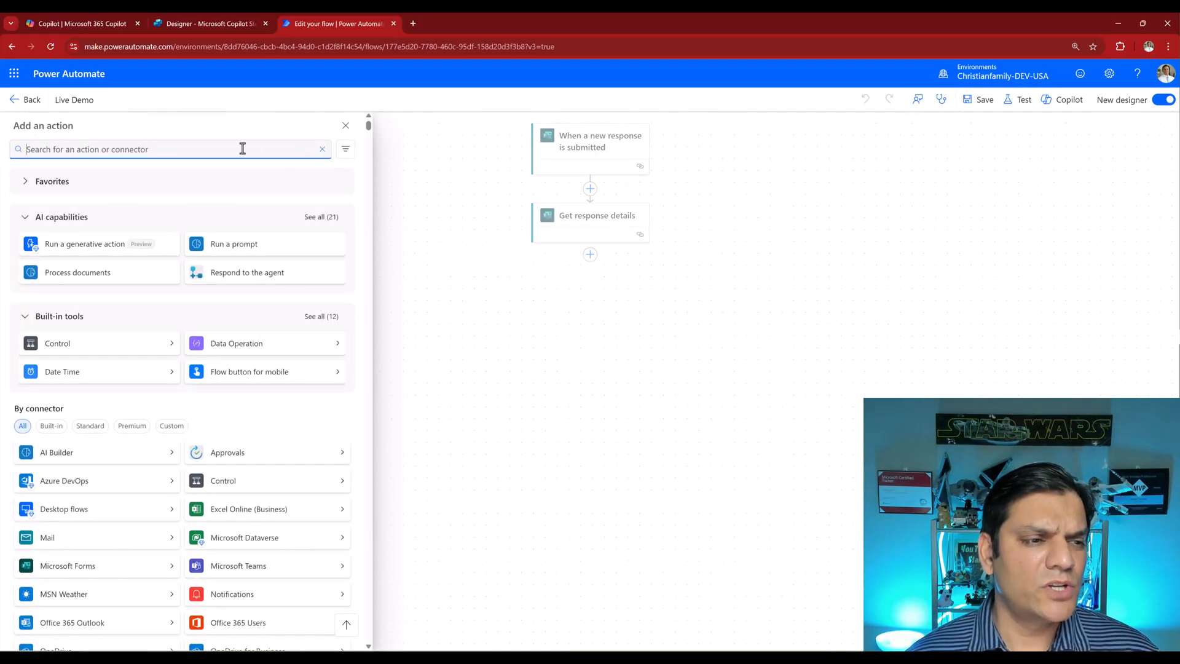
pyautogui.write('Copl')
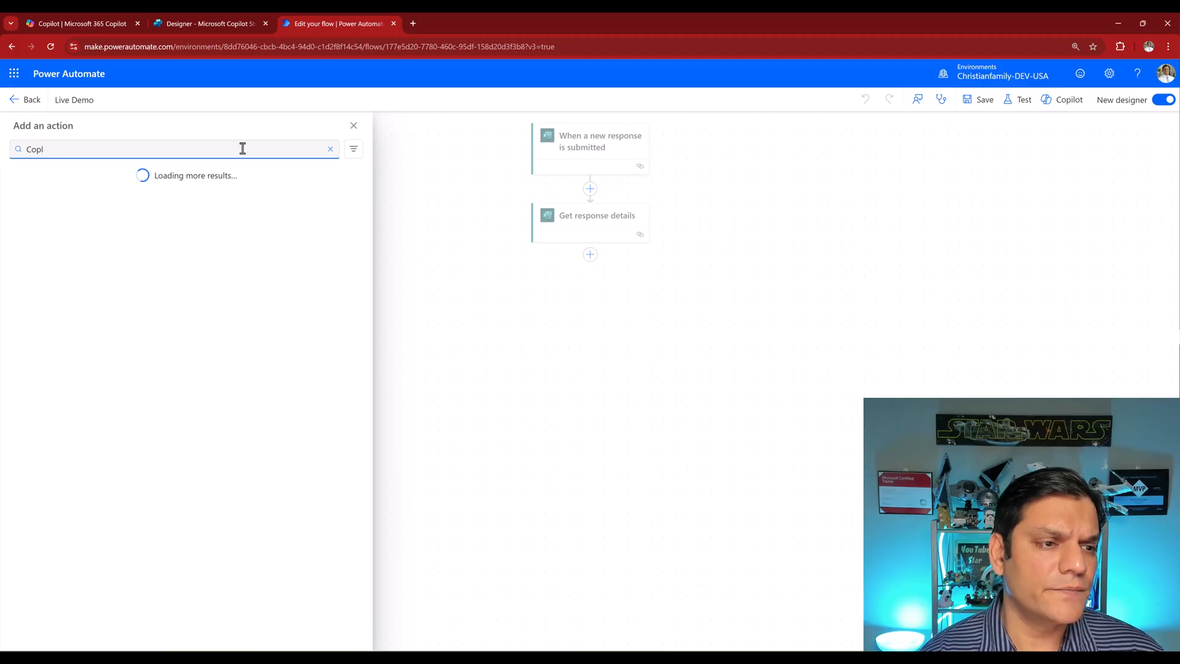
pyautogui.write('Copilot Studio agent')
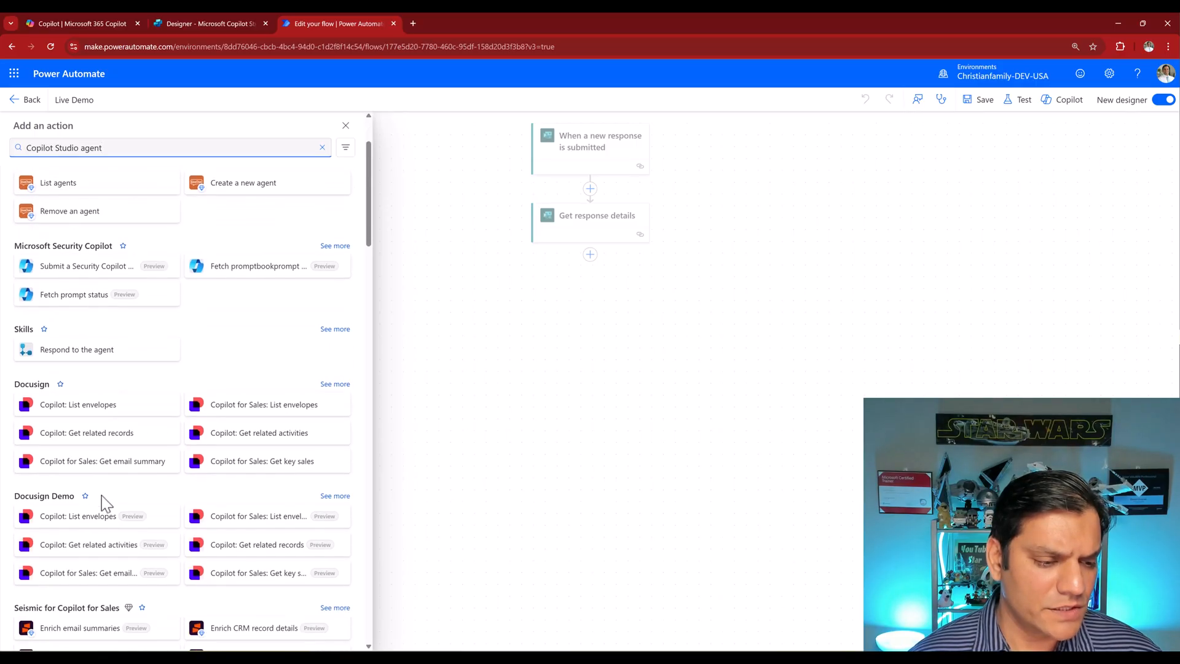
pyautogui.scroll(-3)
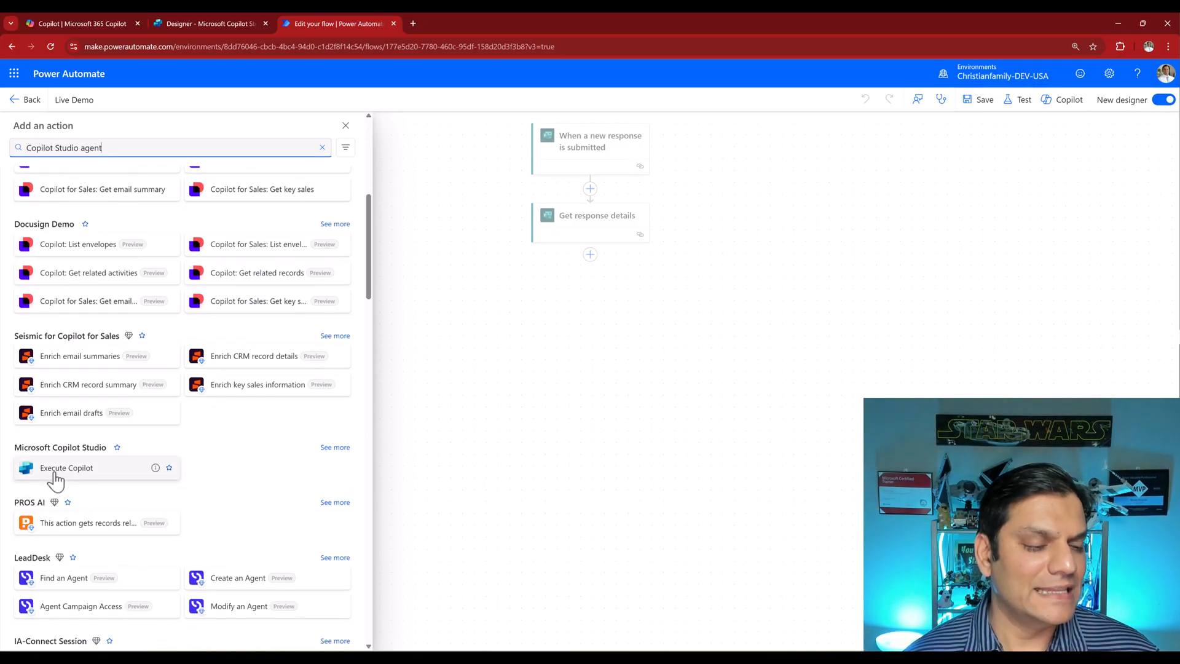
pyautogui.click(67, 467)
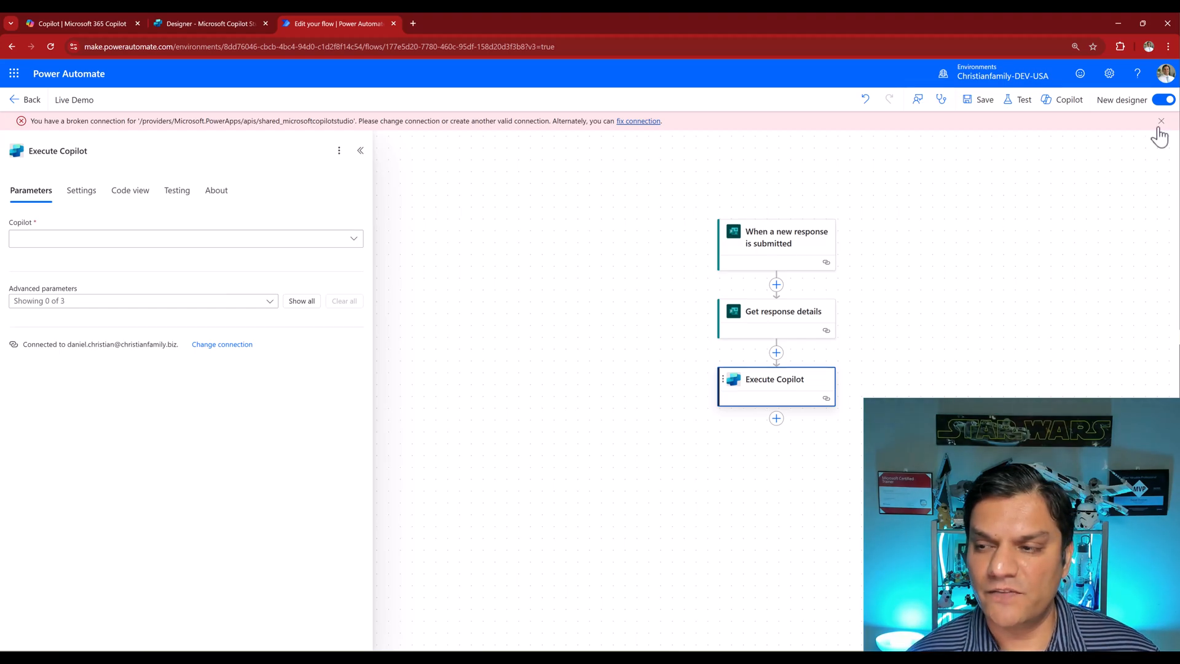
# Step: Choose Coffee Machine Agent as the copilot for the Execute Copilot step
pyautogui.click(1162, 121)
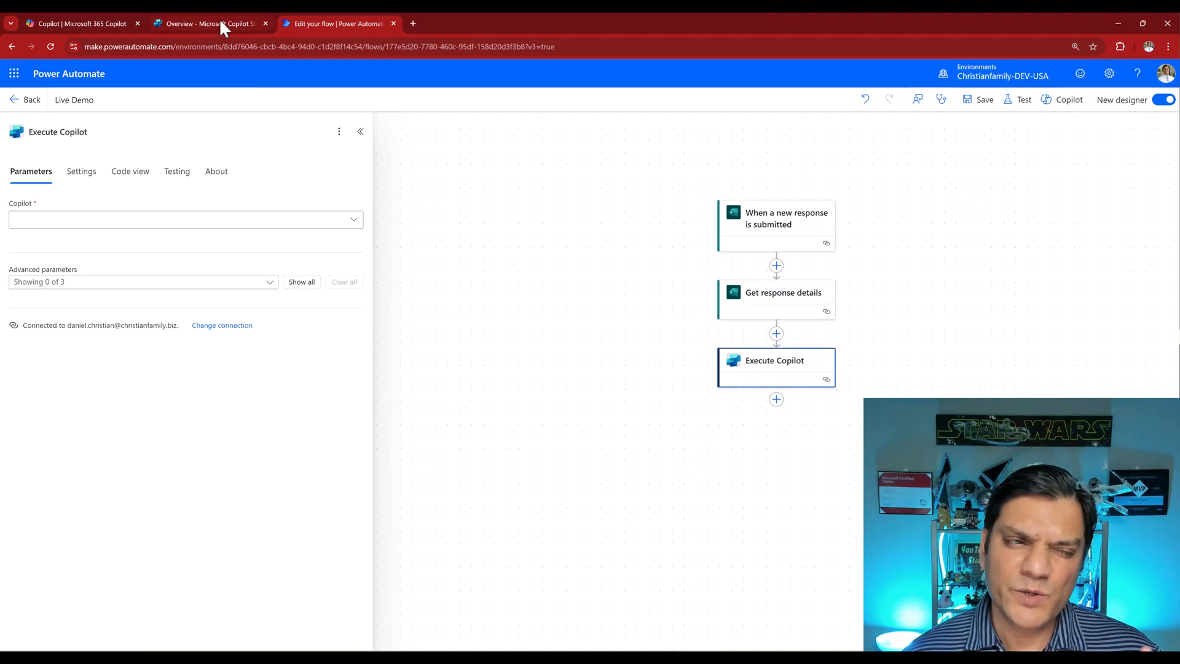
pyautogui.click(206, 24)
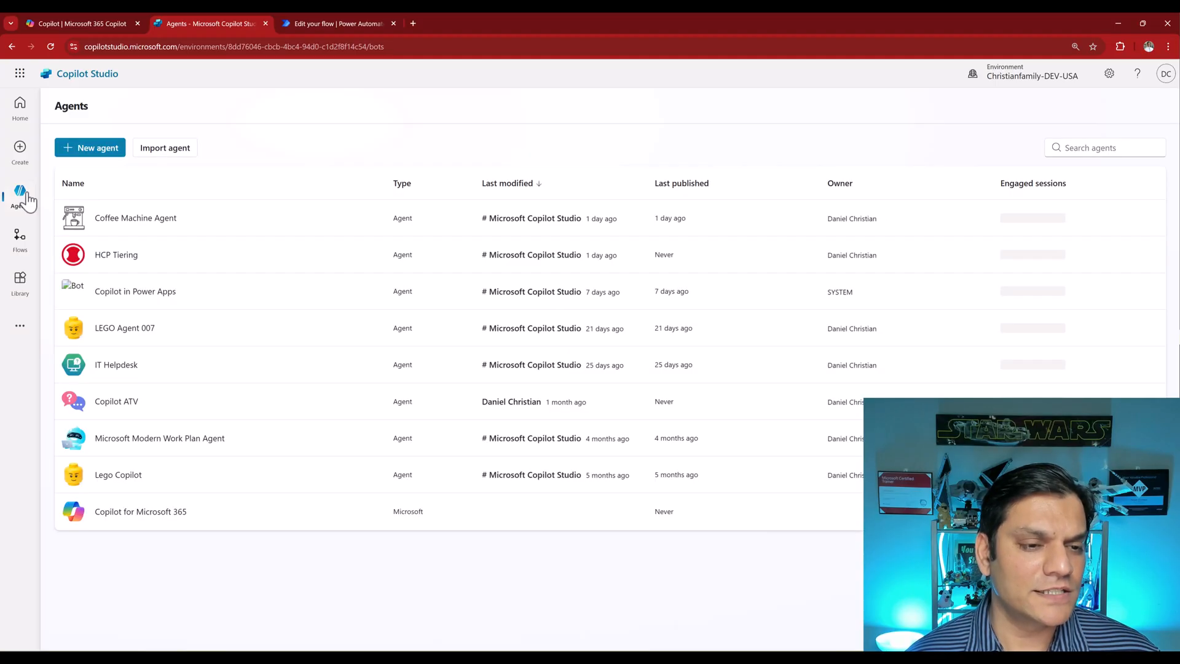
pyautogui.click(334, 24)
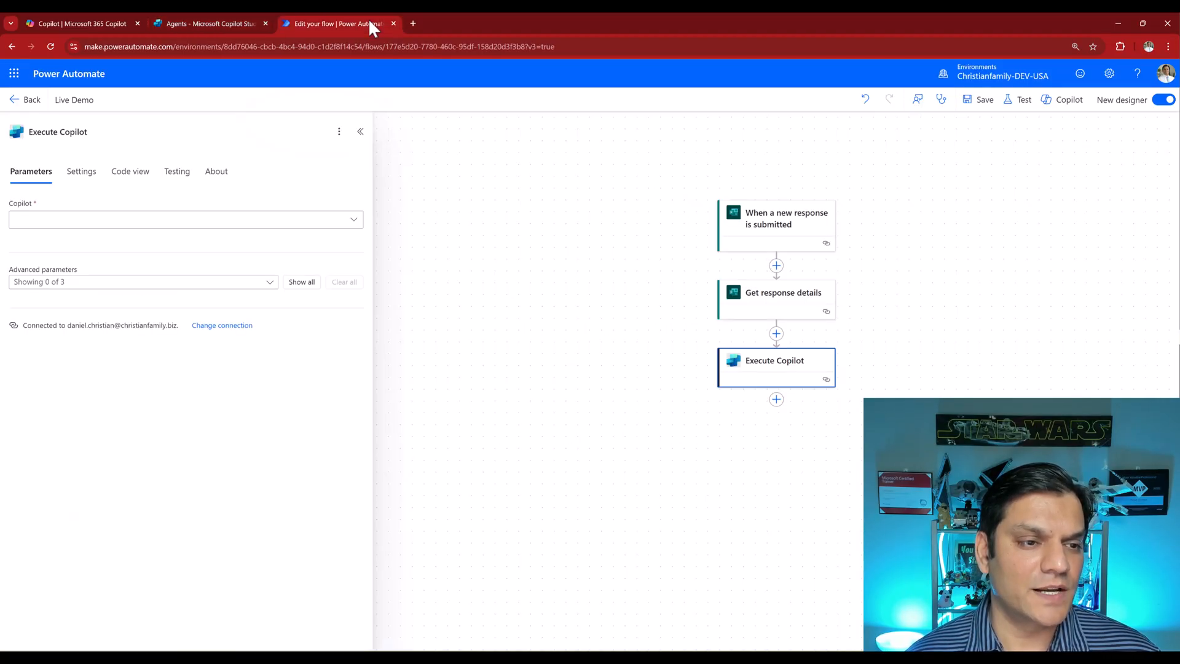
pyautogui.click(186, 219)
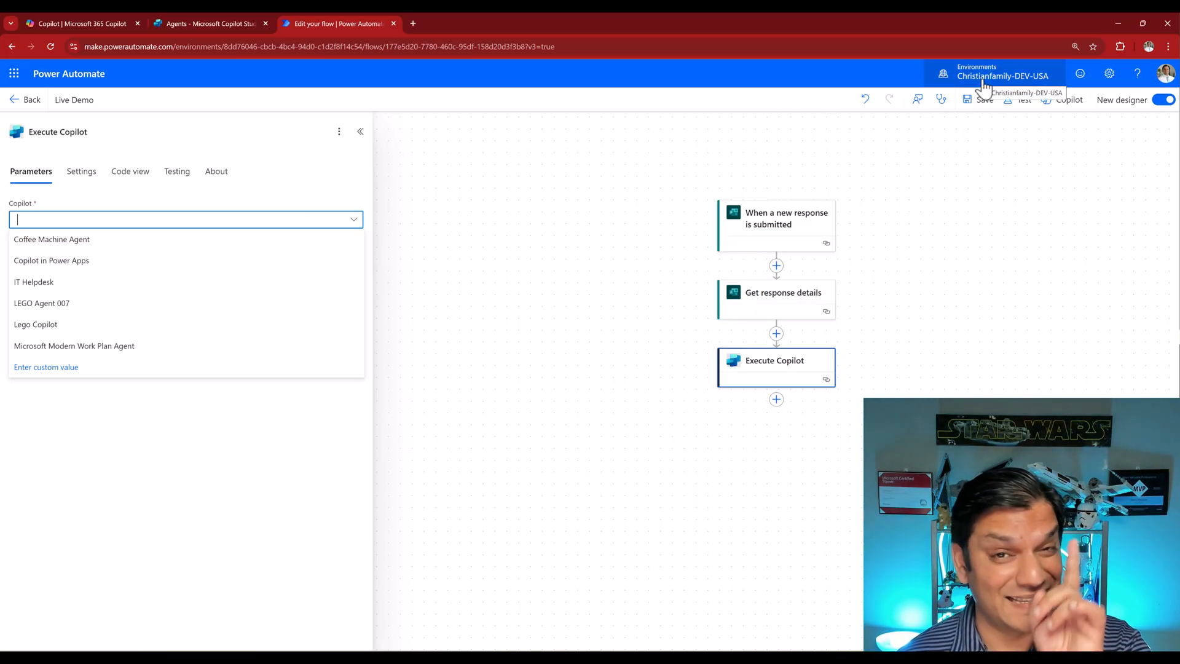
pyautogui.click(52, 238)
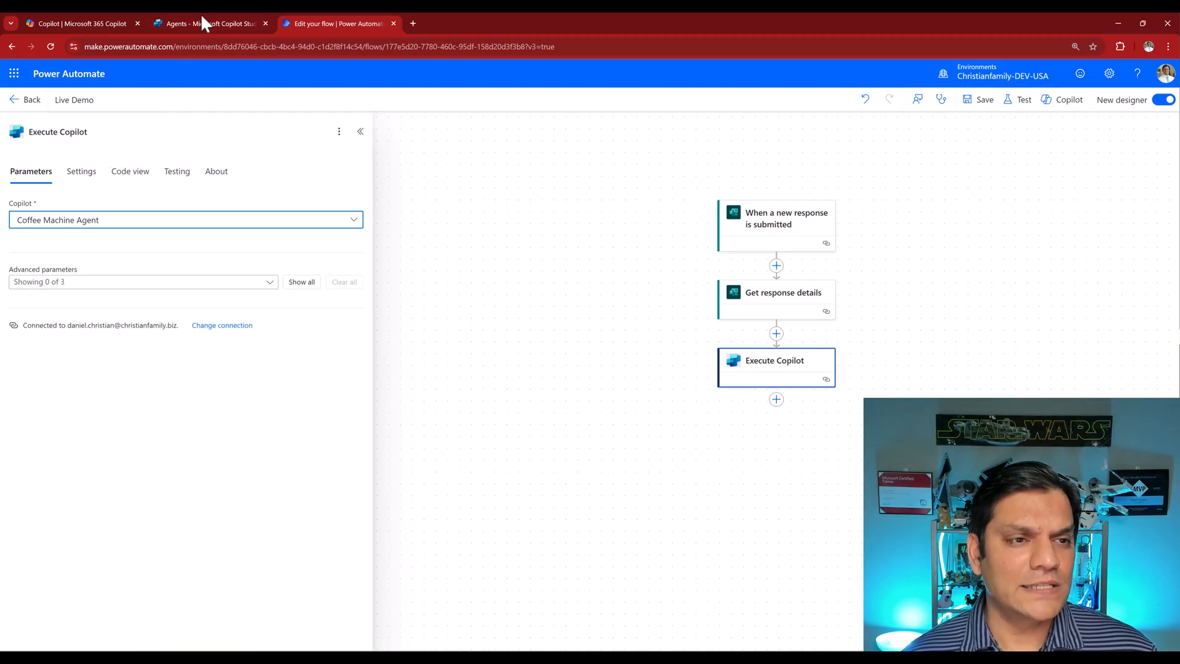
pyautogui.click(211, 23)
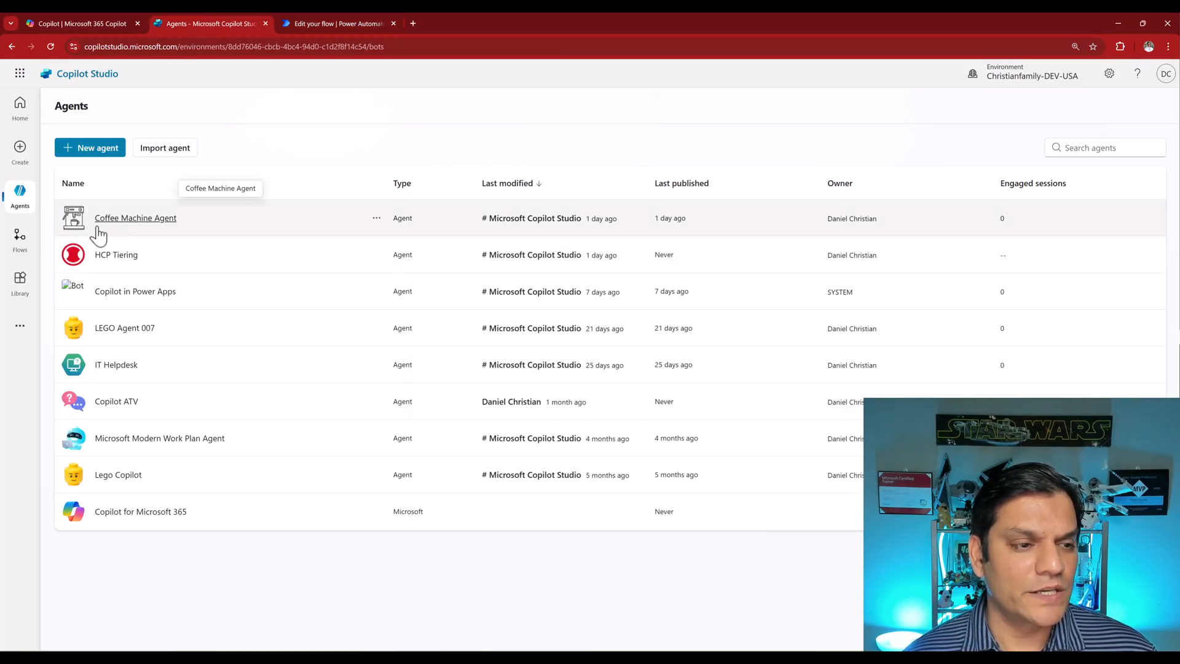
# Step: Open the 'When a form about coffee machines is submitted' agent flow in the Designer view
pyautogui.click(20, 240)
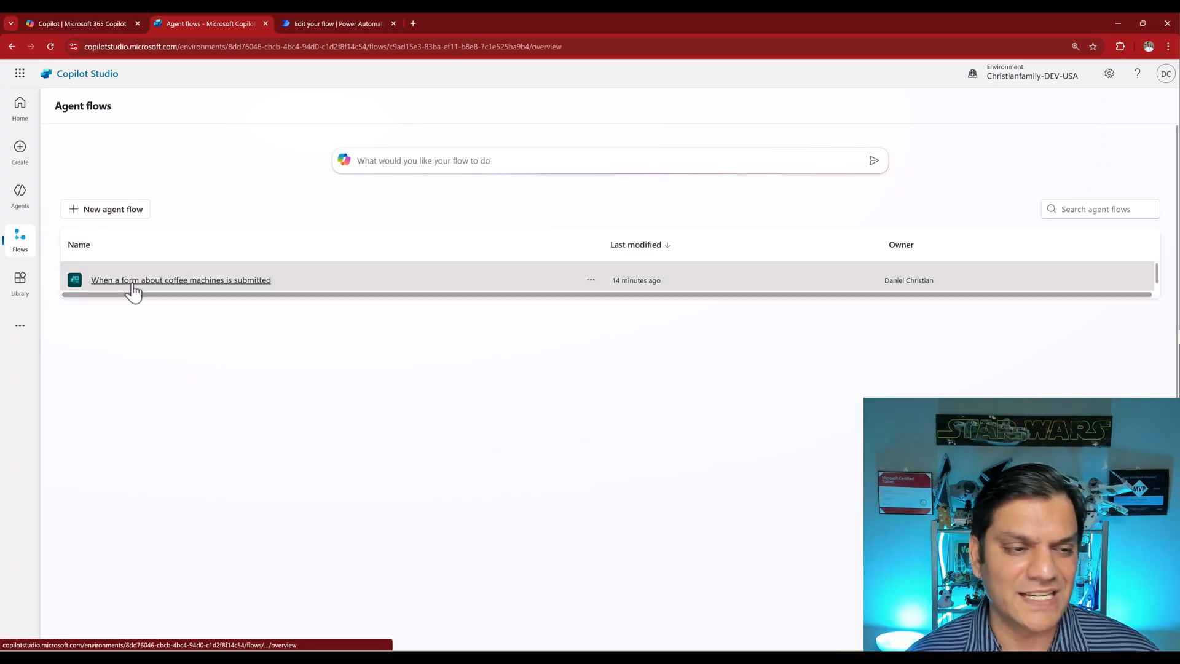
pyautogui.click(180, 279)
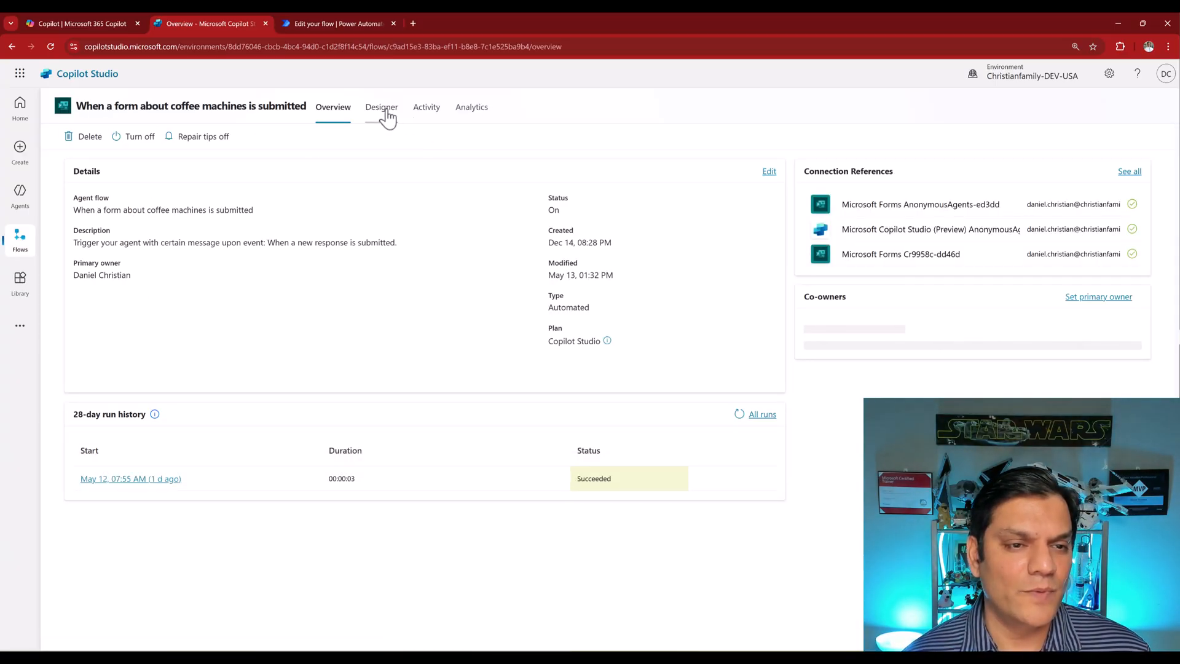
pyautogui.click(381, 107)
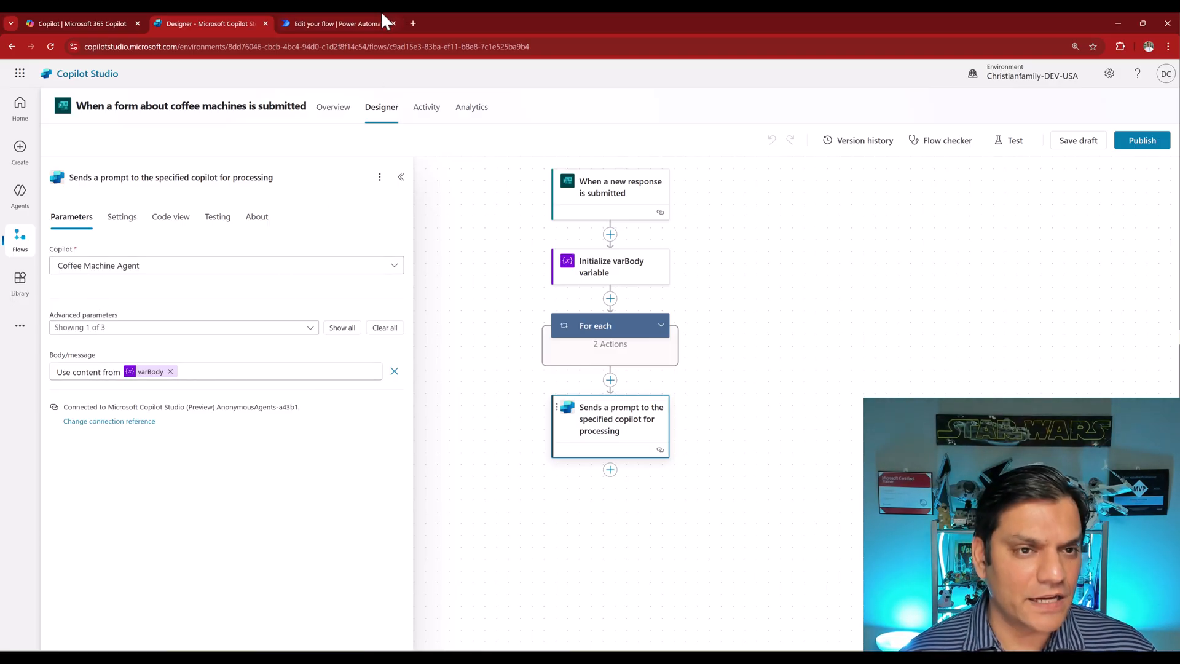
pyautogui.moveTo(334, 23)
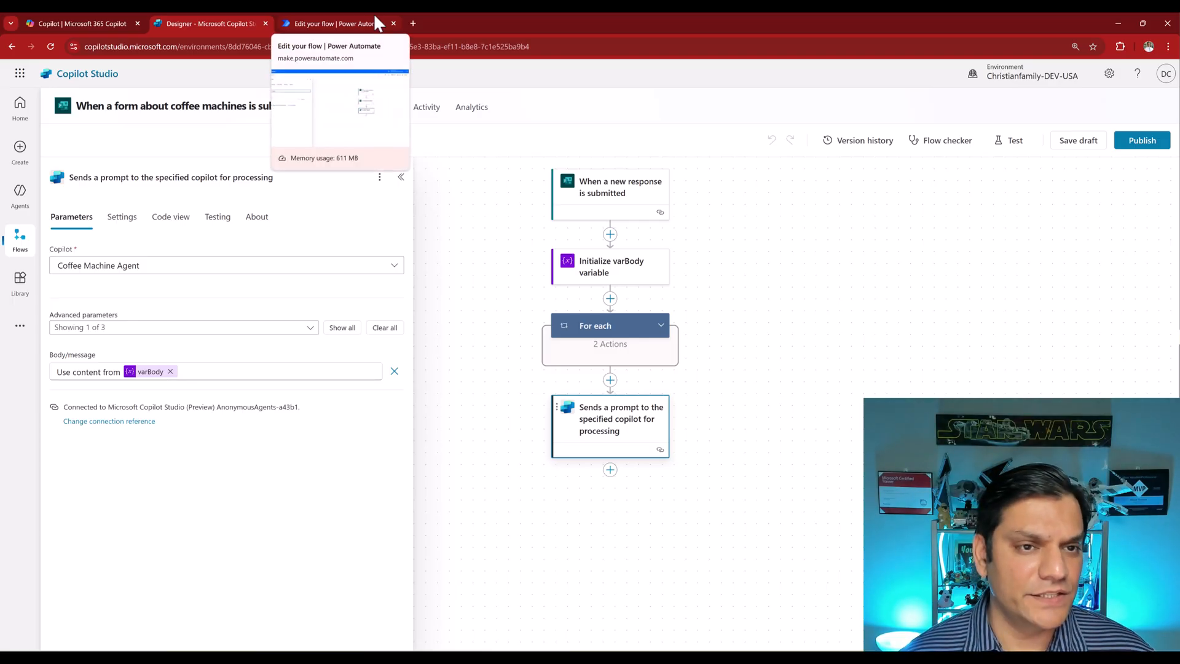
# Step: Save the Live Demo flow, return to its details page and open its editable Details
pyautogui.click(334, 23)
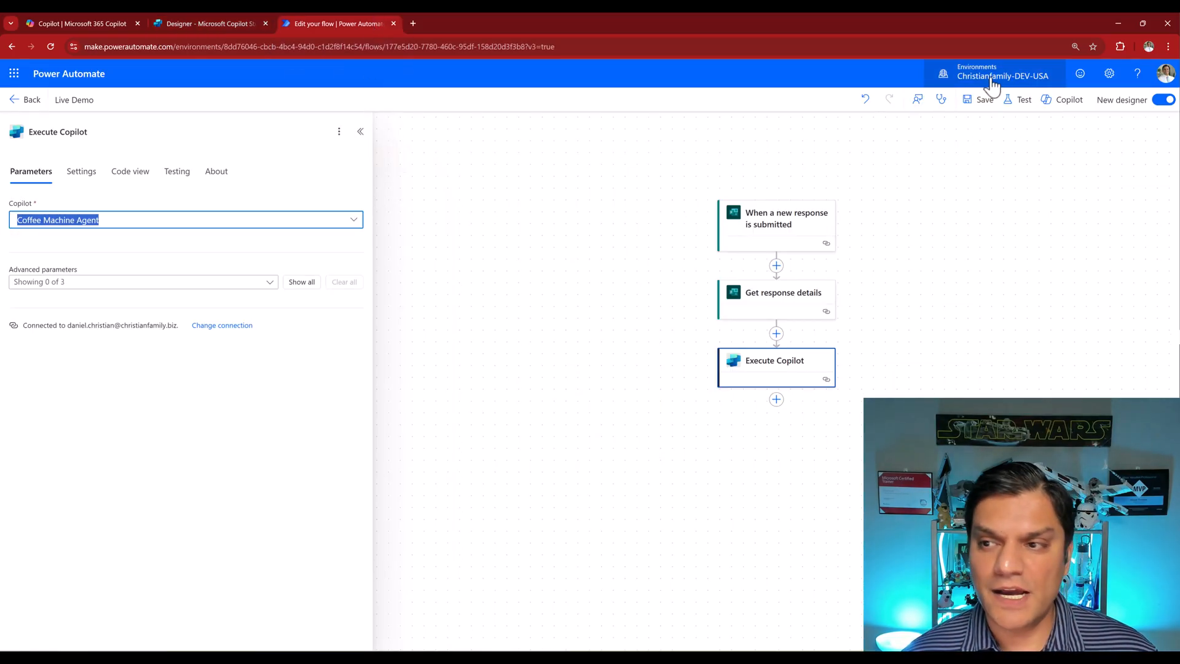
pyautogui.click(985, 100)
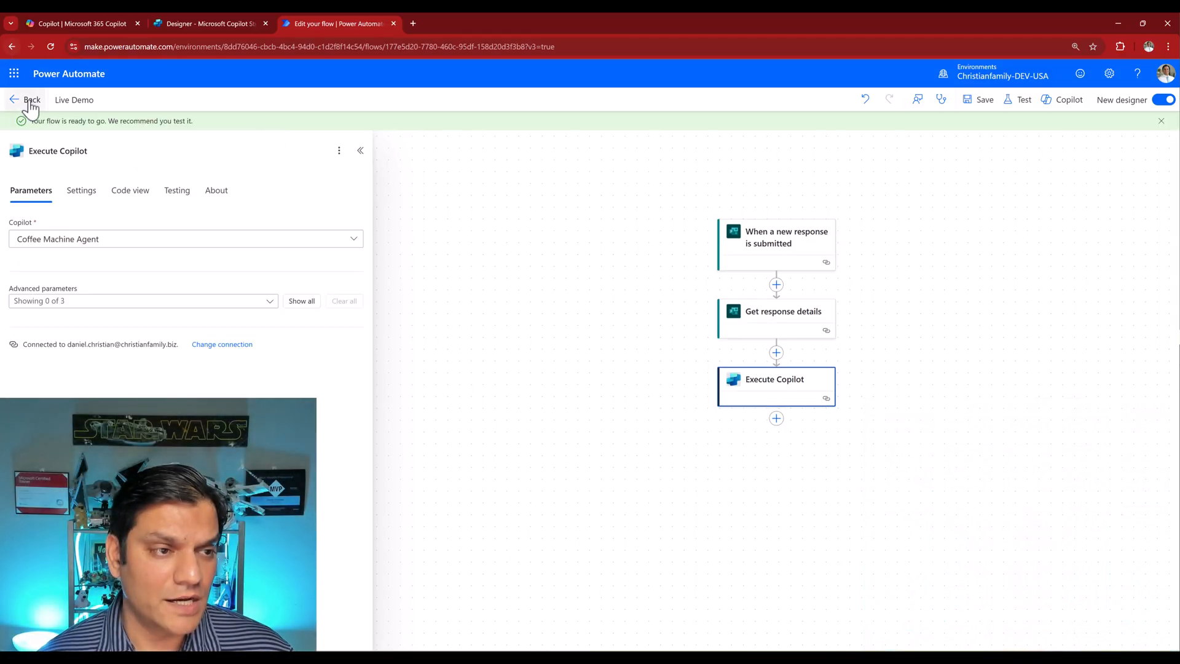
pyautogui.click(31, 99)
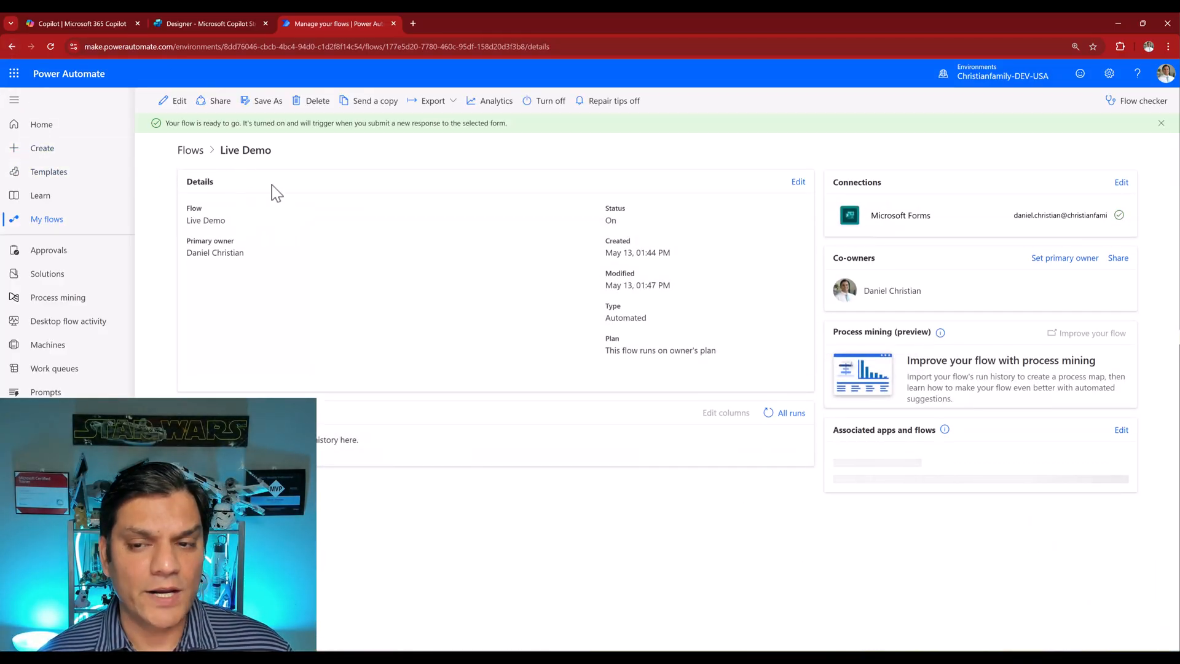
pyautogui.click(798, 182)
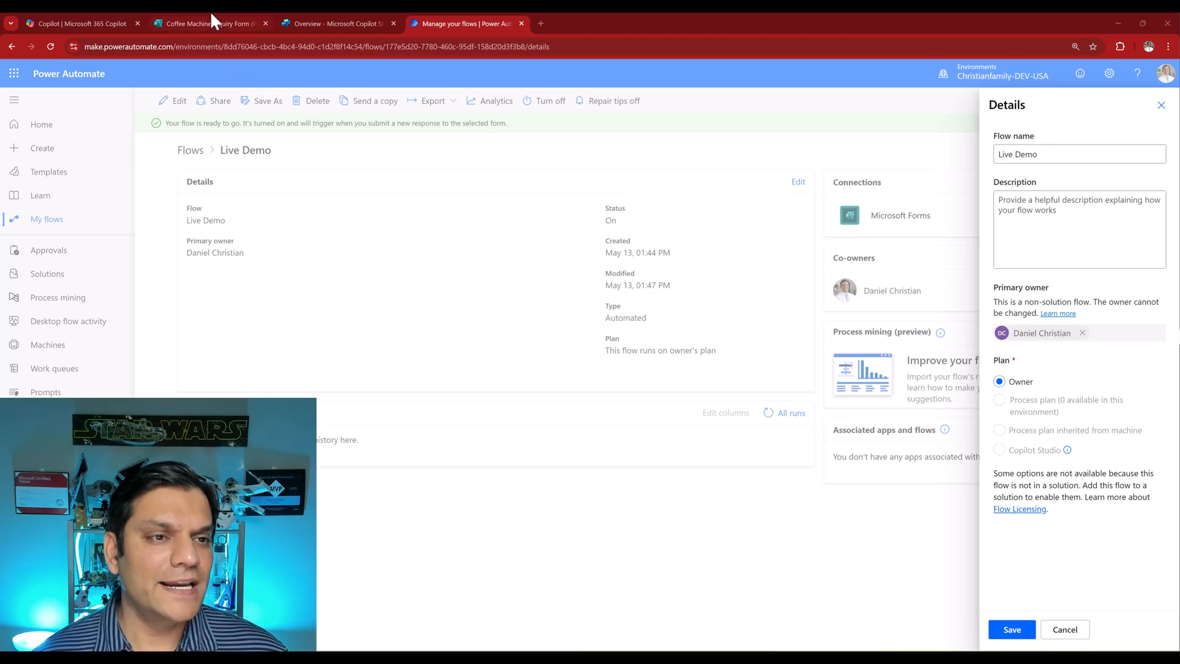
pyautogui.click(207, 23)
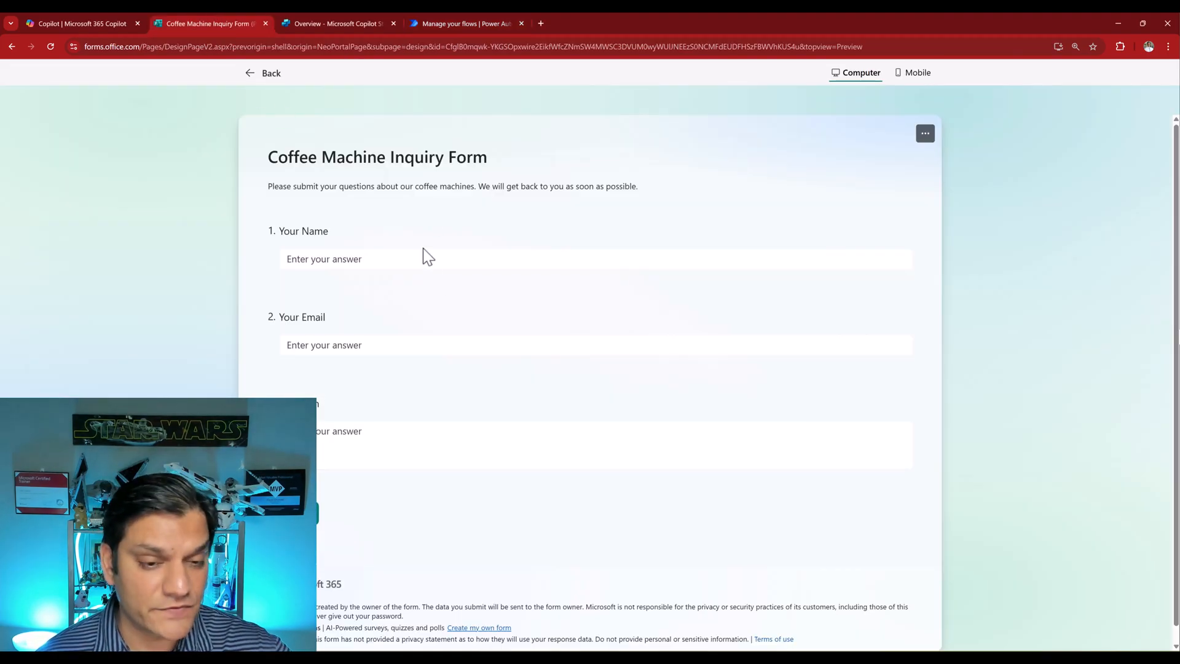
pyautogui.click(407, 258)
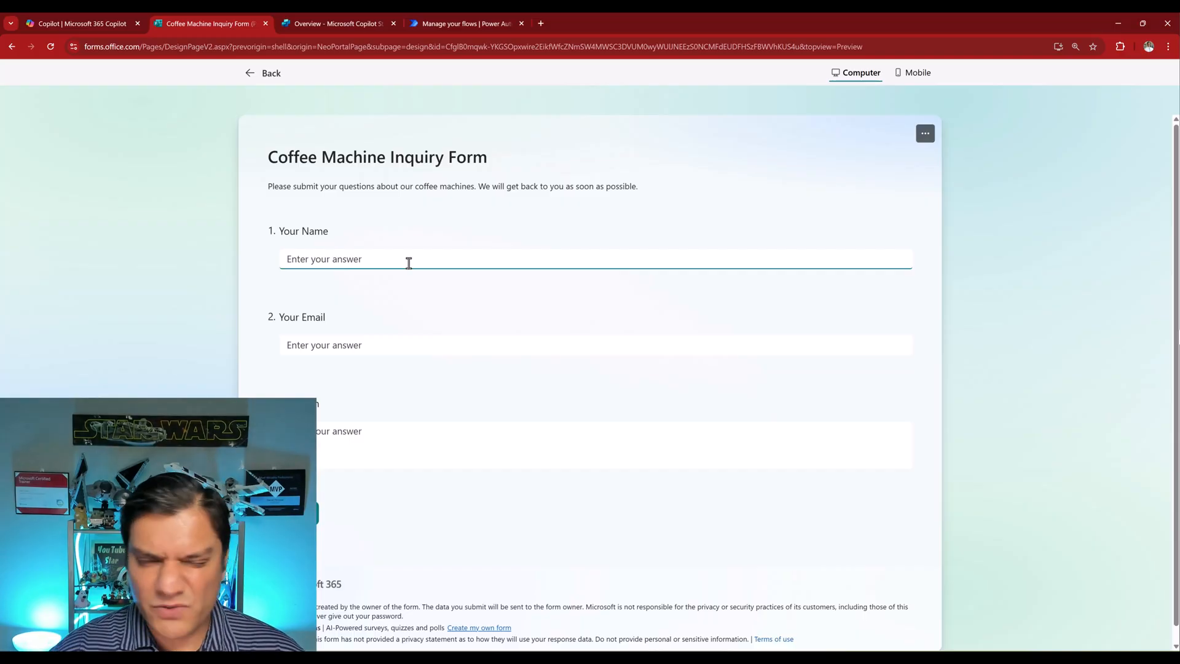
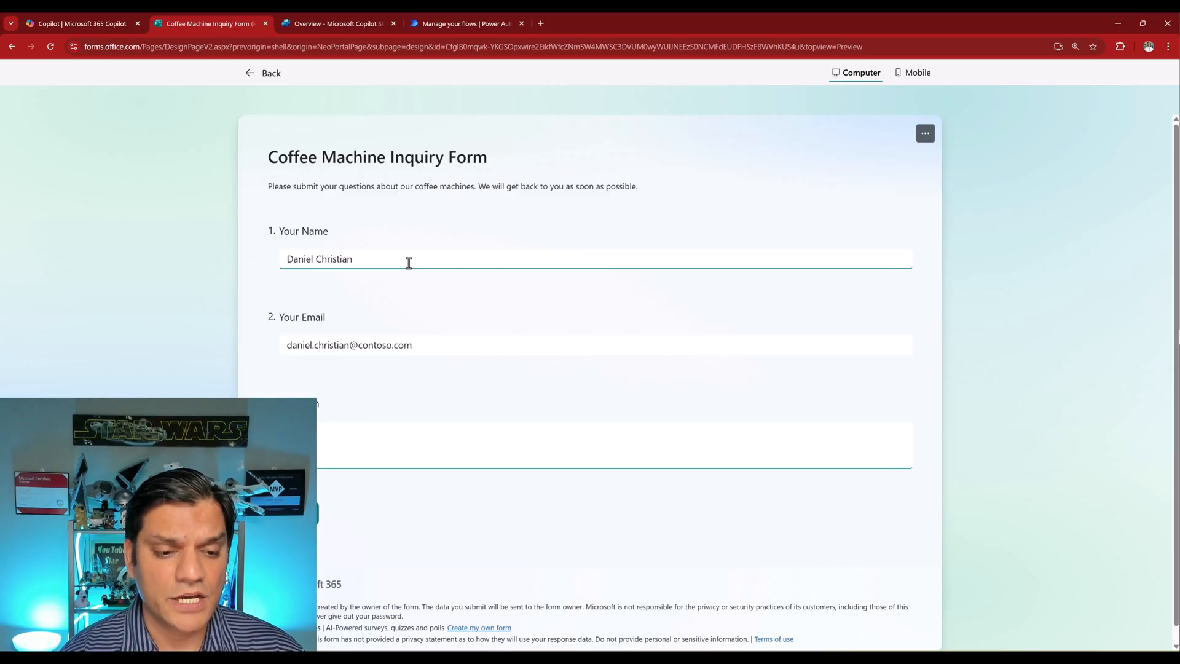
pyautogui.write('have any coffee machines that are')
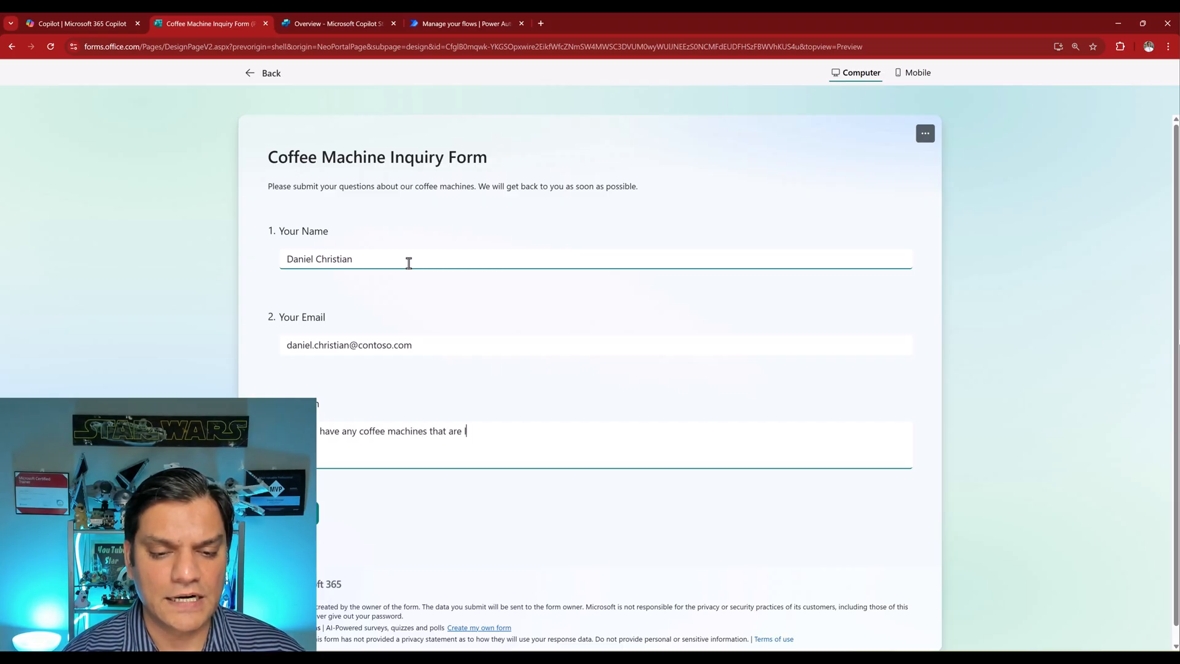
pyautogui.write('less than')
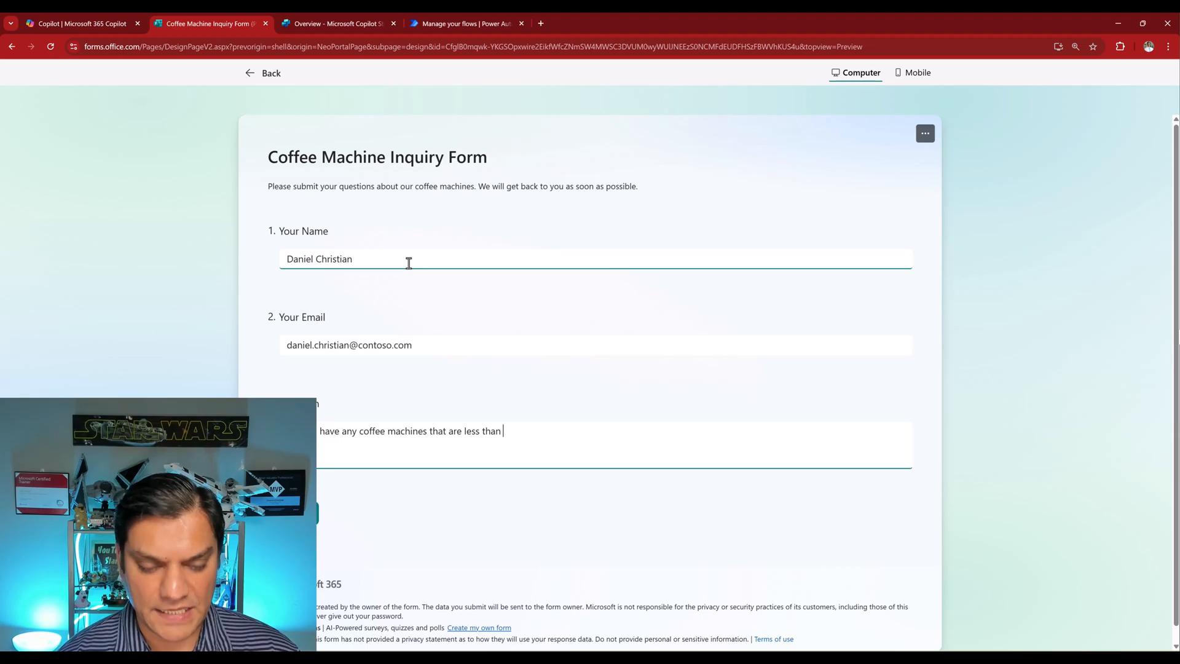
pyautogui.write('$600.')
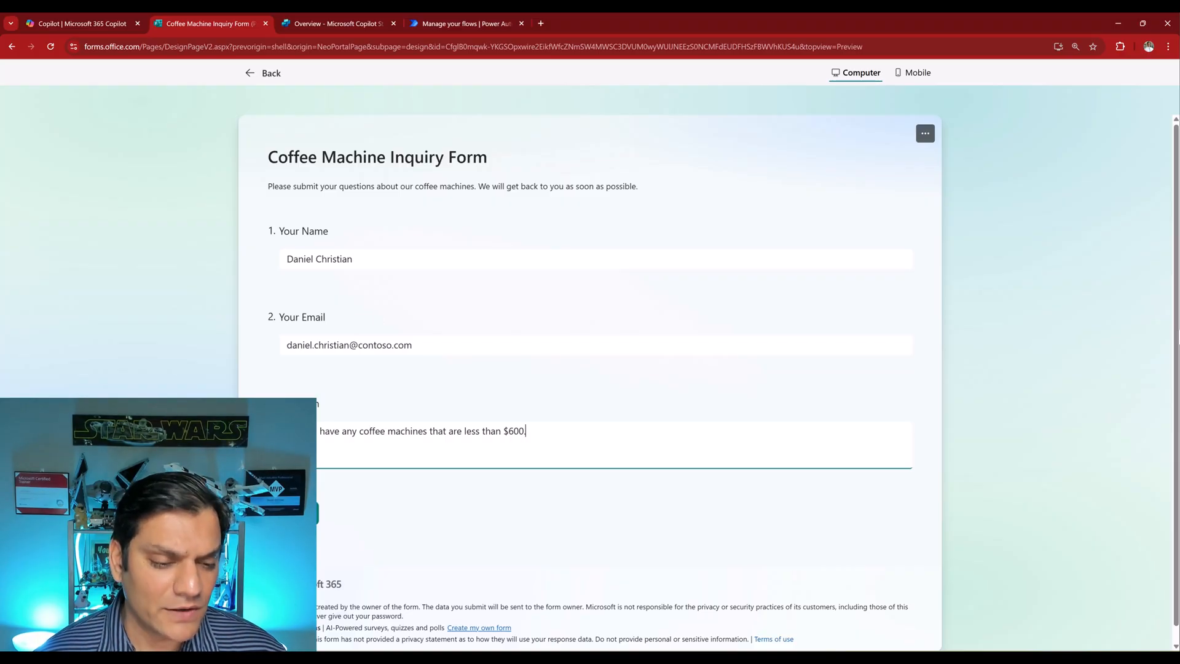
pyautogui.click(301, 513)
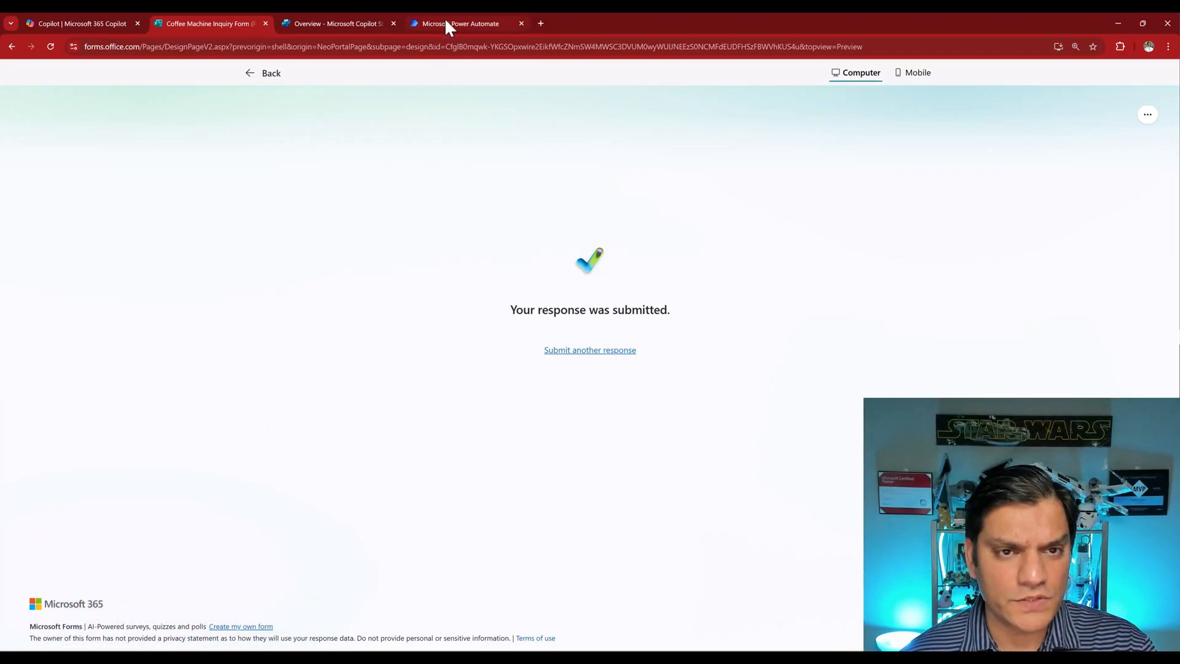
# Step: Refresh the agent flow's run history and open the newest succeeded run
pyautogui.click(461, 23)
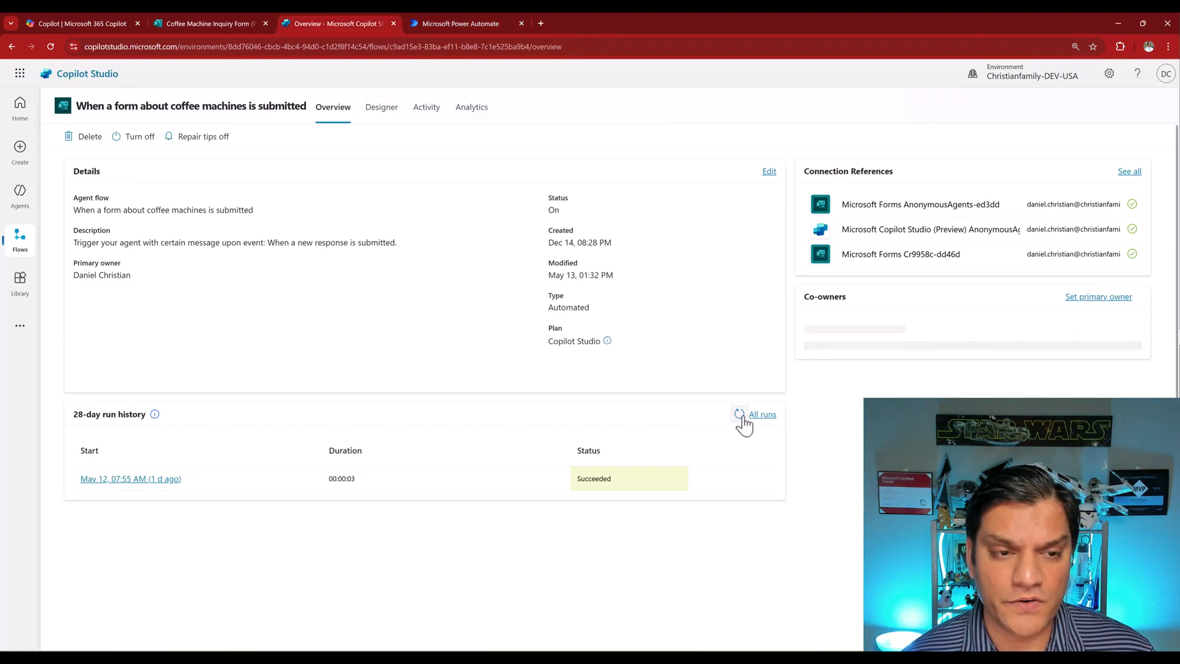
pyautogui.click(739, 414)
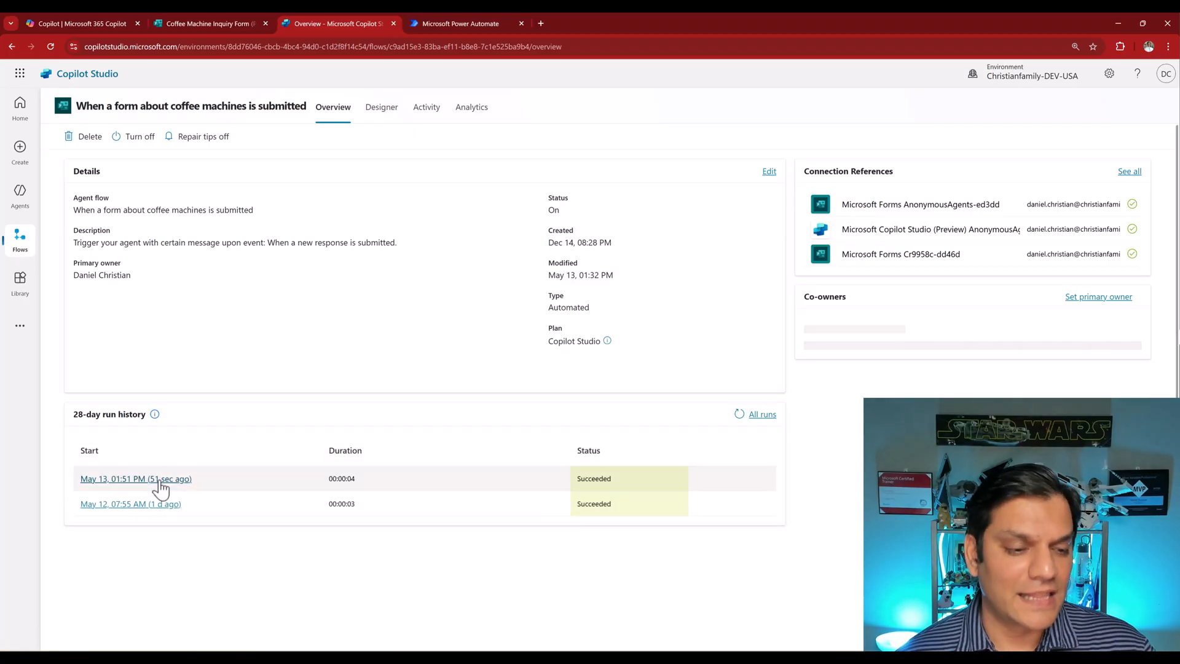
pyautogui.click(135, 478)
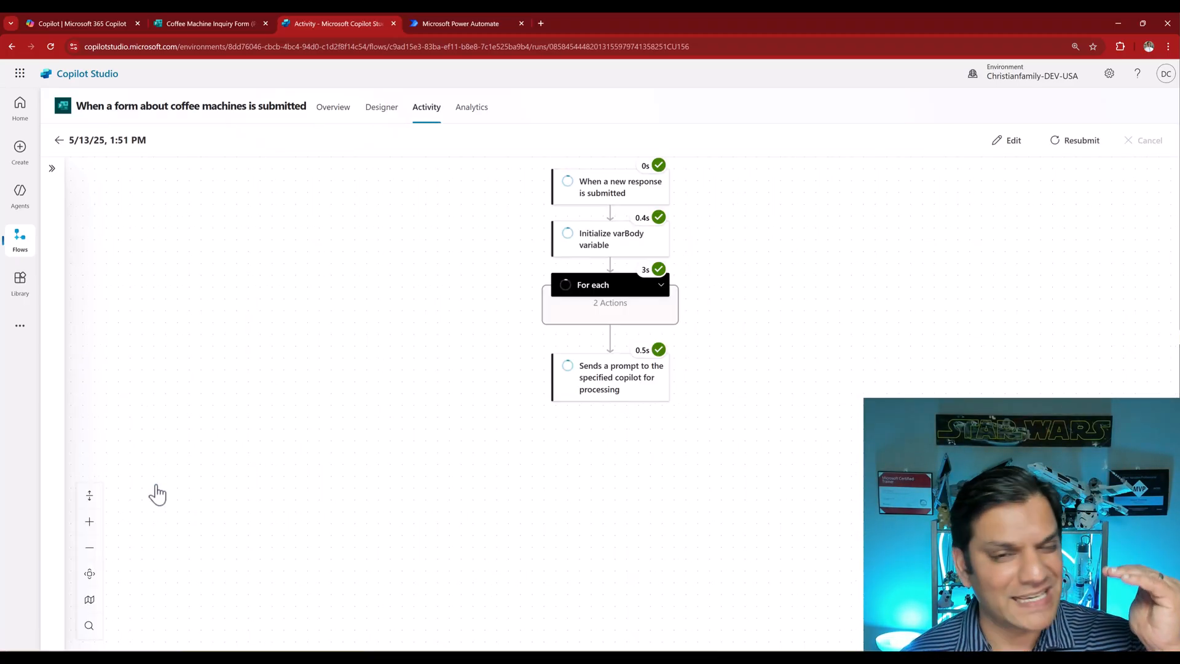